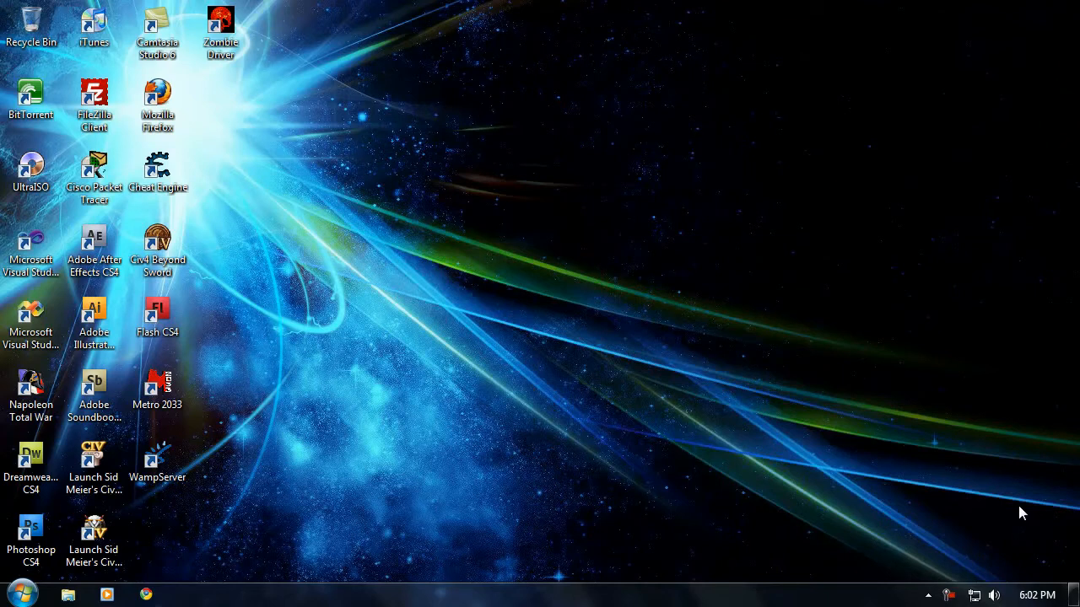
mouse_move(791, 256)
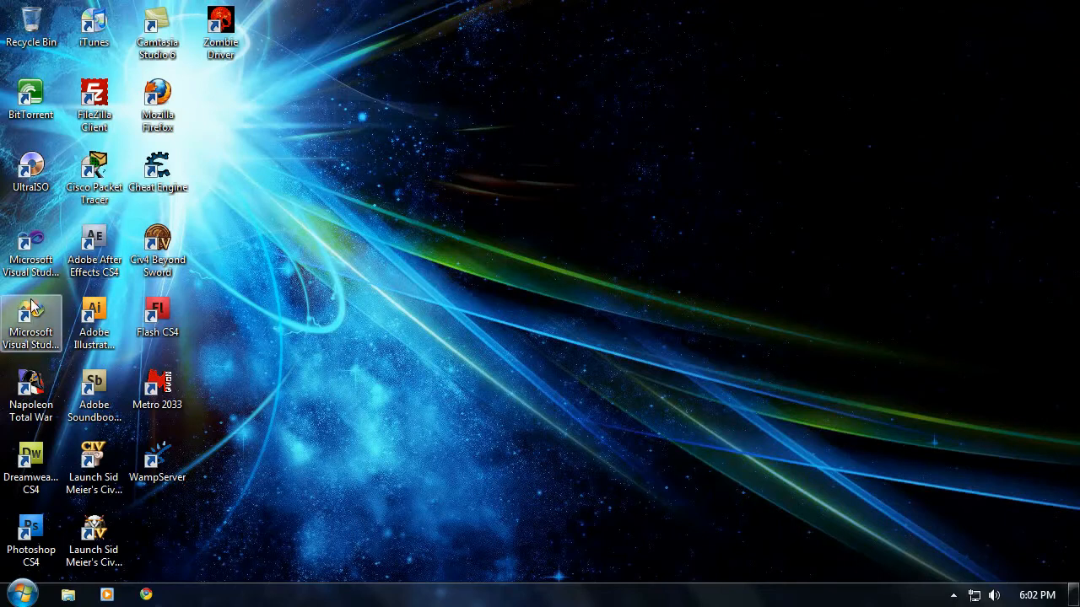
Launch Visual Studio 2008, show the Toolbox pane, and bring up the File > New choices.
double_click(30, 323)
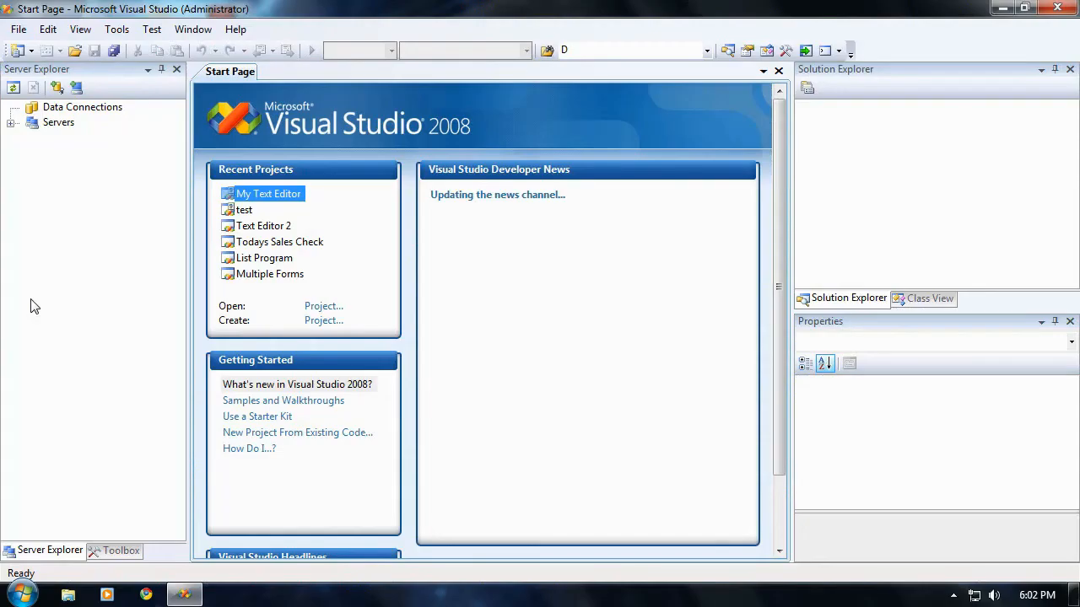
mouse_move(91, 538)
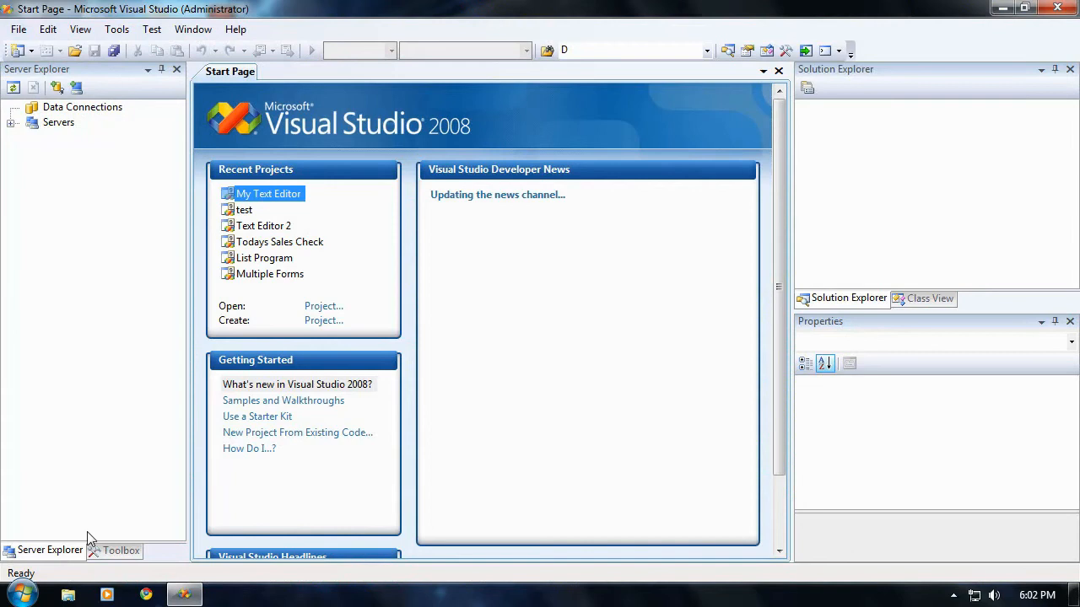
left_click(121, 550)
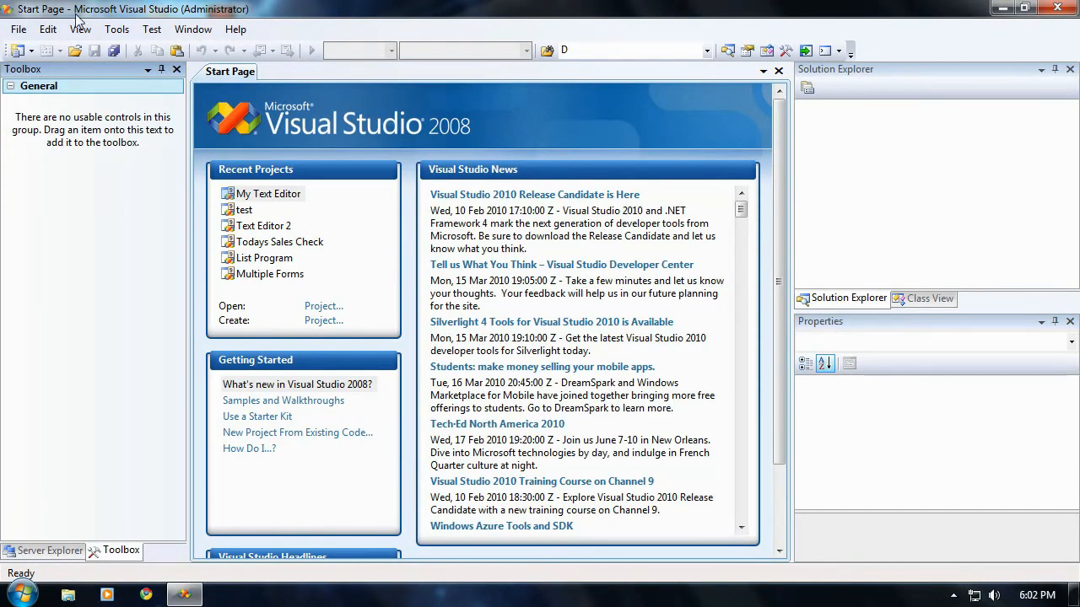
left_click(16, 29)
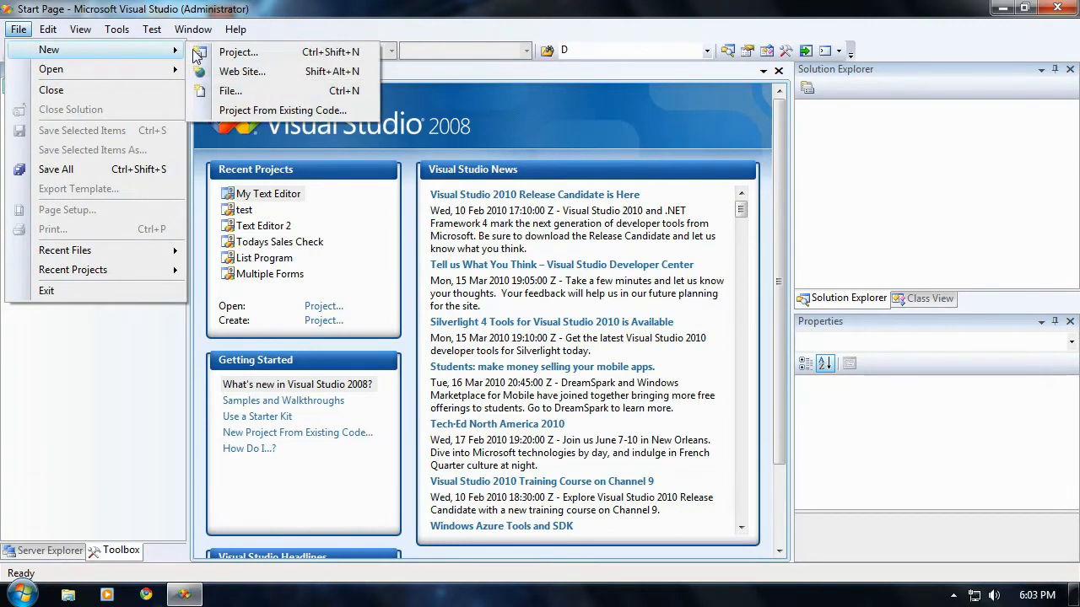
mouse_move(237, 52)
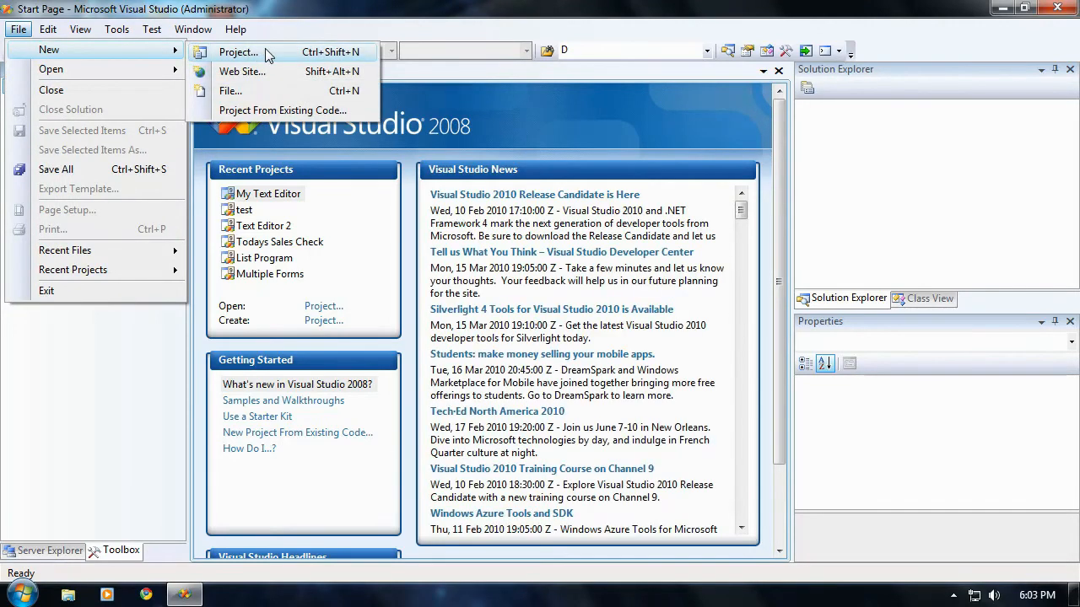
Start a new project and name it MyFirstProgram, with the solution name matching.
left_click(238, 52)
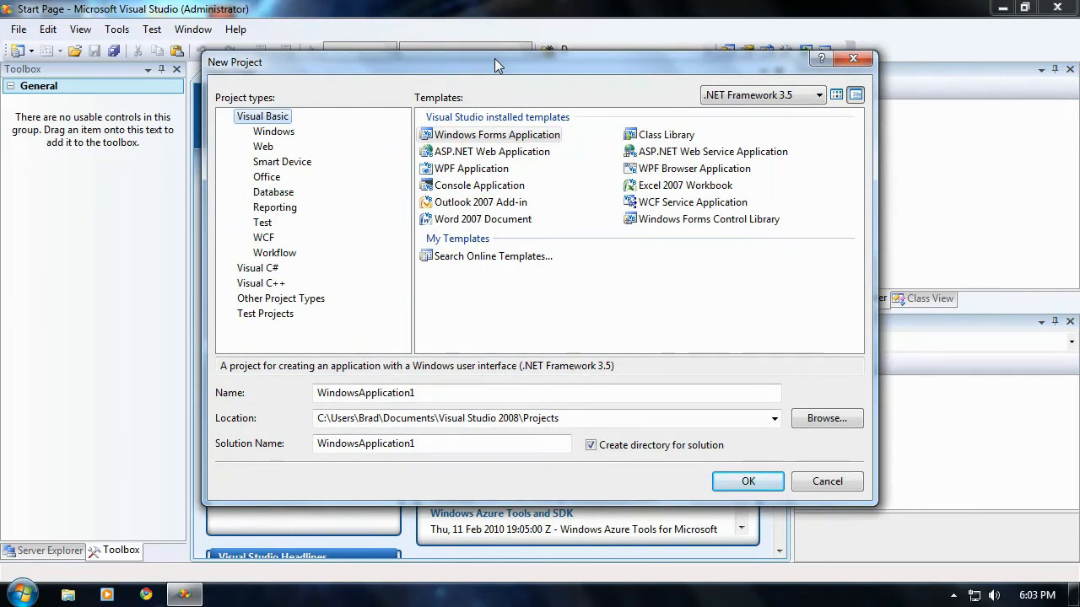
mouse_move(536, 116)
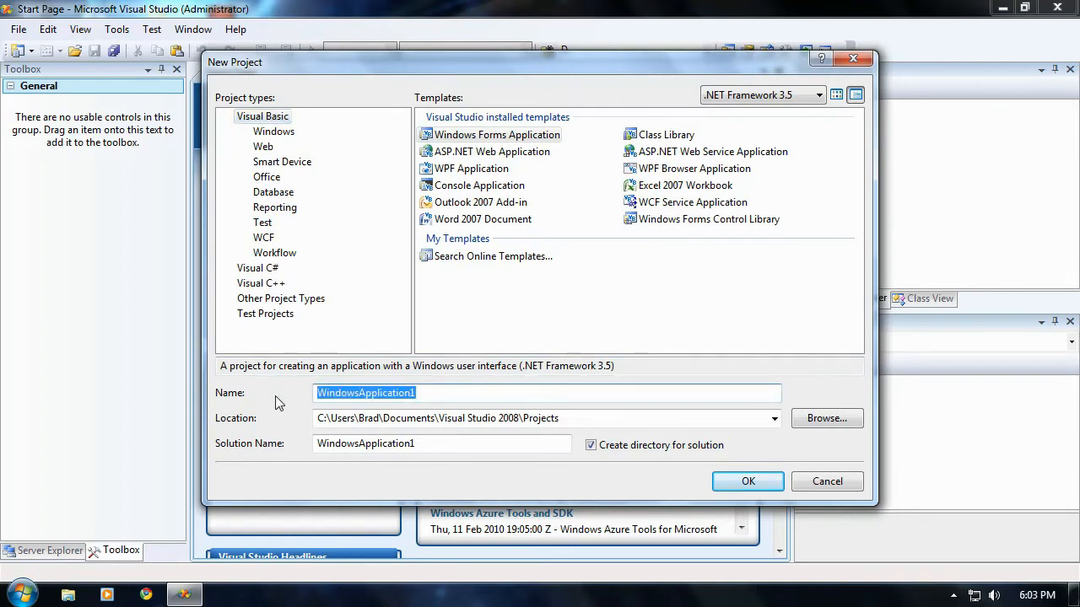
key("Delete")
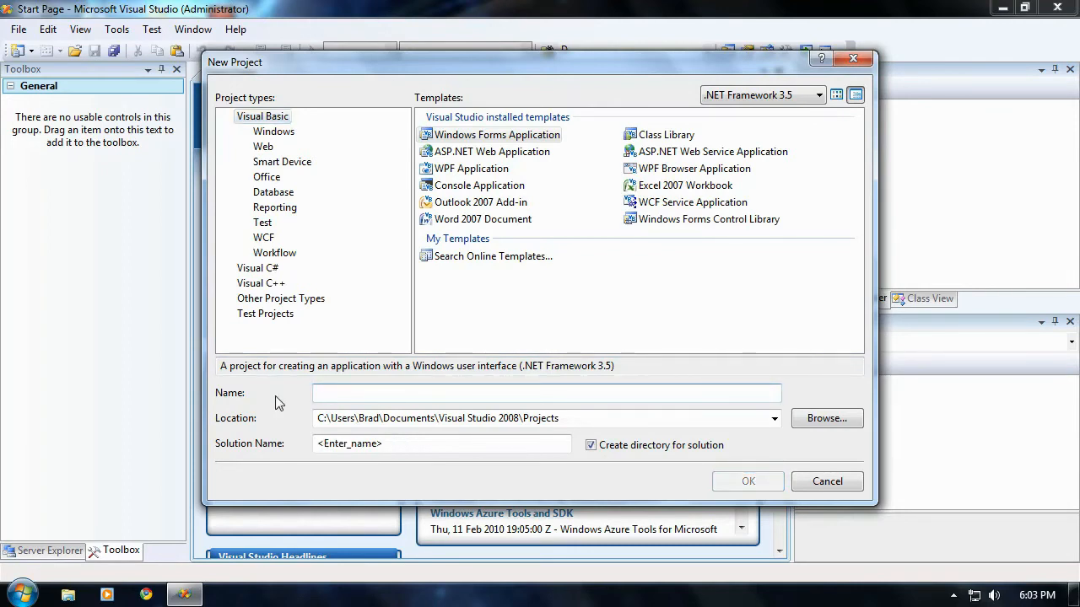
type("MyFi")
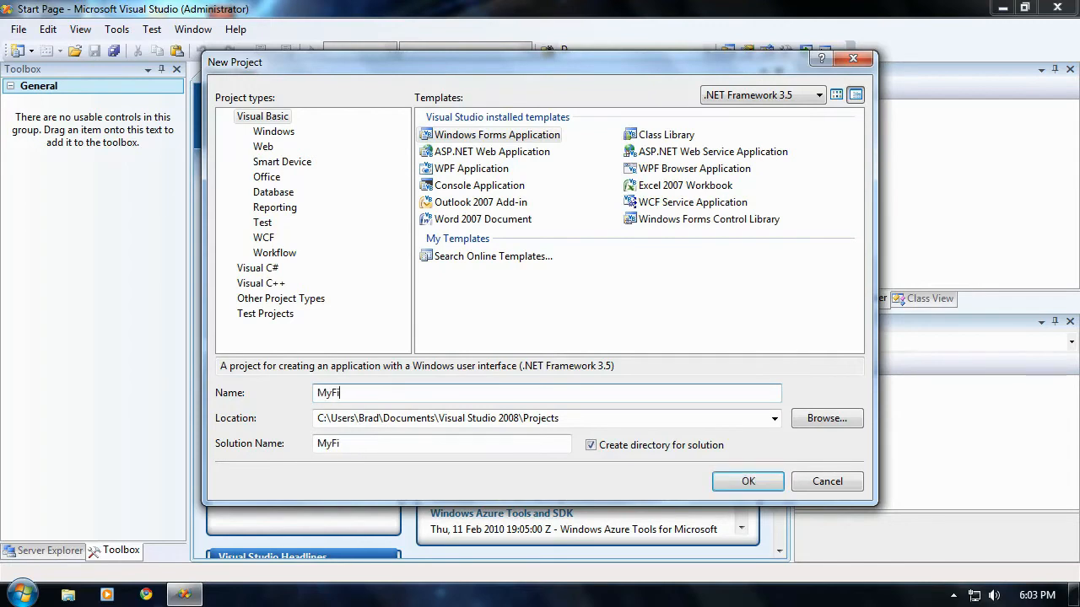
type("rstProgram")
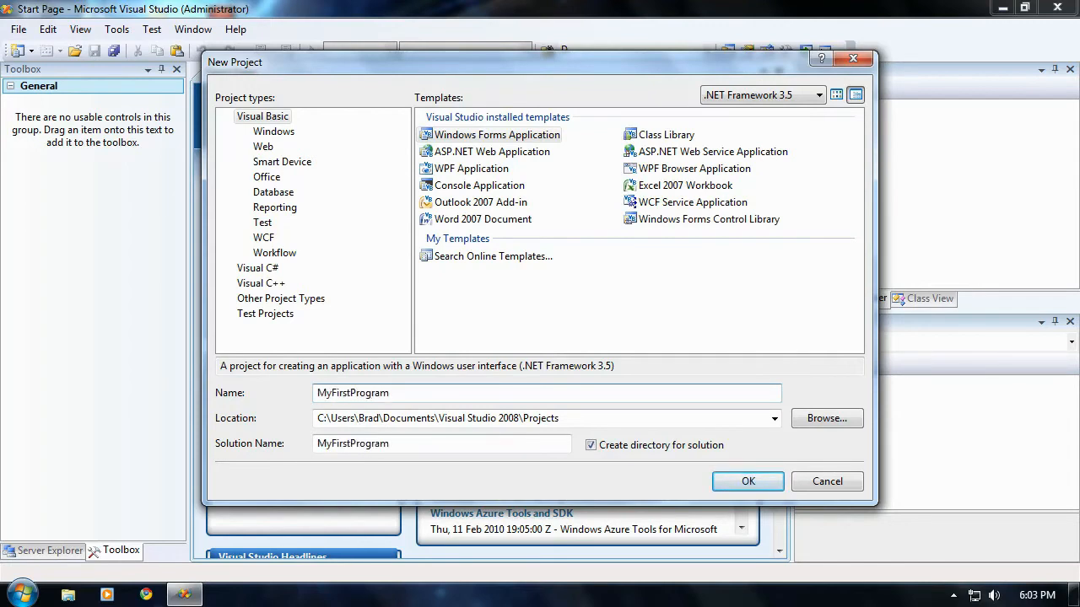
mouse_move(448, 462)
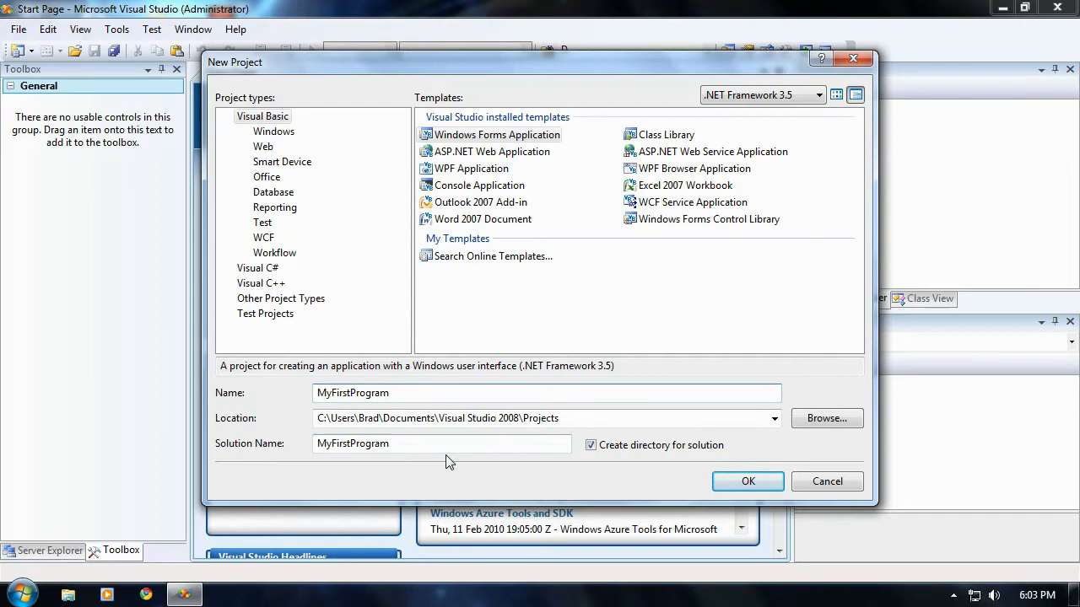
left_click(543, 393)
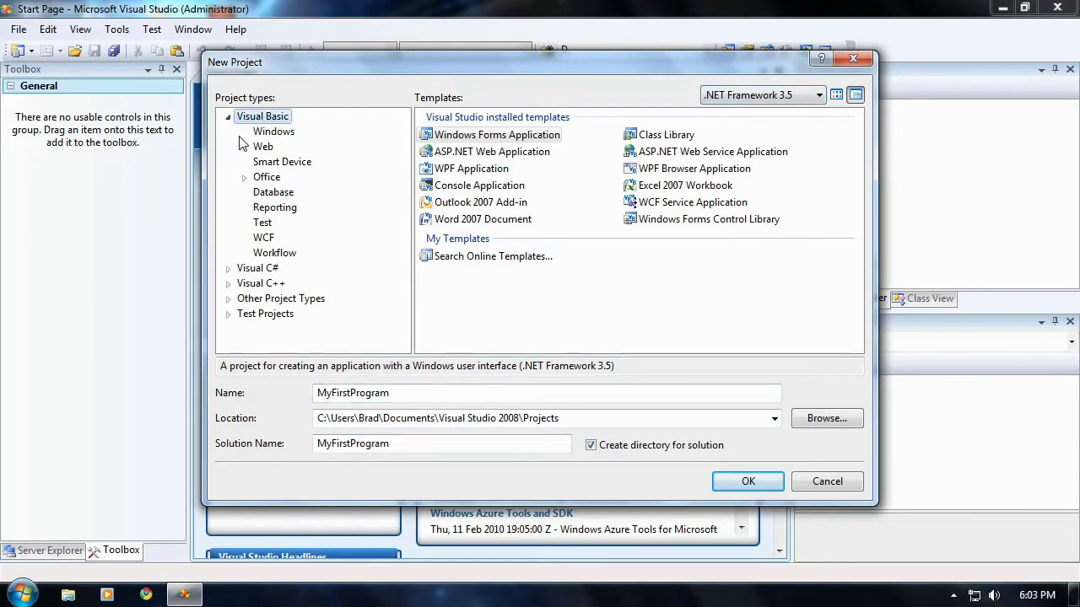
Choose Visual Basic Windows templates with Windows Forms Application targeting .NET Framework 3.5.
left_click(273, 132)
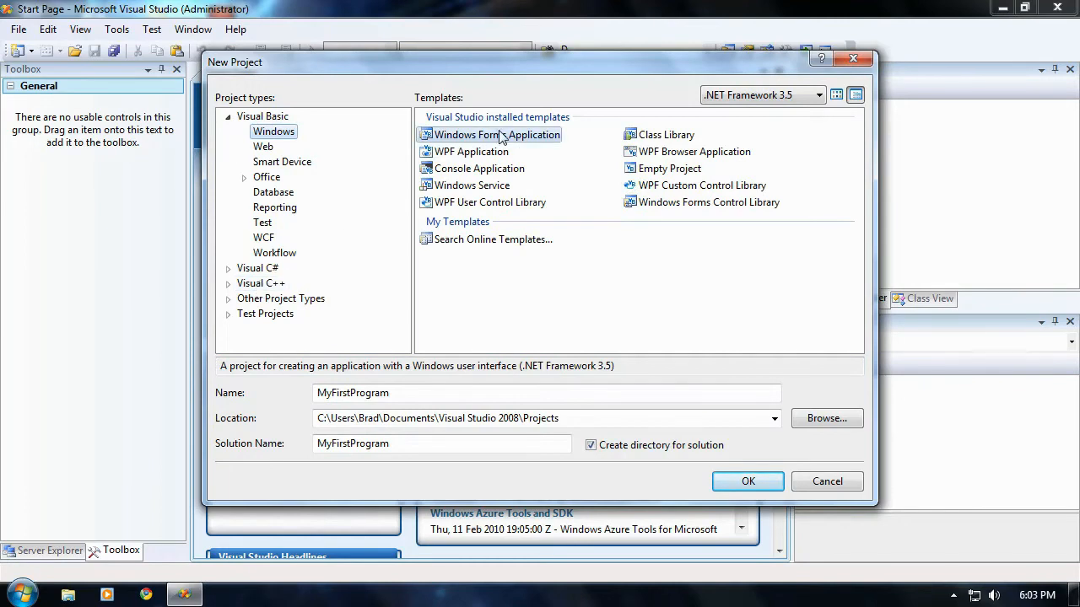
mouse_move(480, 138)
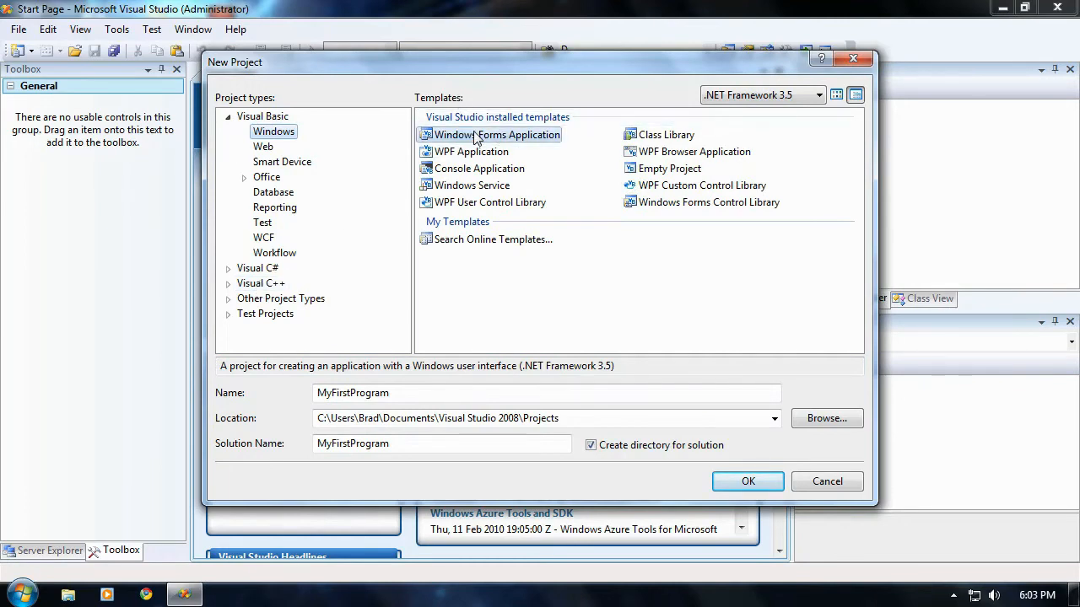
mouse_move(531, 135)
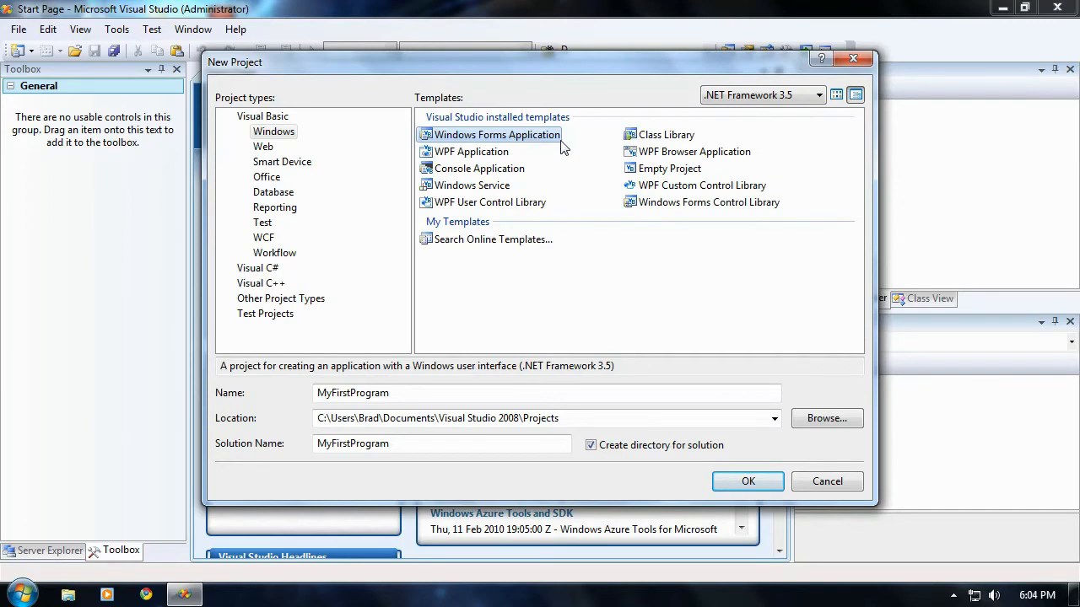
left_click(810, 95)
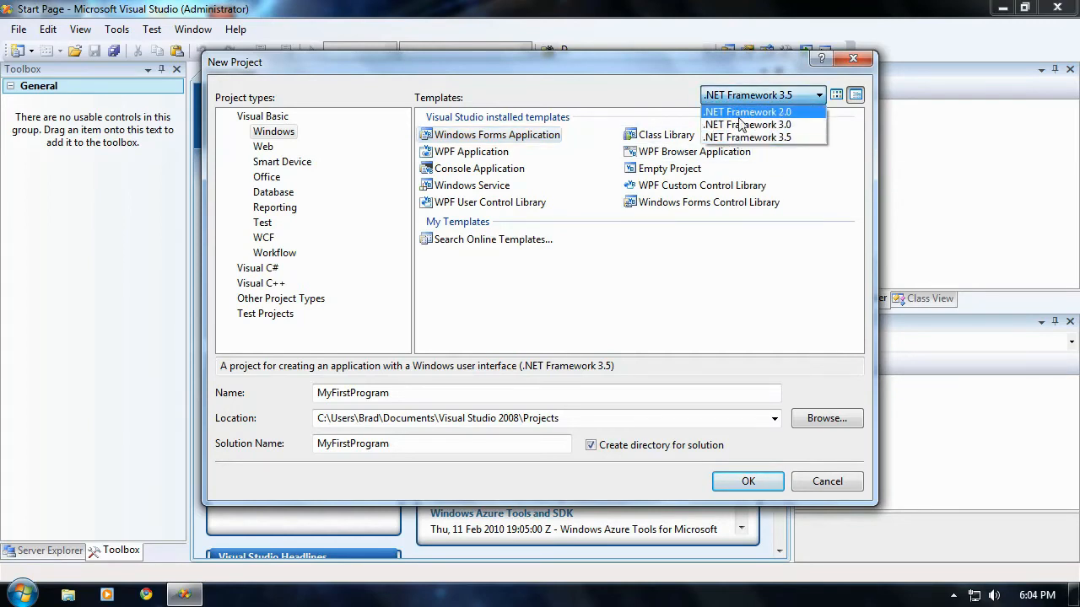
mouse_move(796, 138)
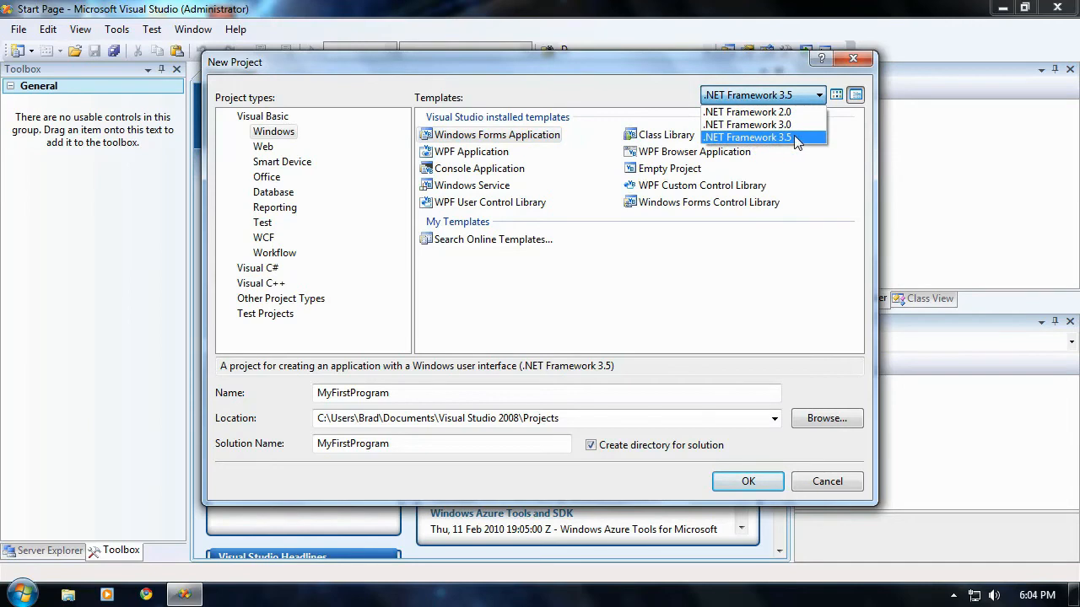
left_click(746, 137)
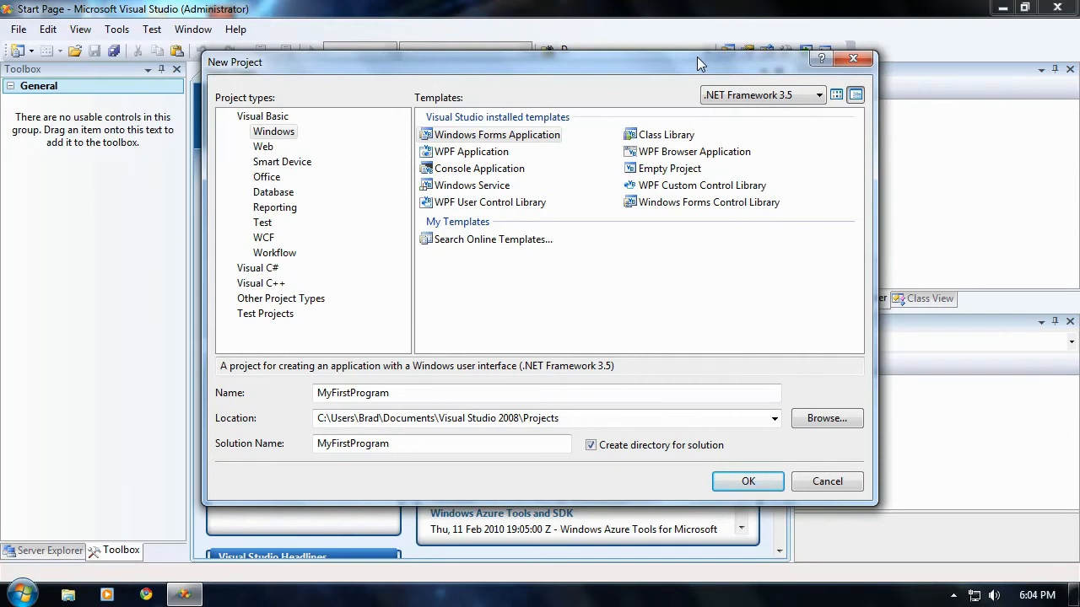
mouse_move(720, 327)
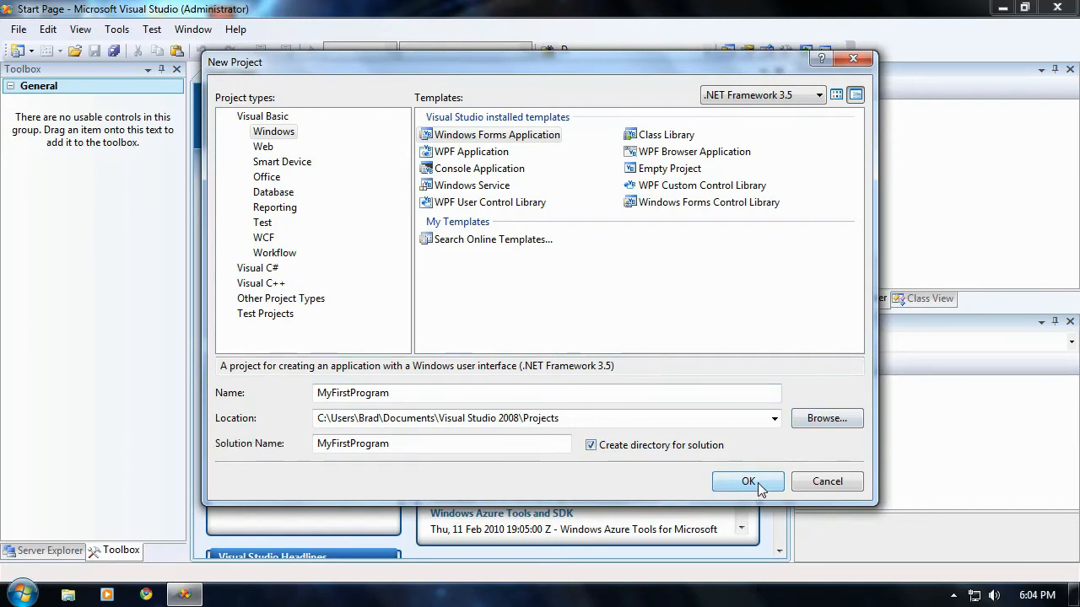
mouse_move(762, 482)
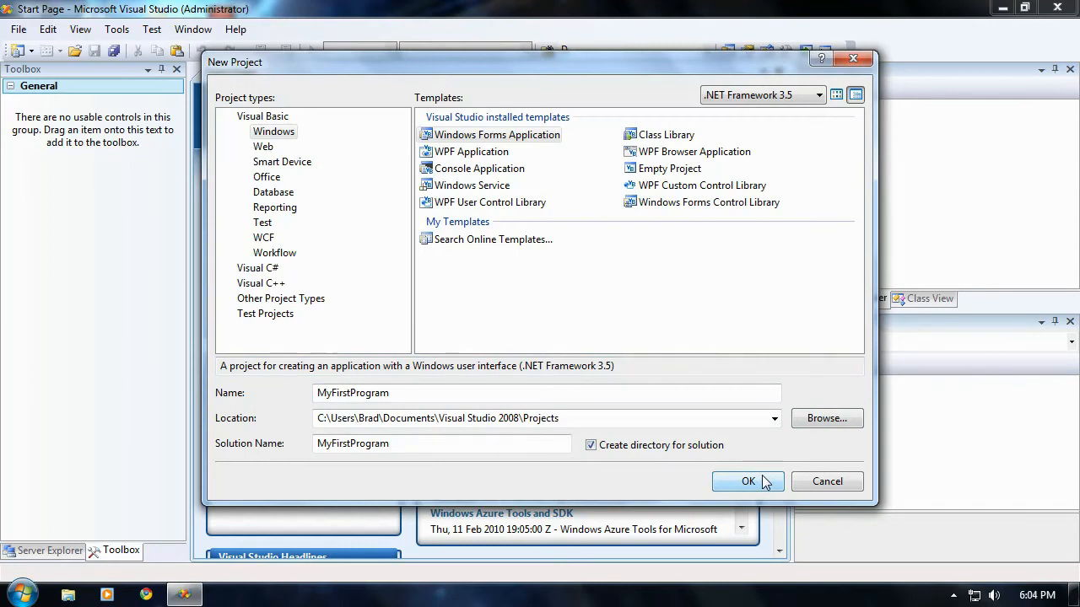
Create the MyFirstProgram project and shrink Form1 in the designer to about 239 by 146.
left_click(747, 482)
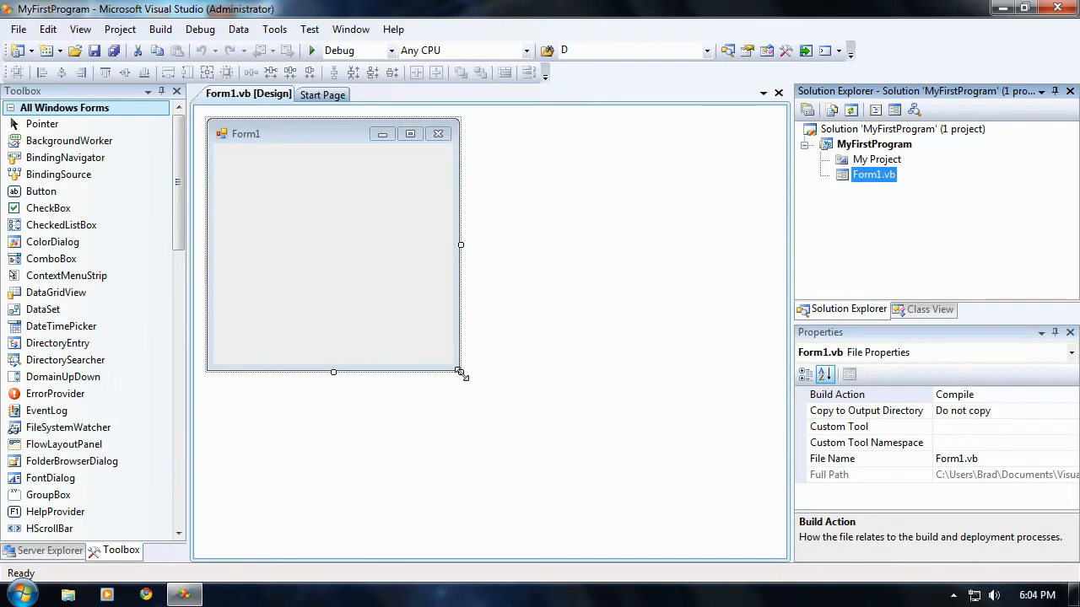
left_click_drag(463, 371, 462, 324)
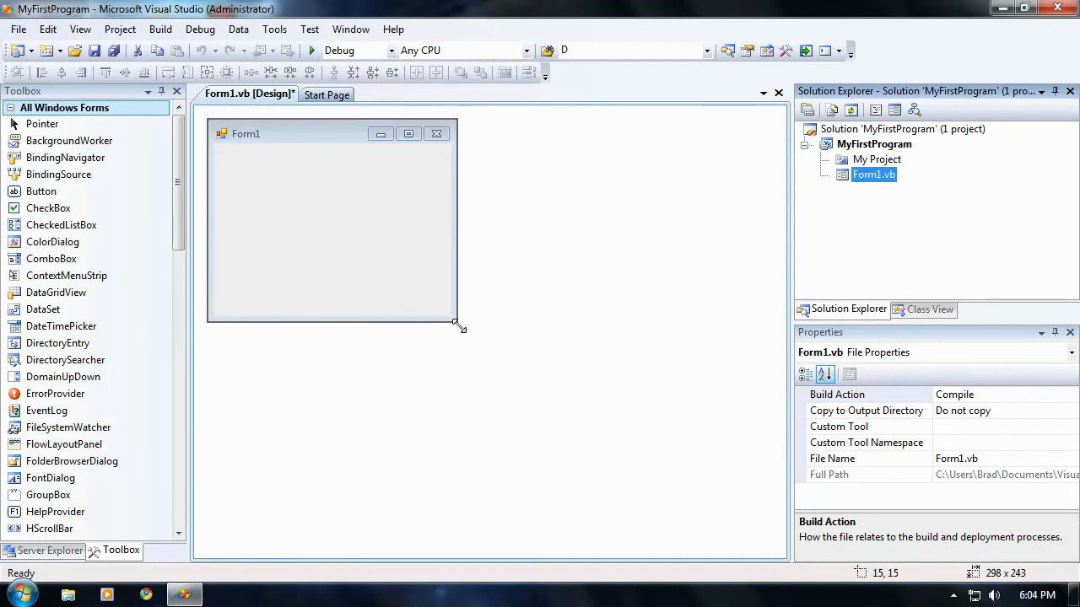
left_click_drag(463, 327, 412, 256)
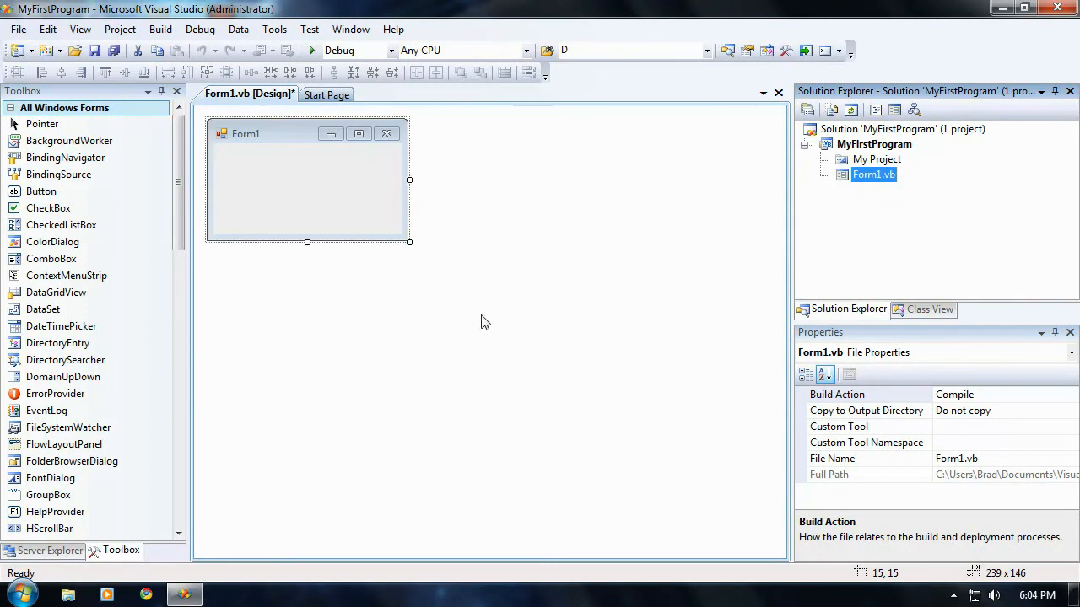
left_click(307, 182)
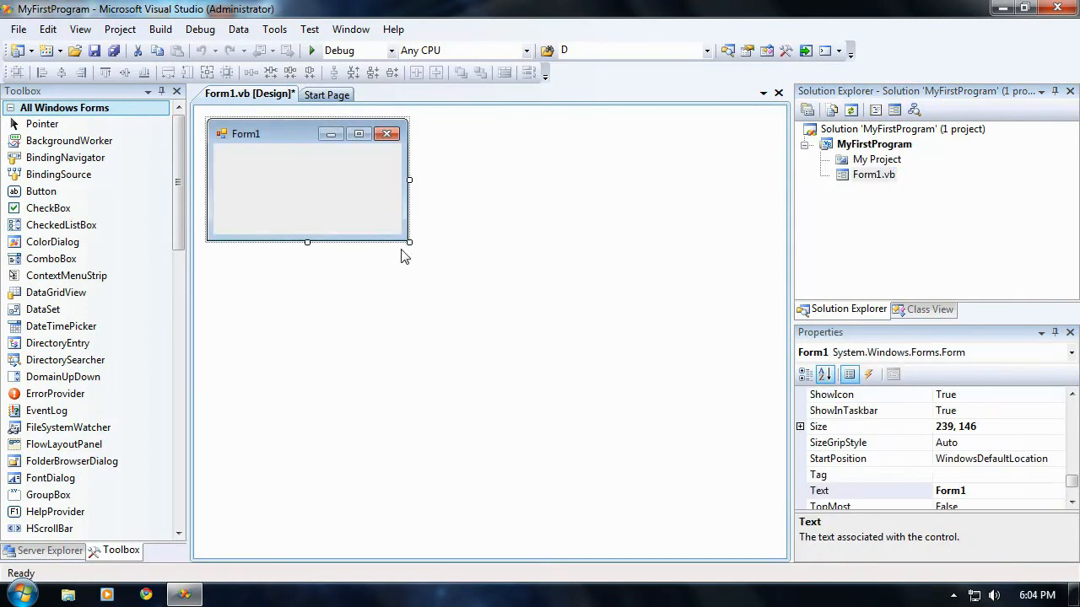
left_click(307, 185)
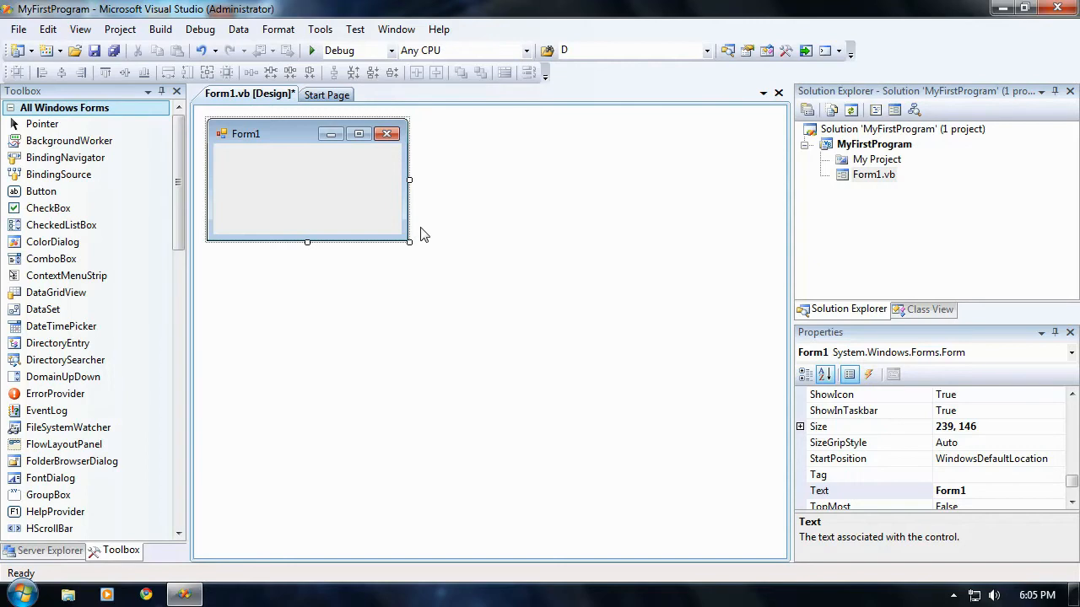
mouse_move(877, 327)
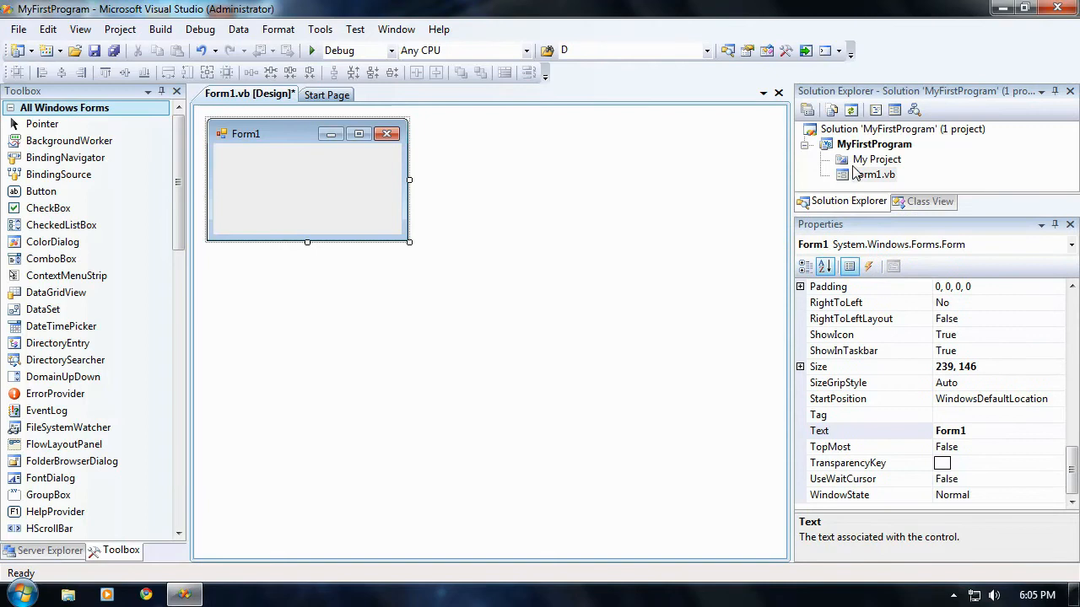
mouse_move(880, 152)
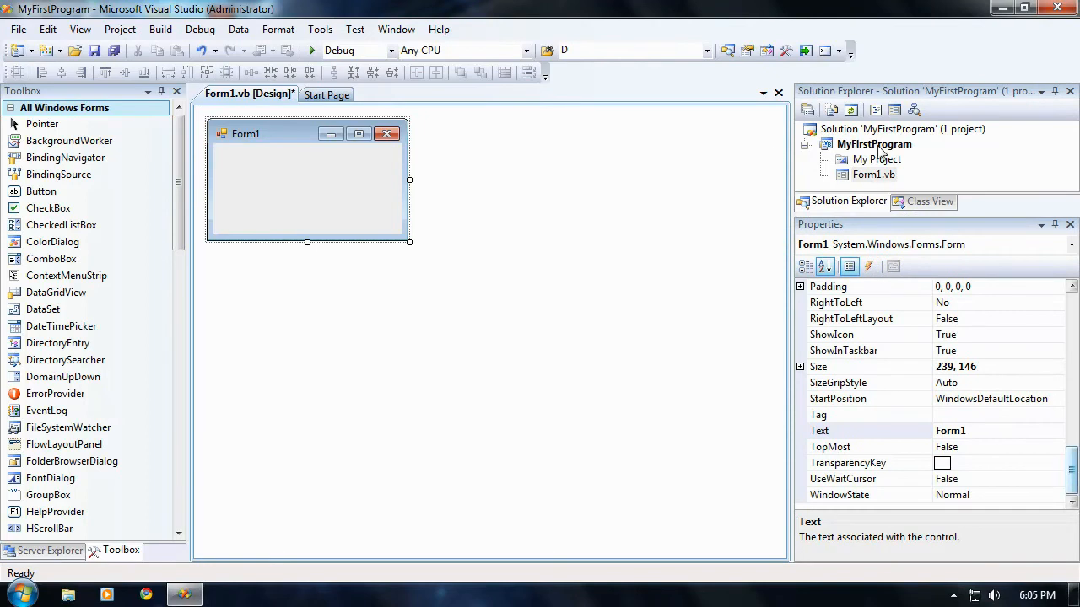
left_click(843, 430)
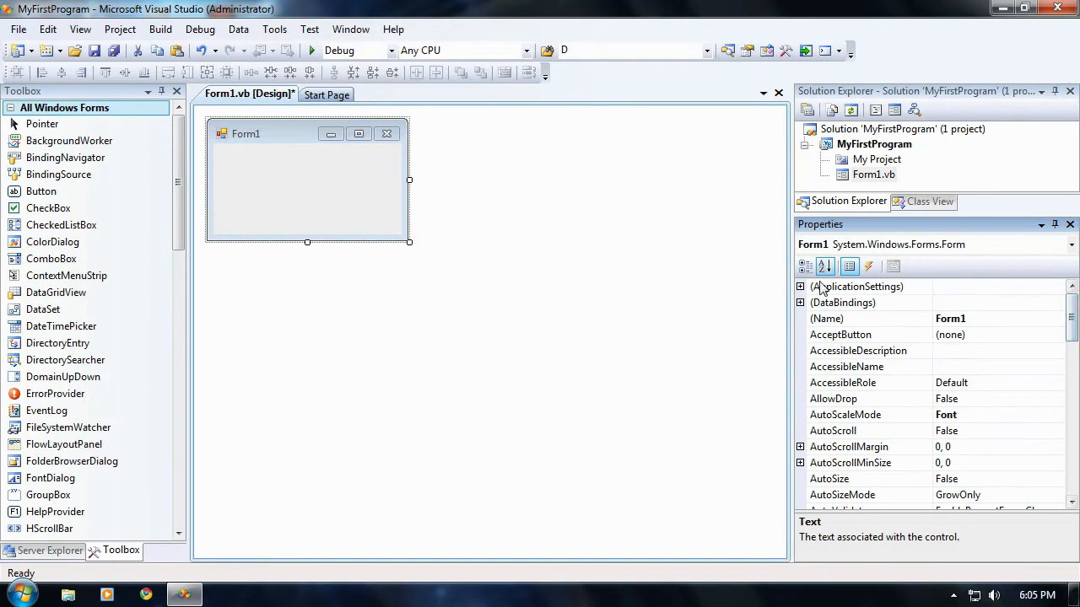
mouse_move(617, 182)
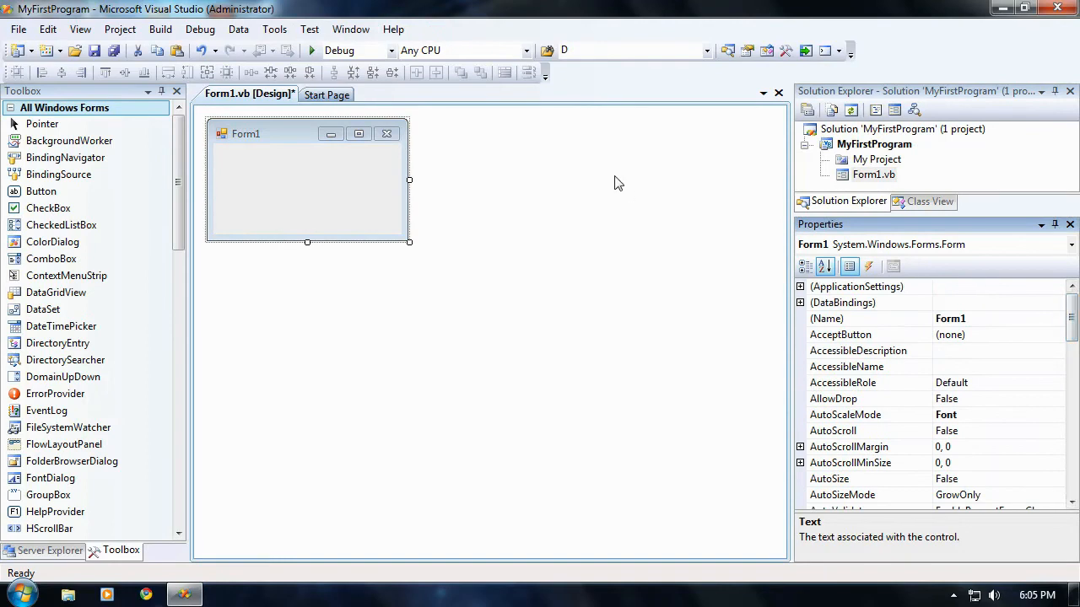
left_click(307, 183)
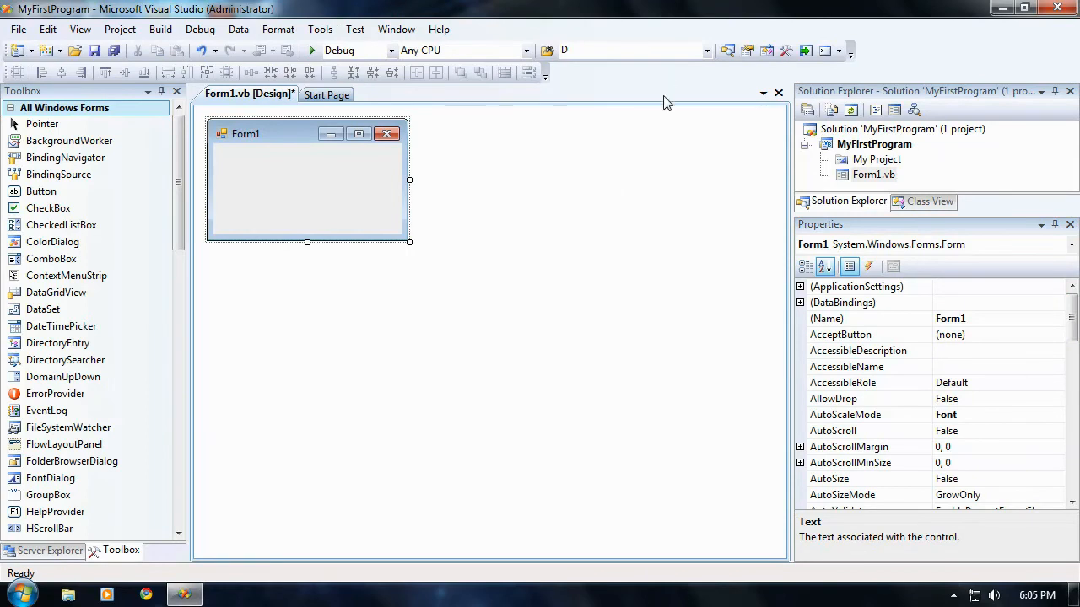
mouse_move(658, 178)
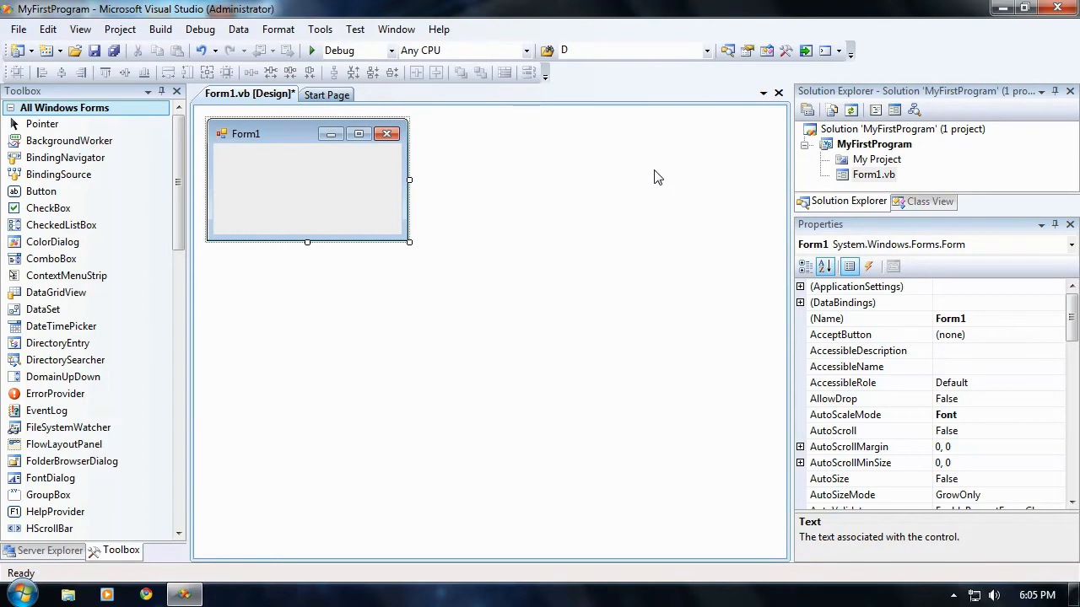
mouse_move(319, 204)
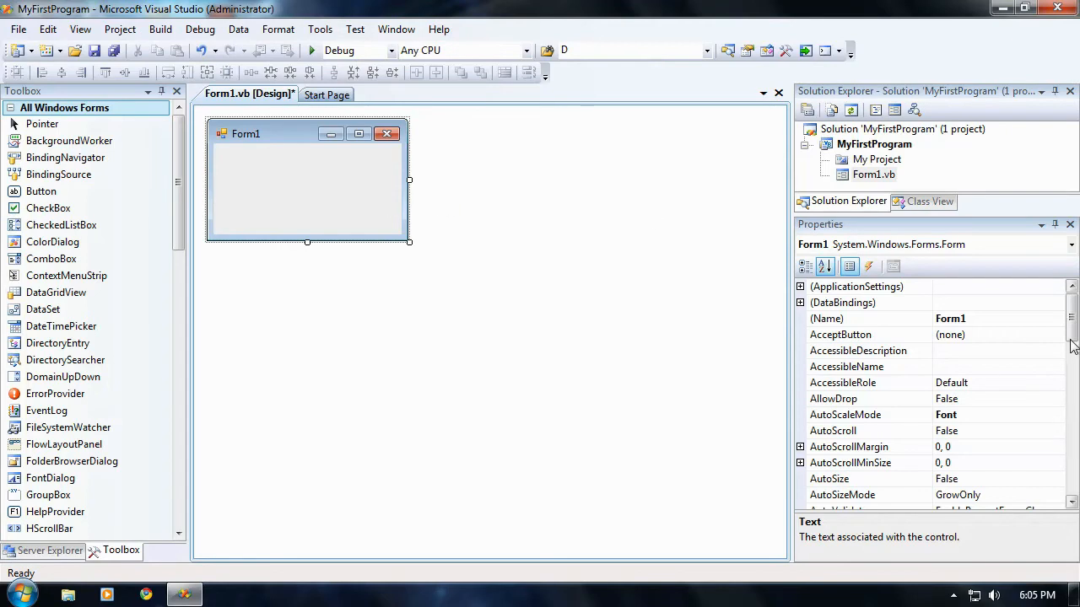
Change Form1's Text property from Form1 to "My First Program" and confirm it.
scroll("down", 3)
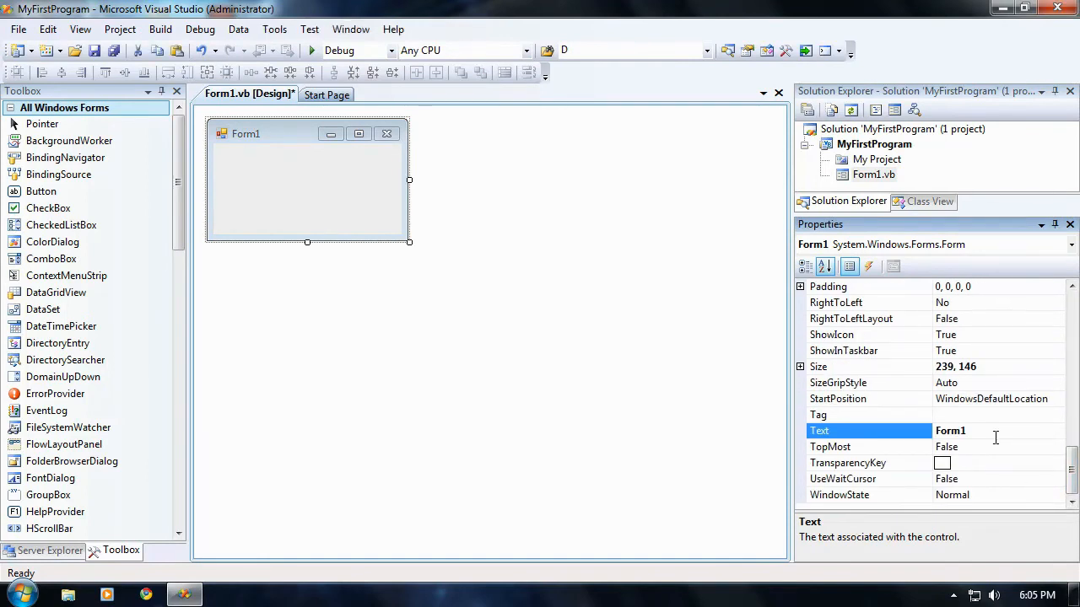
triple_click(970, 430)
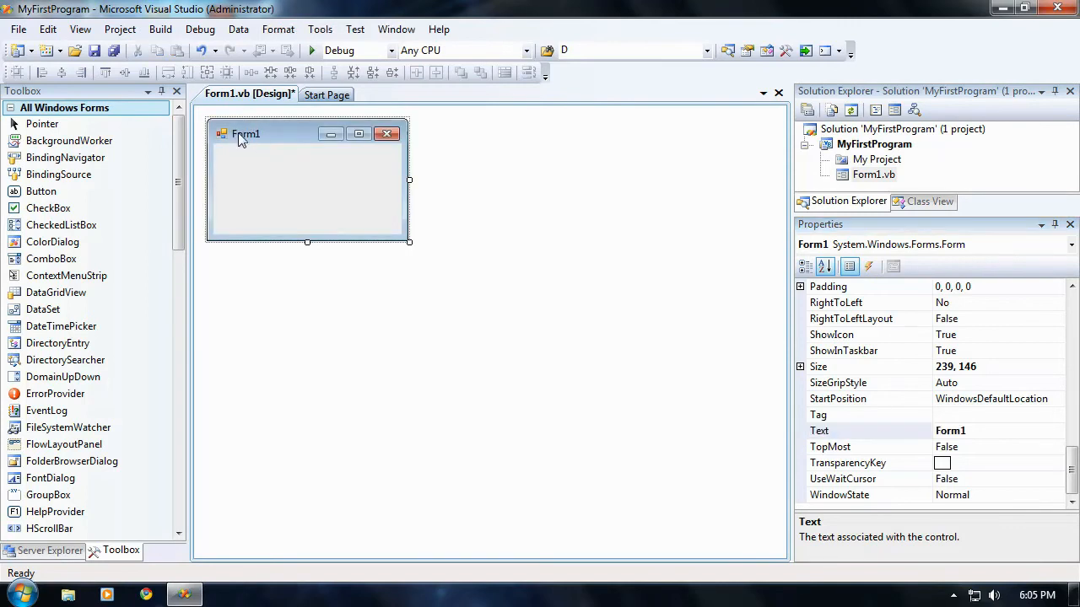
left_click(843, 430)
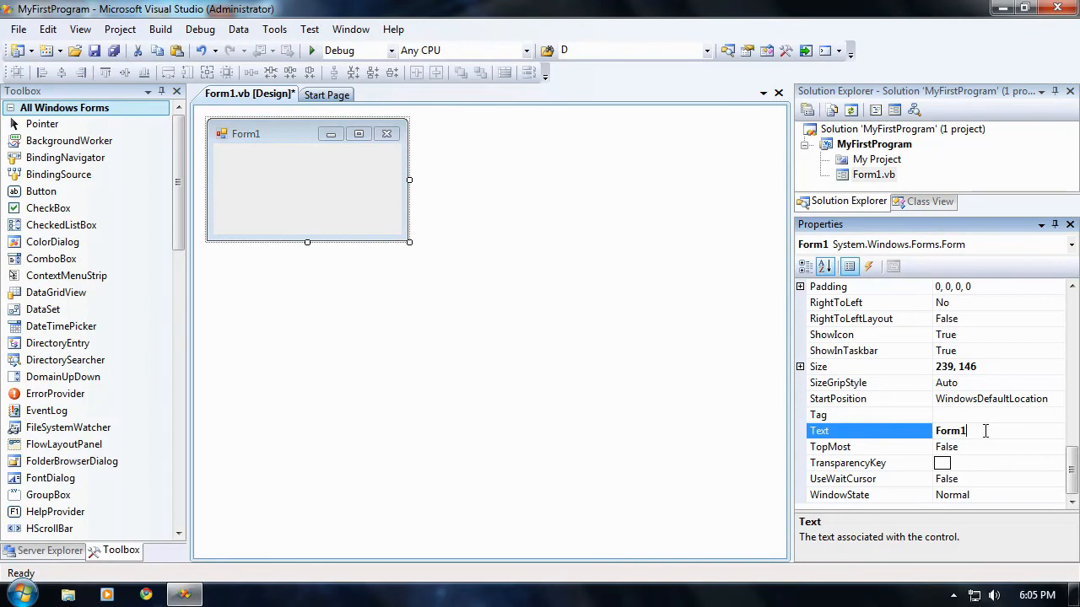
key("Backspace")
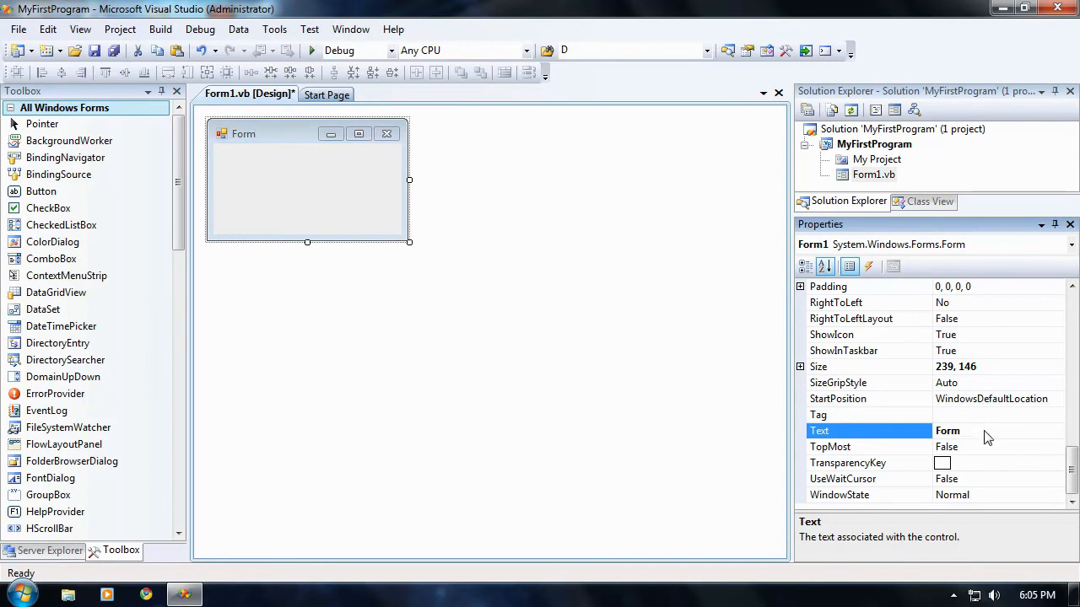
left_click(260, 135)
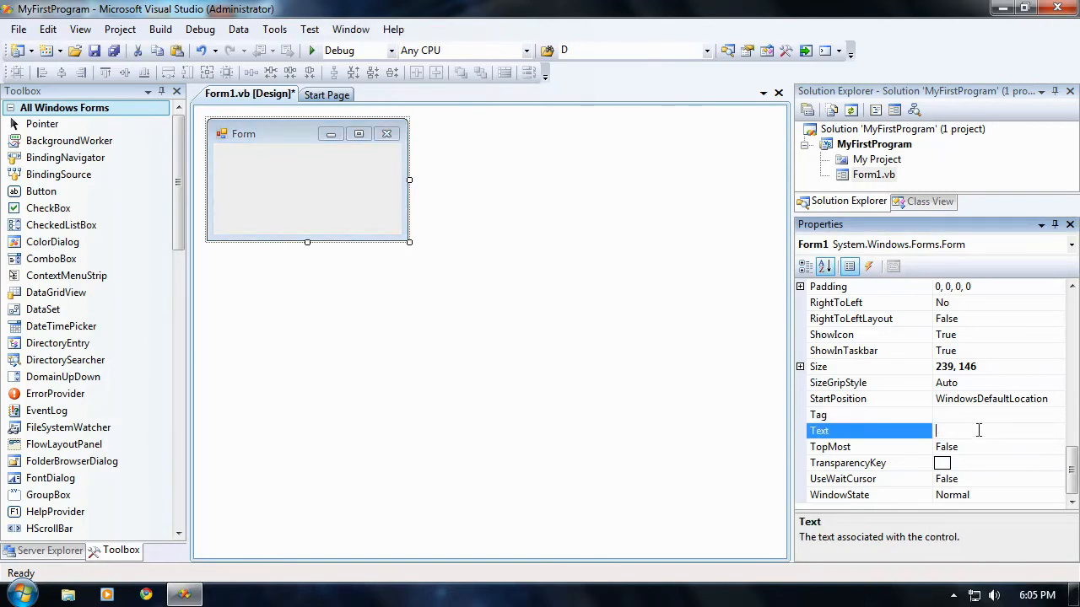
type("My")
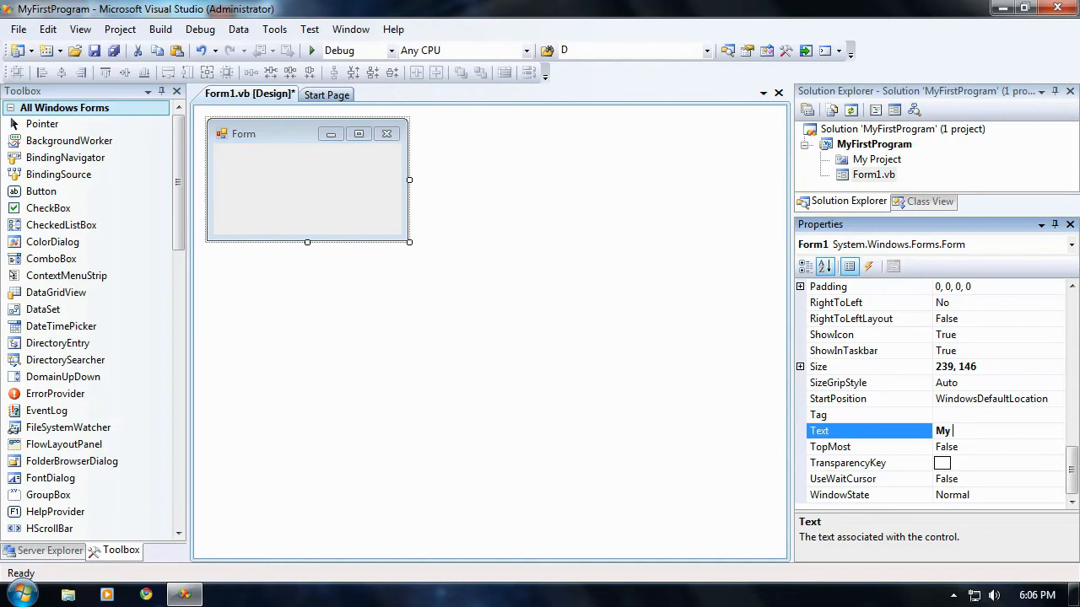
type("First P")
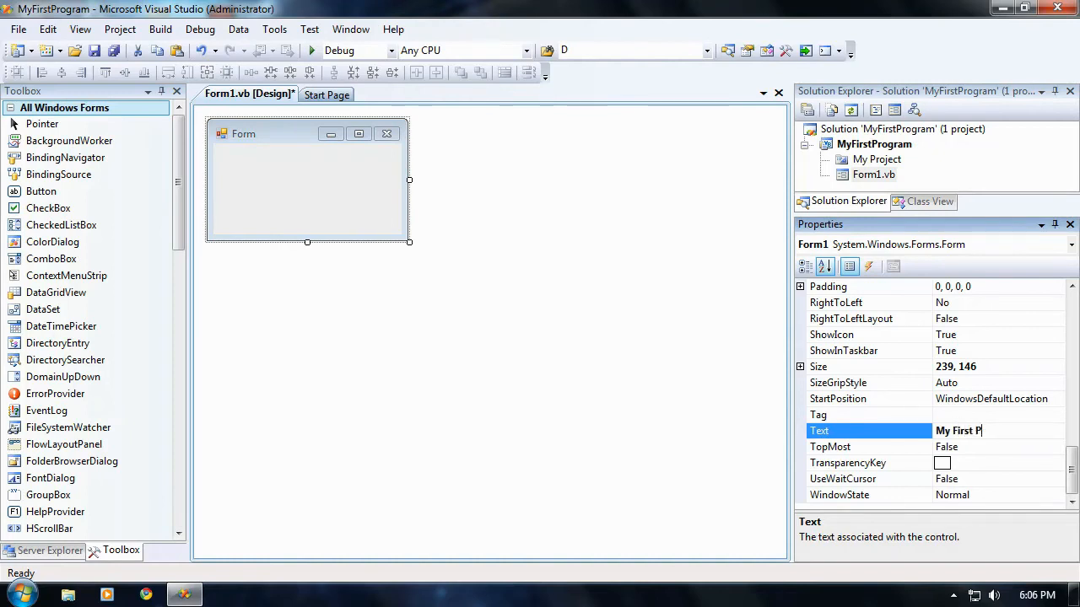
type("rogram")
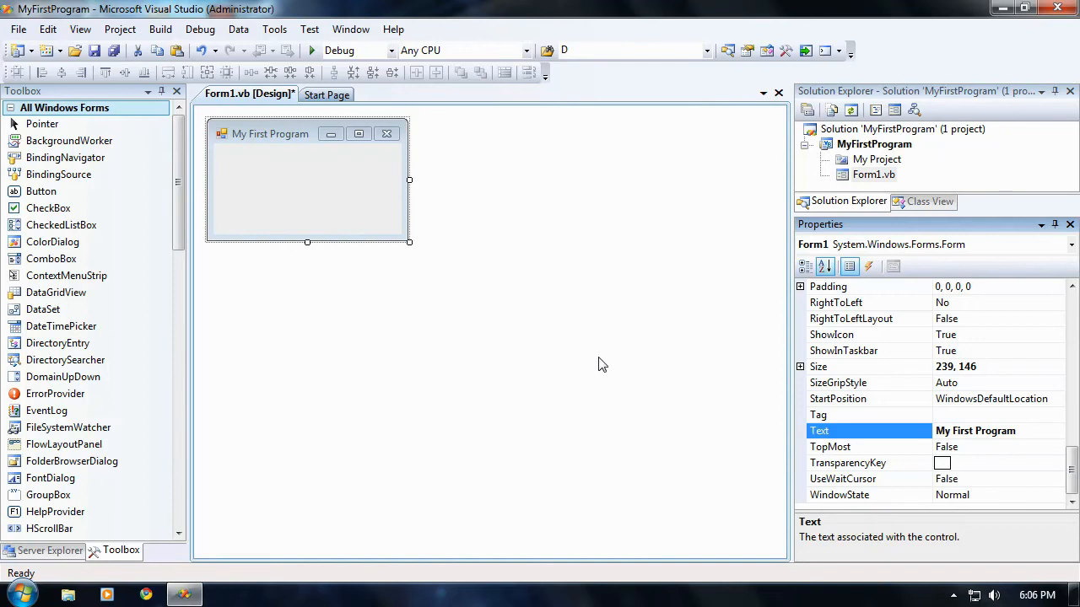
left_click(307, 186)
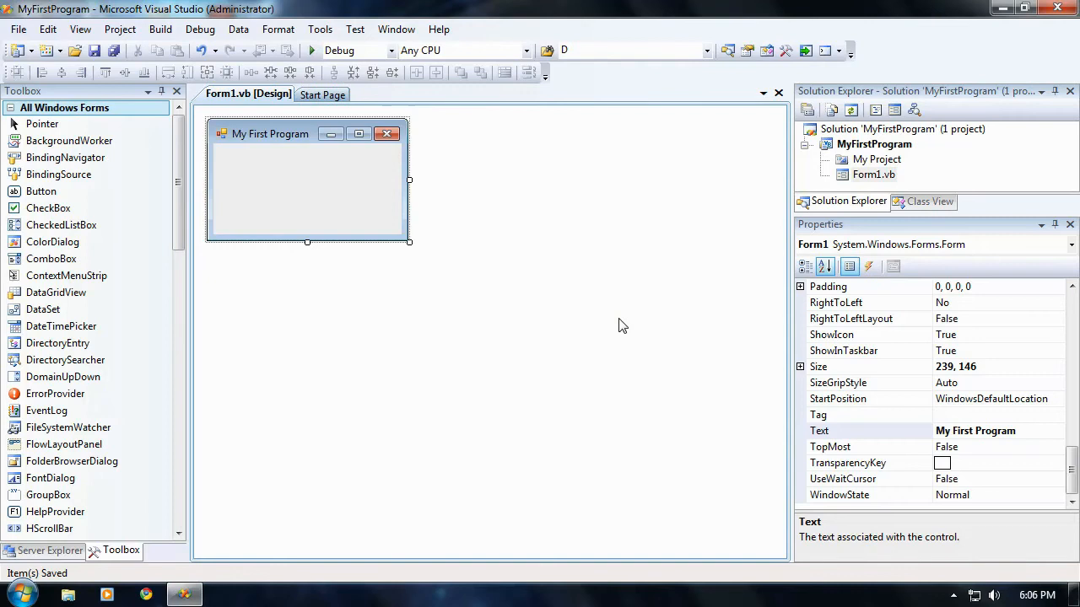
mouse_move(513, 319)
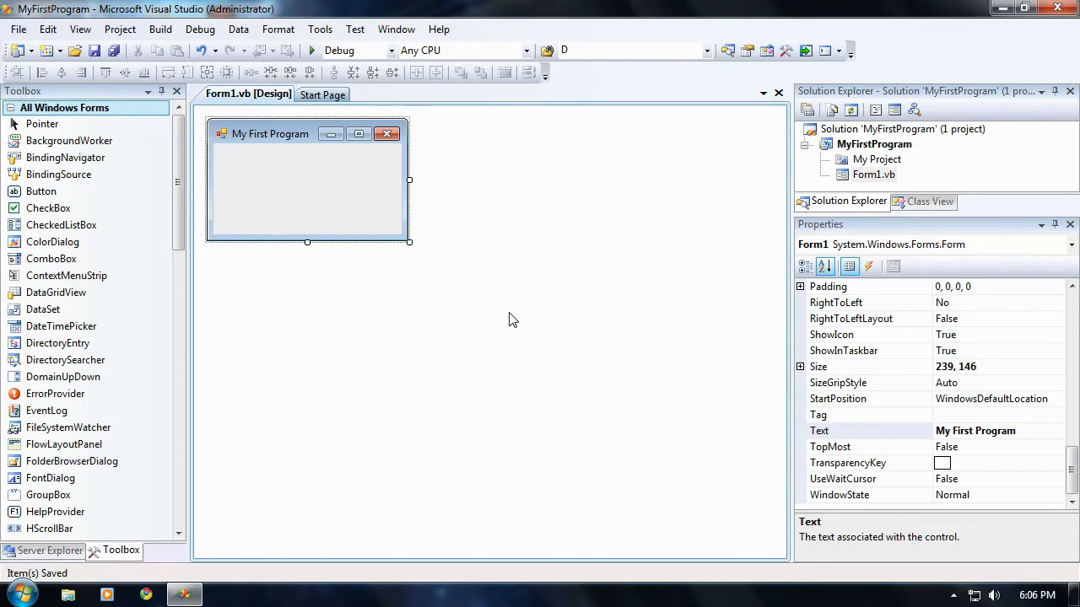
mouse_move(1040, 412)
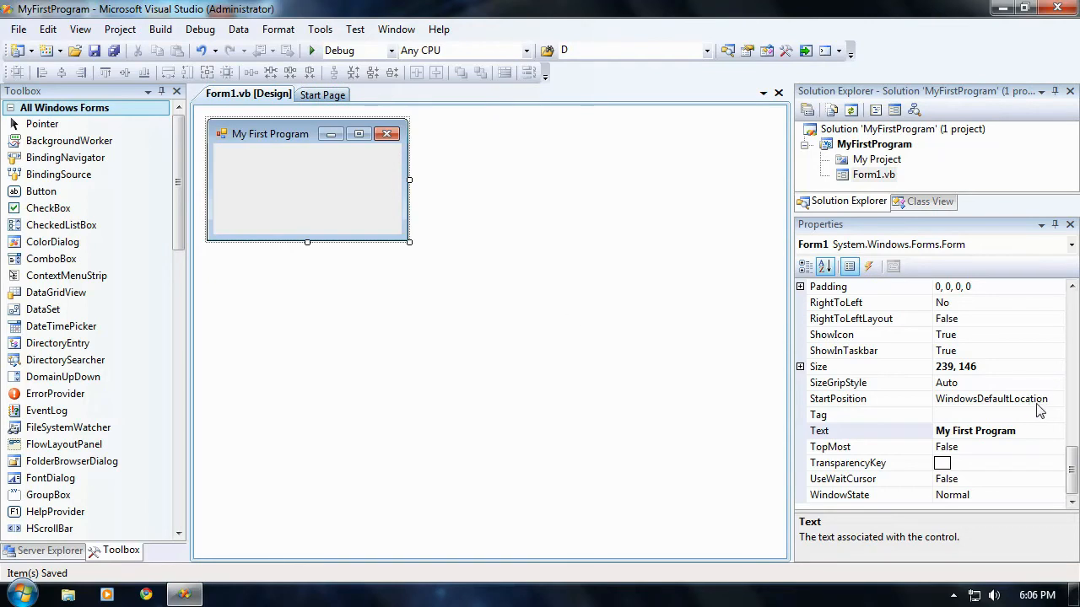
mouse_move(857, 401)
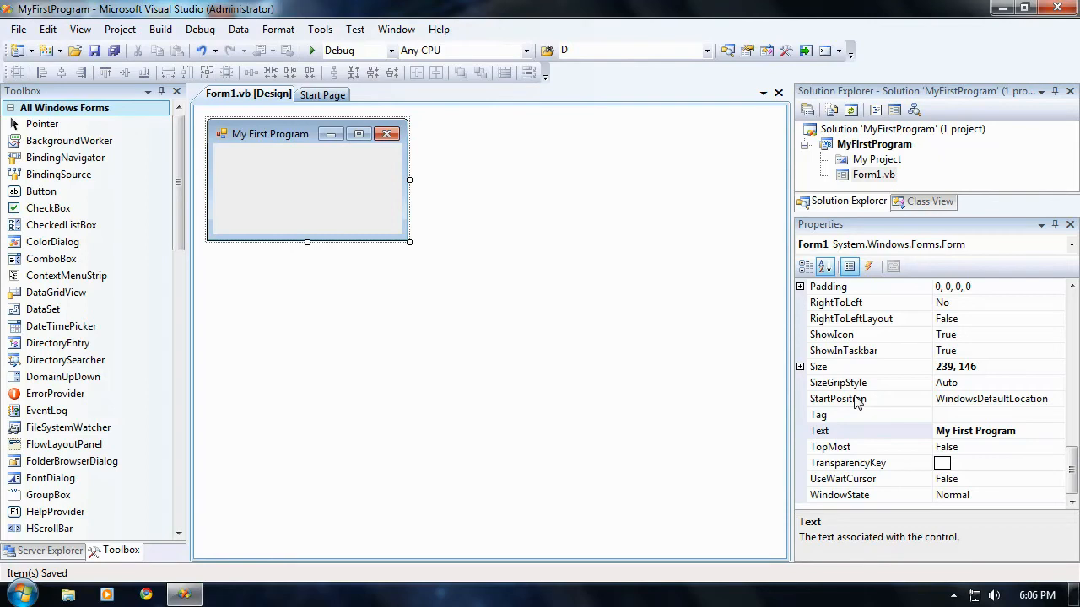
Set Form1's StartPosition to CenterScreen instead of WindowsDefaultLocation.
left_click(836, 398)
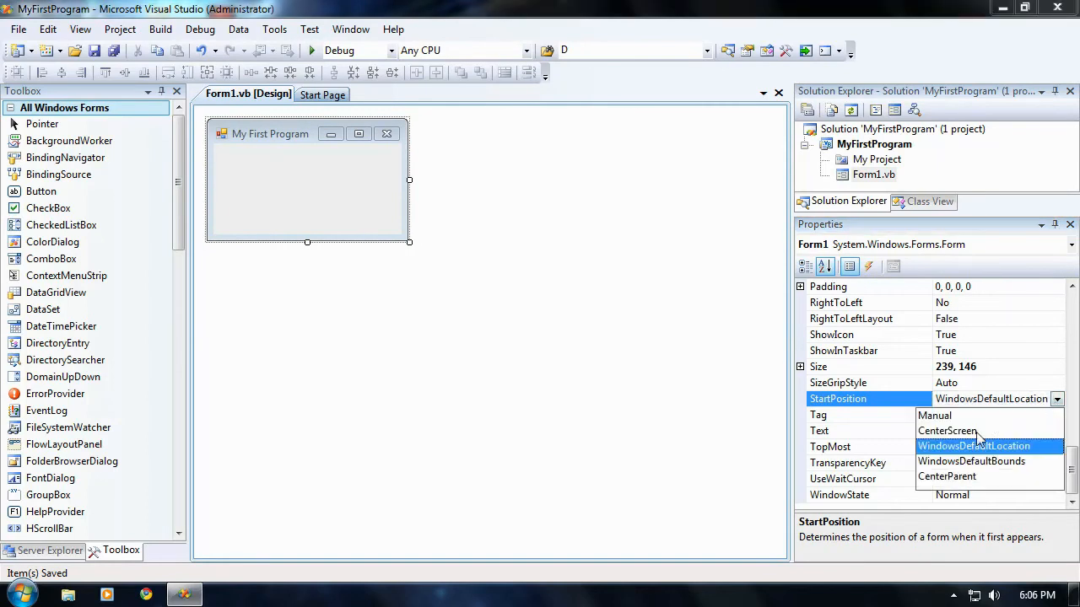
left_click(946, 431)
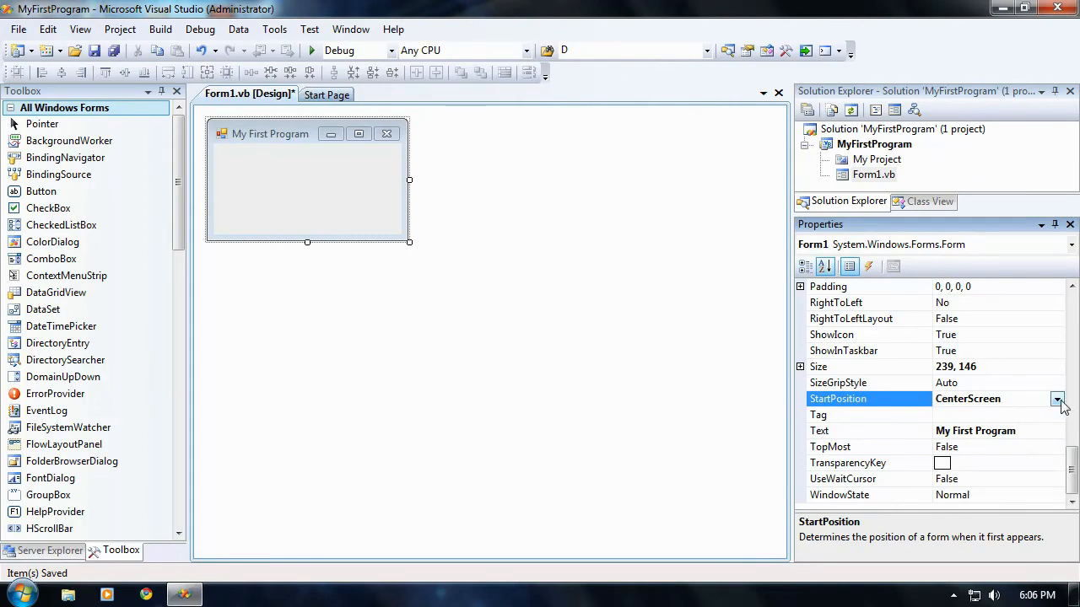
left_click(1056, 398)
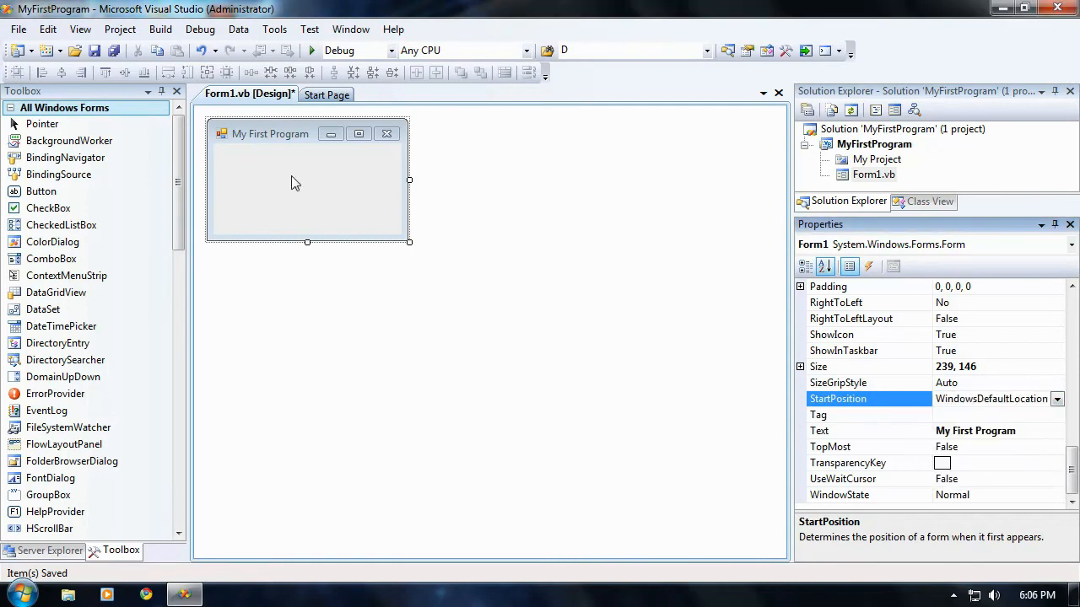
mouse_move(209, 162)
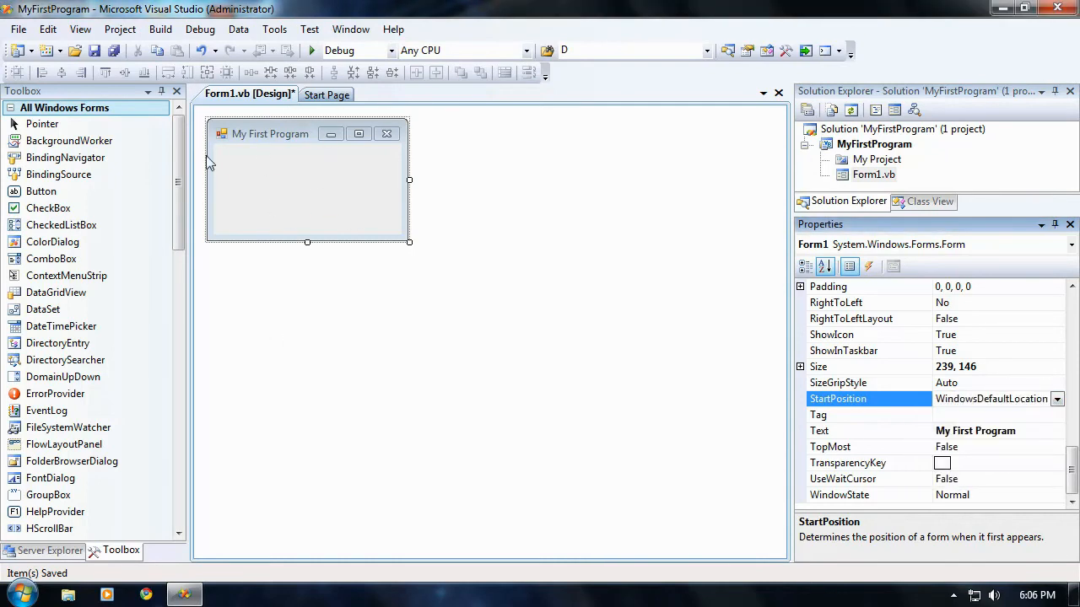
mouse_move(226, 125)
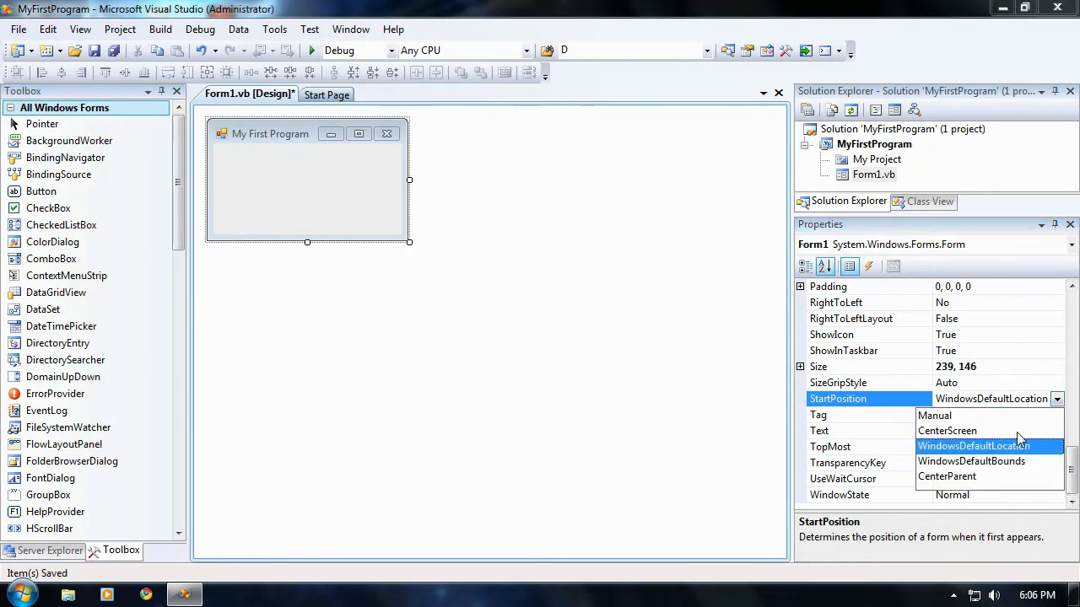
left_click(946, 432)
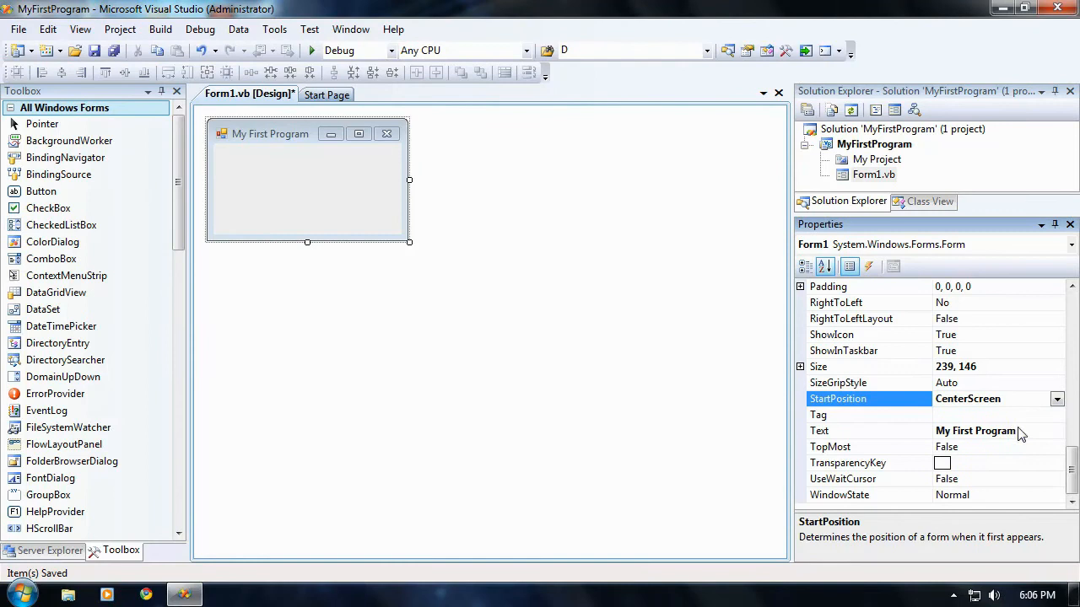
mouse_move(571, 312)
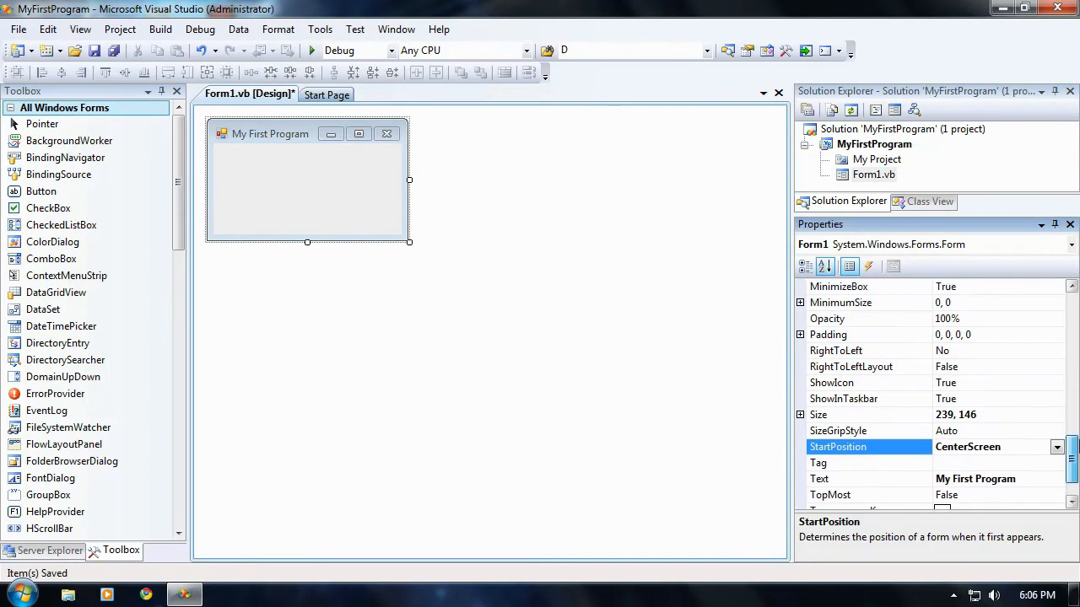
Scroll the Properties window to set MaximizeBox to False so the form cannot be maximized.
scroll("up", 3)
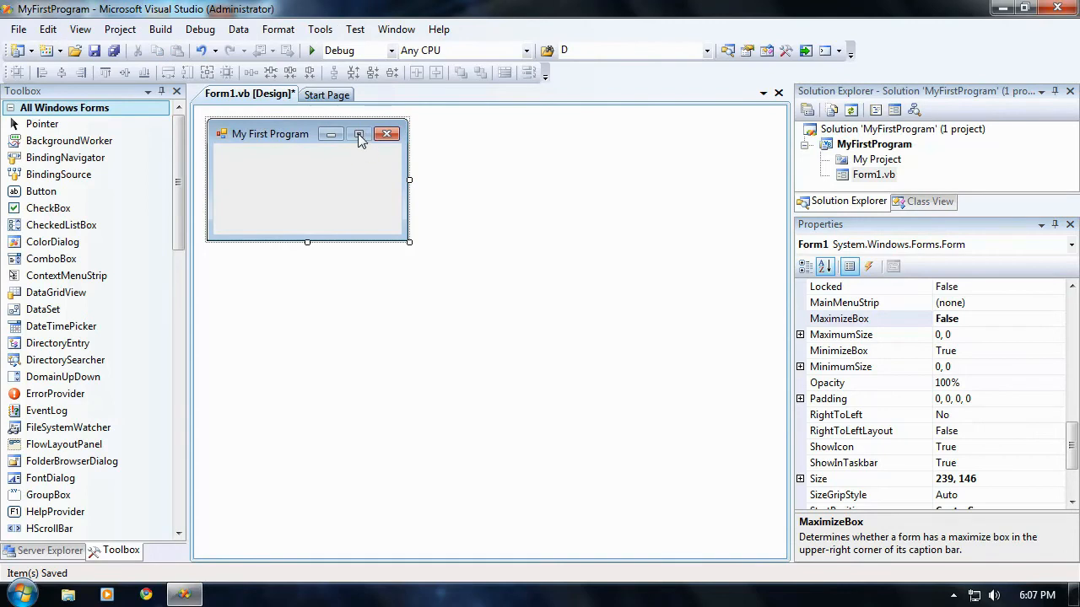
mouse_move(357, 145)
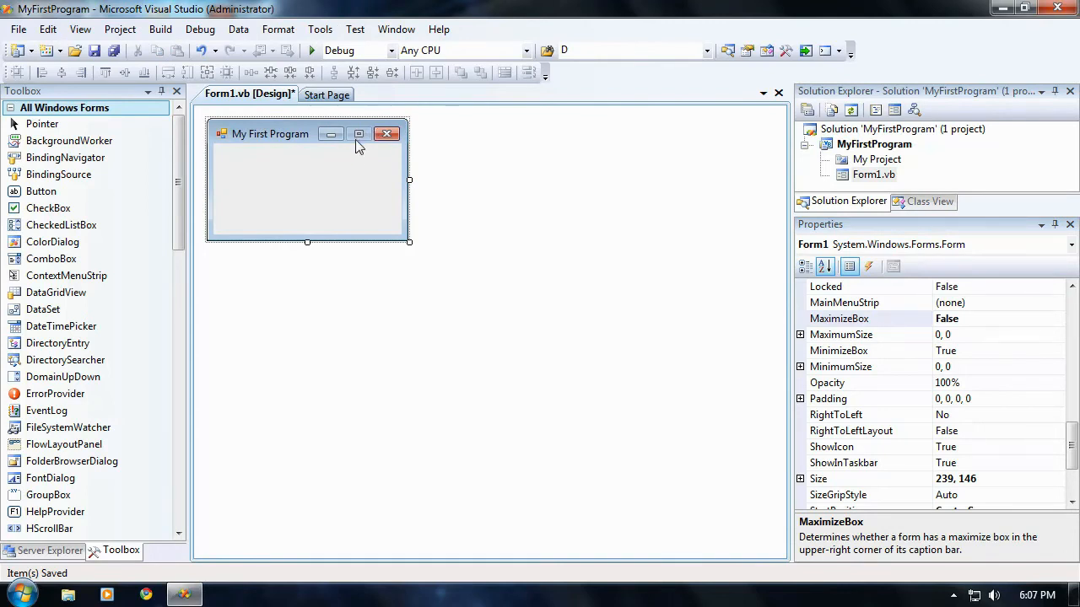
mouse_move(803, 326)
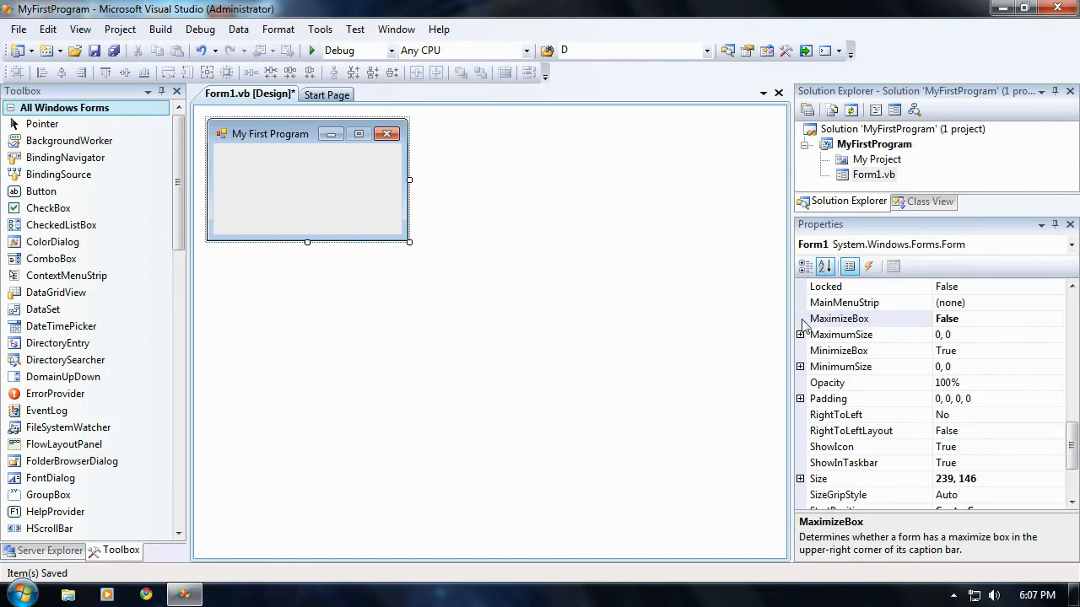
mouse_move(641, 243)
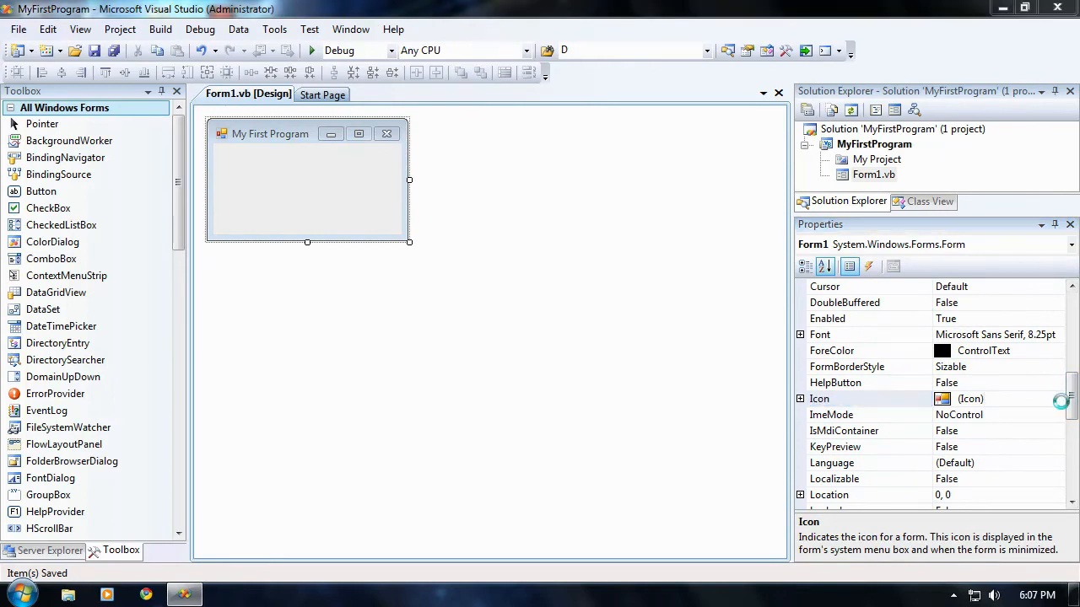
Select the form's Icon property and scroll the Properties list before enlarging the form.
left_click(1061, 398)
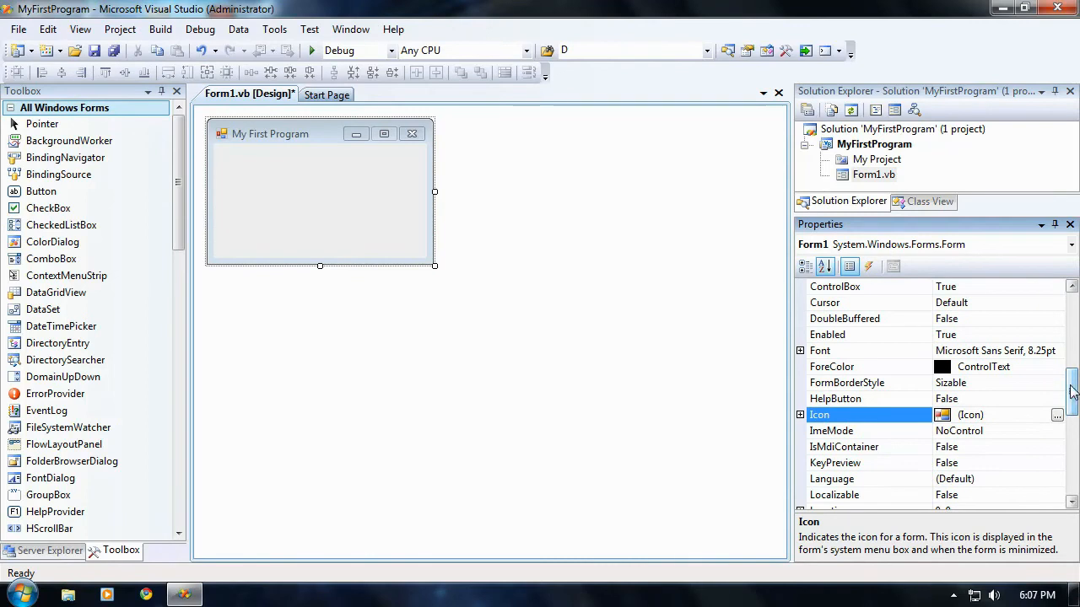
scroll("up", 3)
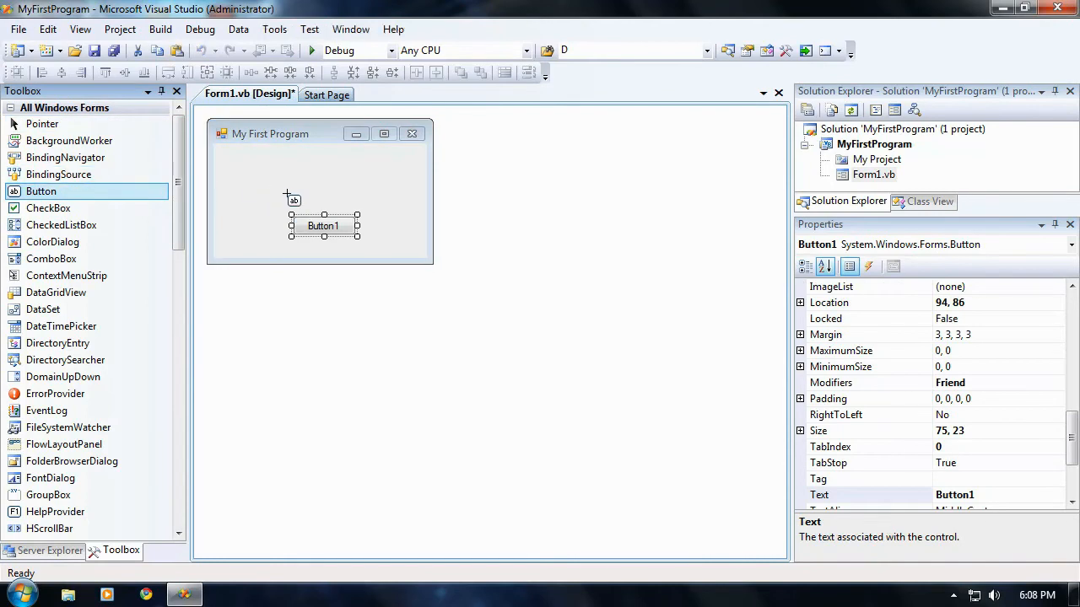
Move Button1 lower on the form to about 88, 101 and enlarge it to roughly 79 by 33.
left_click(40, 123)
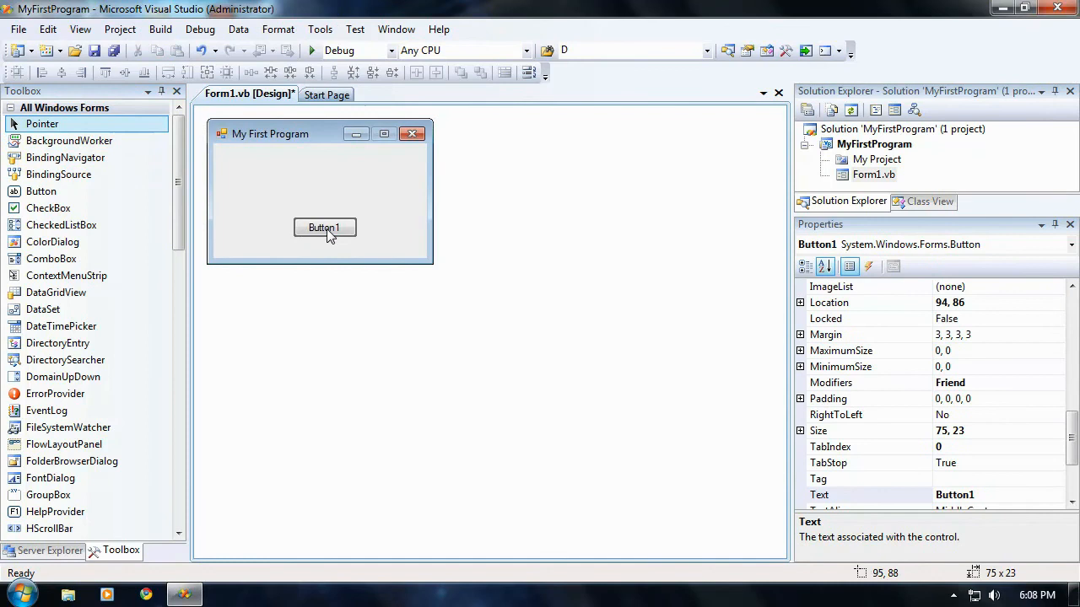
left_click_drag(324, 228, 317, 239)
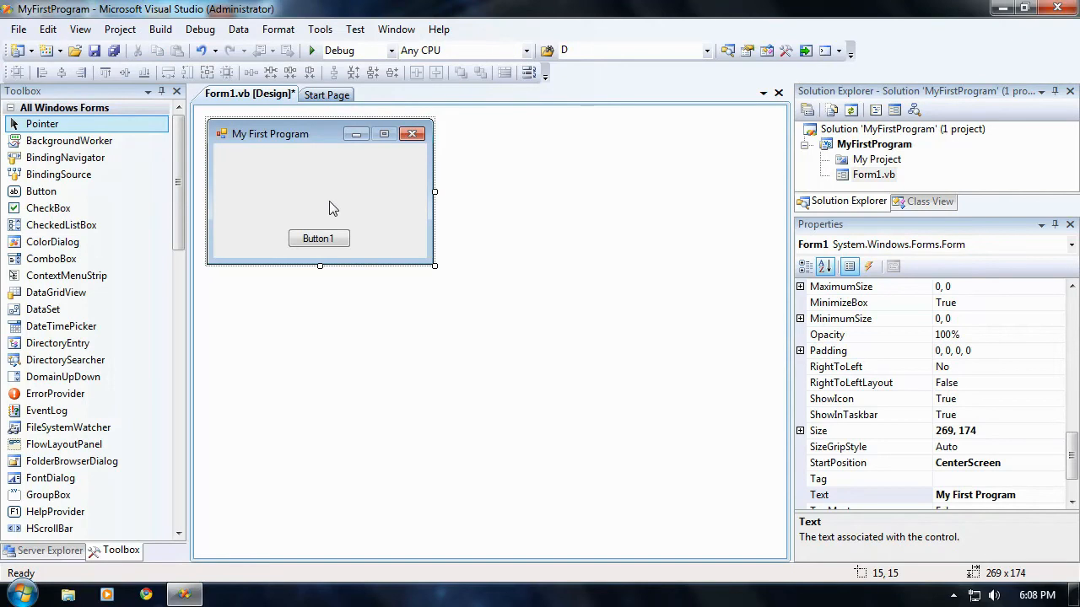
left_click(319, 238)
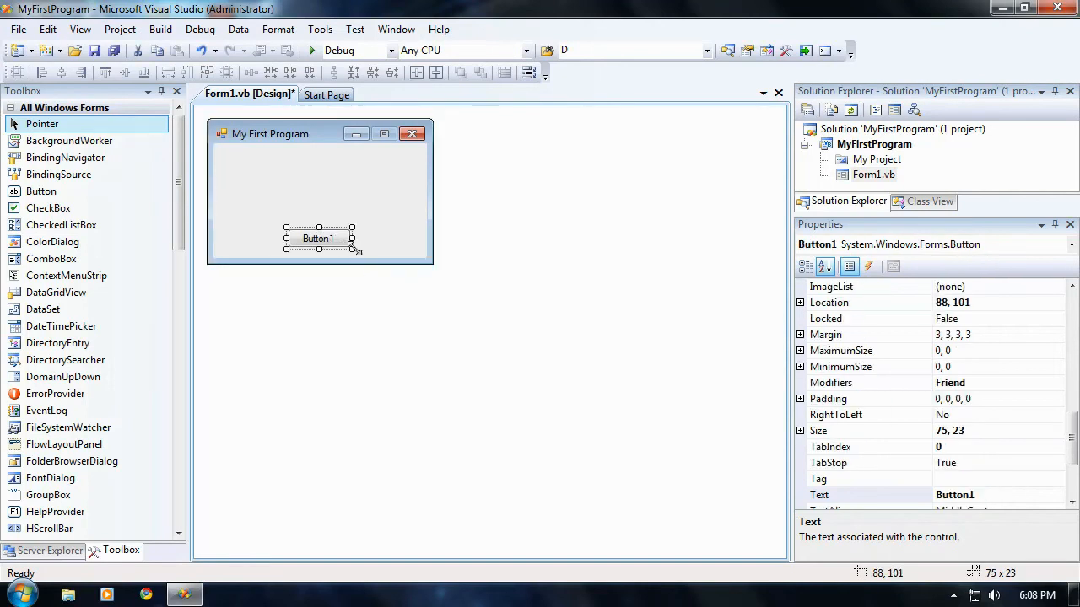
left_click_drag(353, 248, 300, 233)
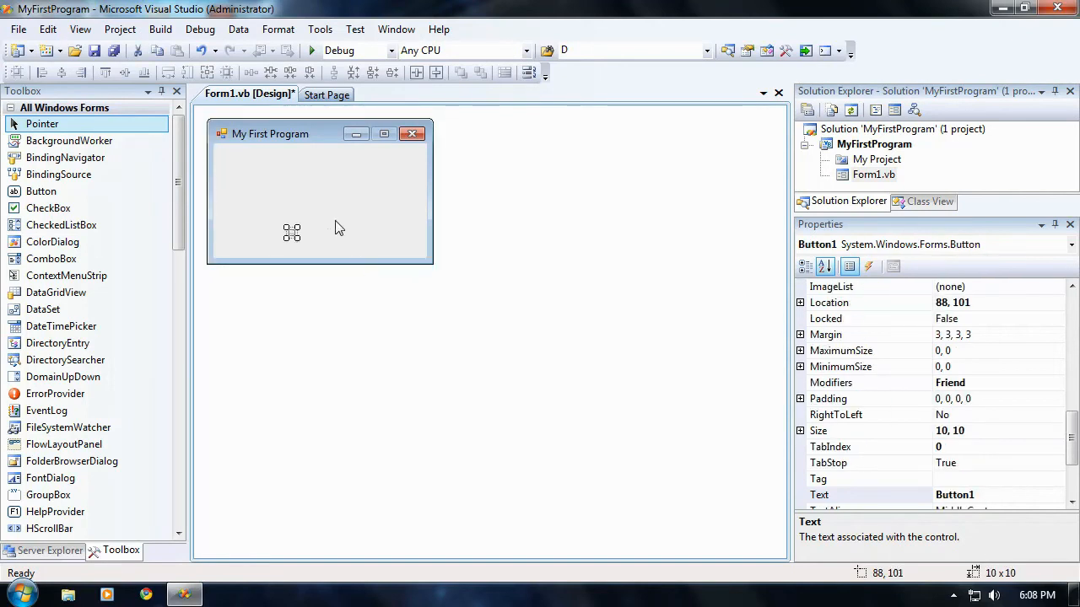
mouse_move(304, 250)
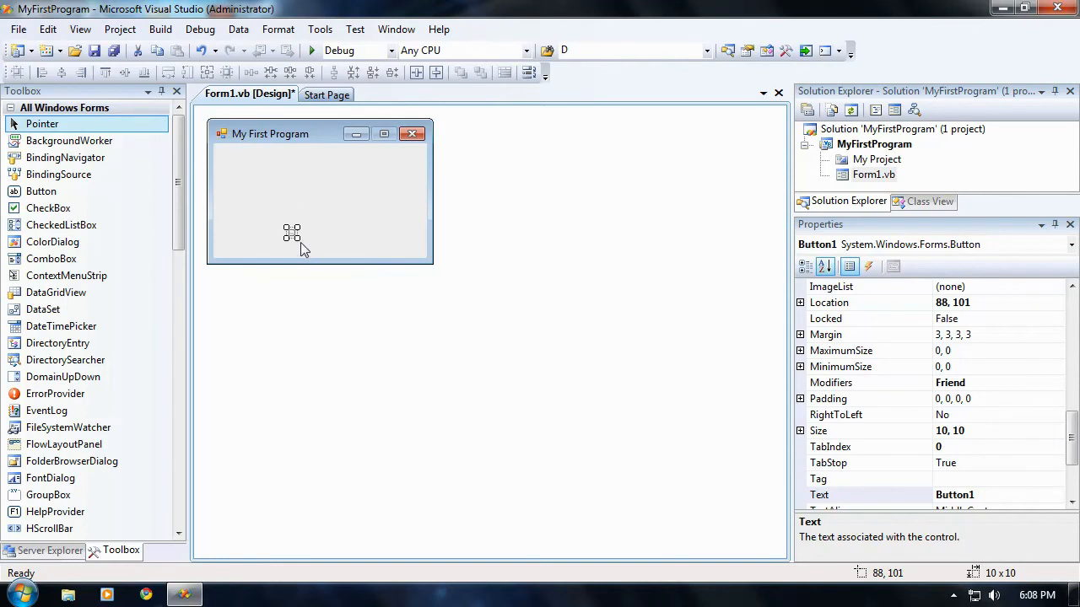
left_click_drag(293, 240, 354, 260)
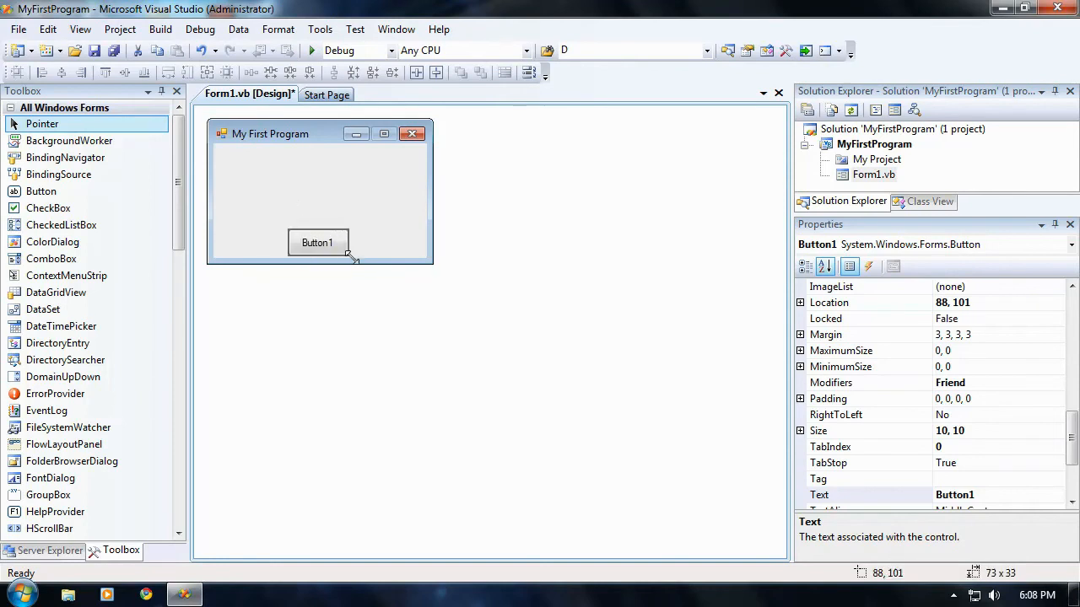
left_click_drag(348, 260, 319, 235)
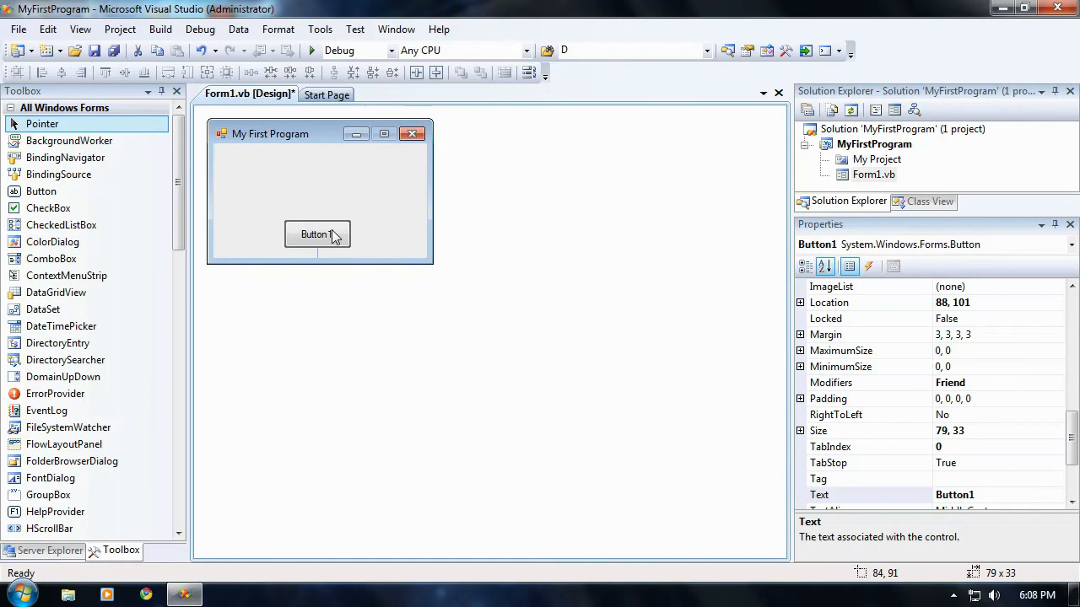
left_click_drag(318, 235, 317, 234)
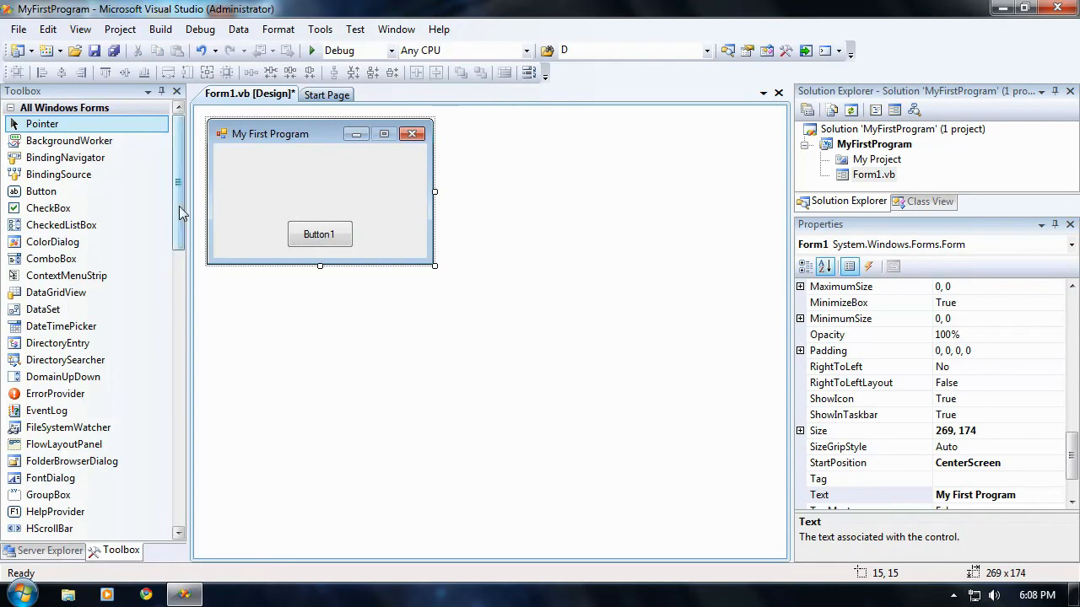
Add a TextBox stretched across the top of the form and select Button1 to move it beneath.
scroll("down", 3)
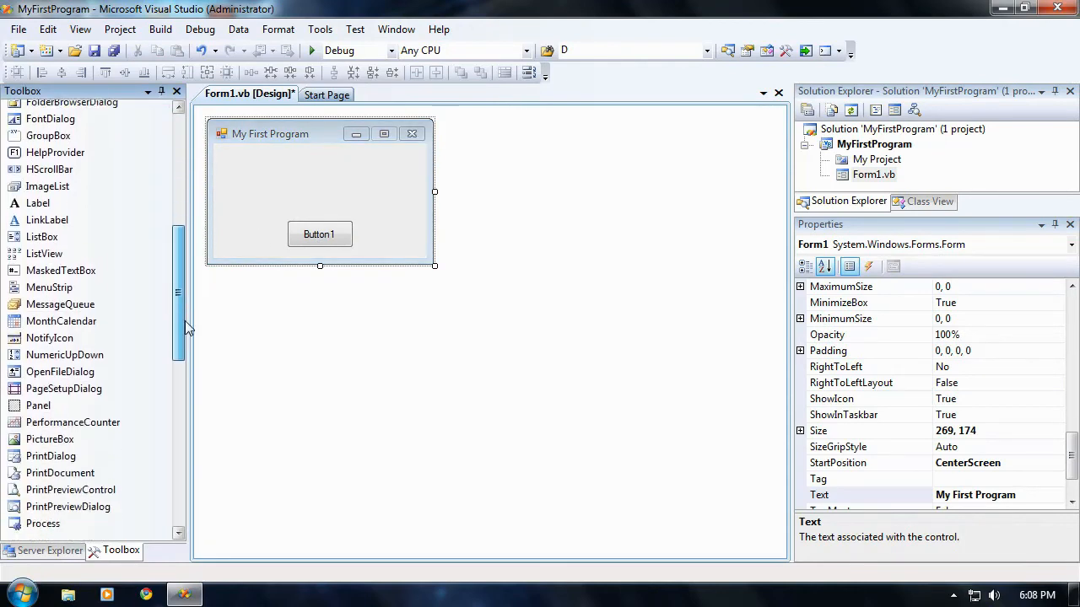
scroll("down", 3)
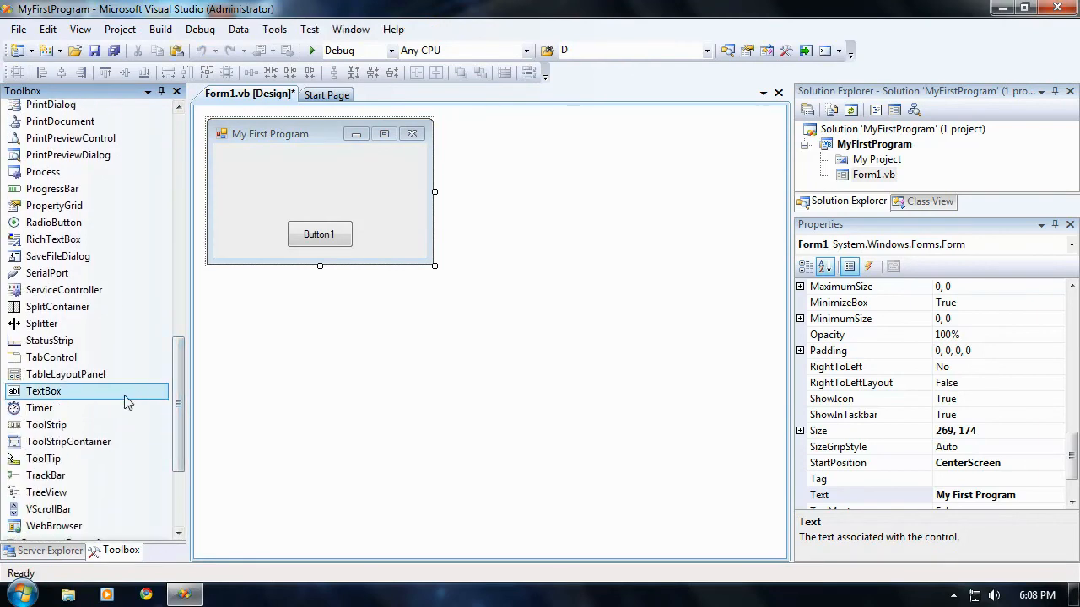
mouse_move(64, 396)
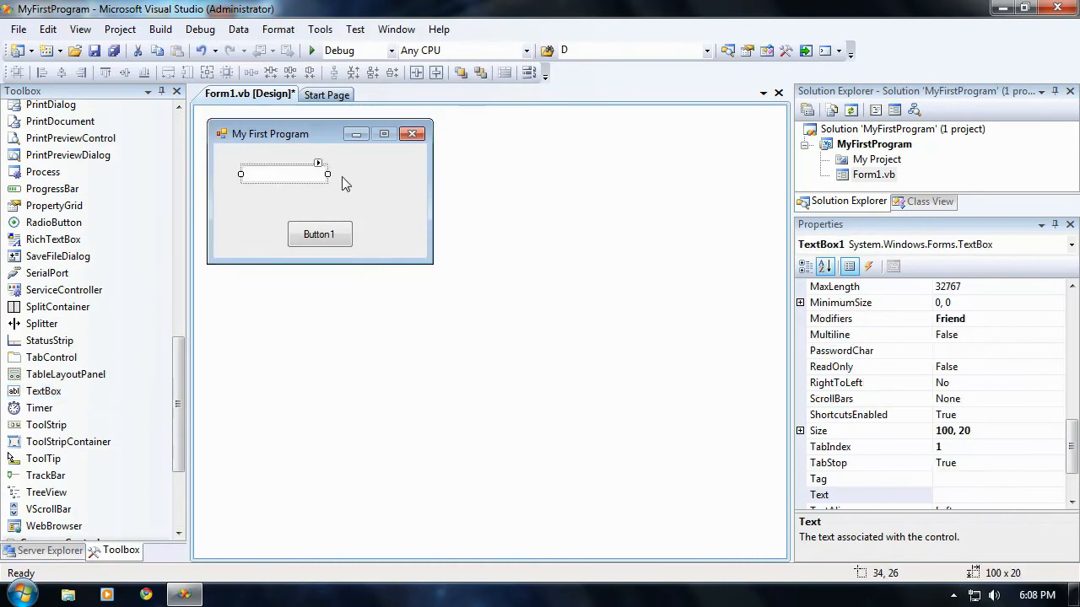
left_click_drag(327, 172, 414, 172)
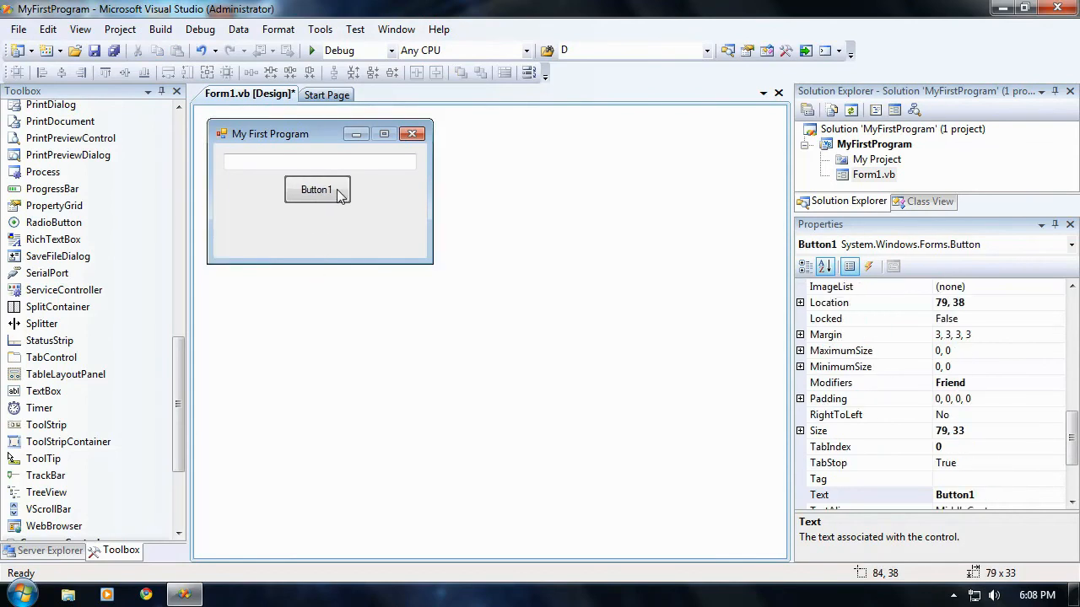
left_click(396, 196)
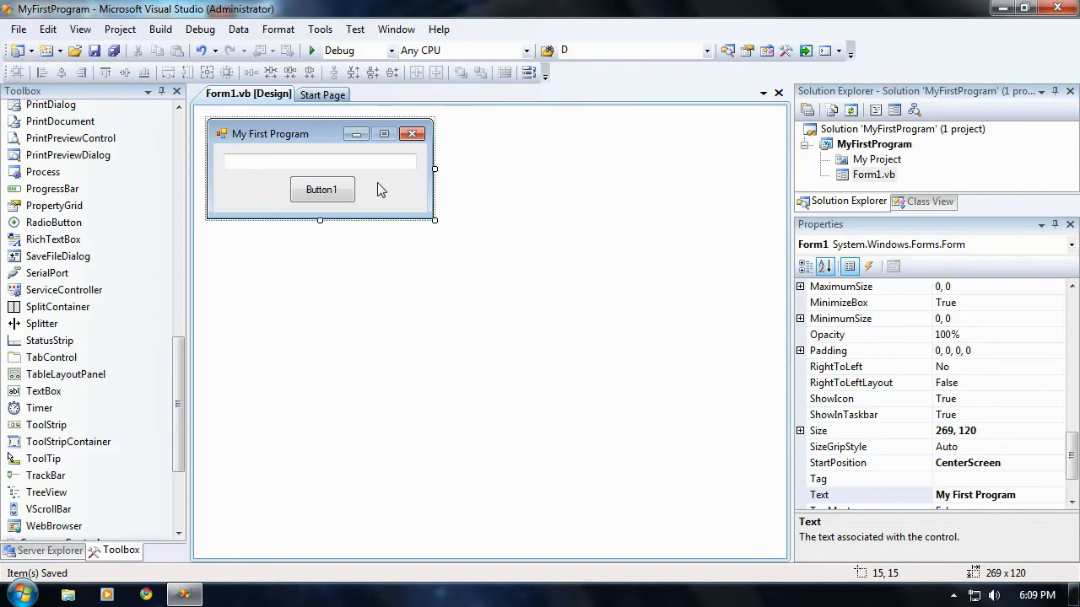
mouse_move(312, 51)
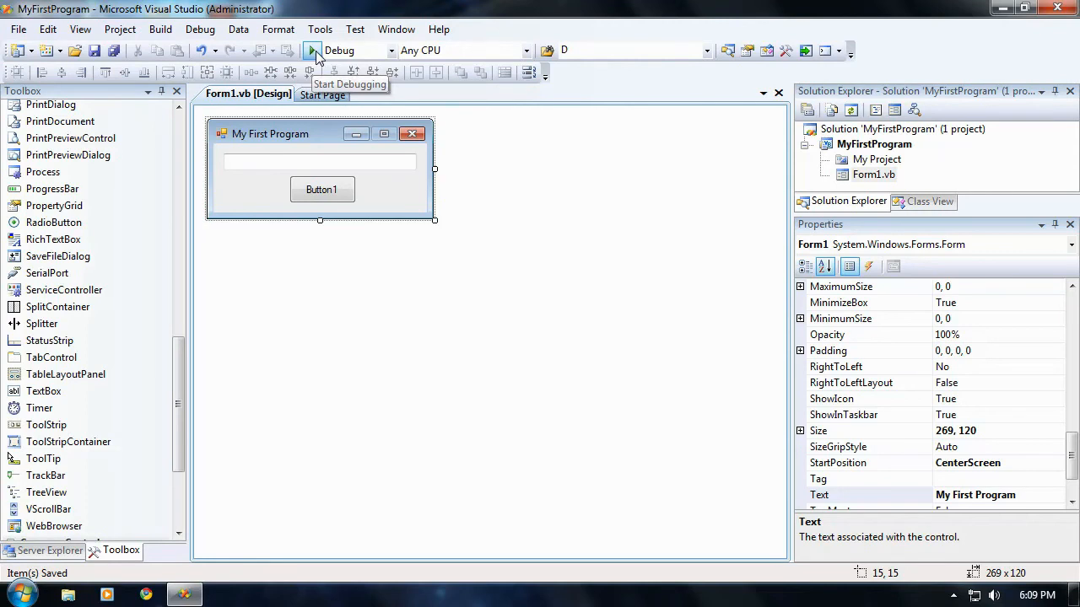
Start MyFirstProgram in debug mode, move its running window around, then close it.
left_click(312, 51)
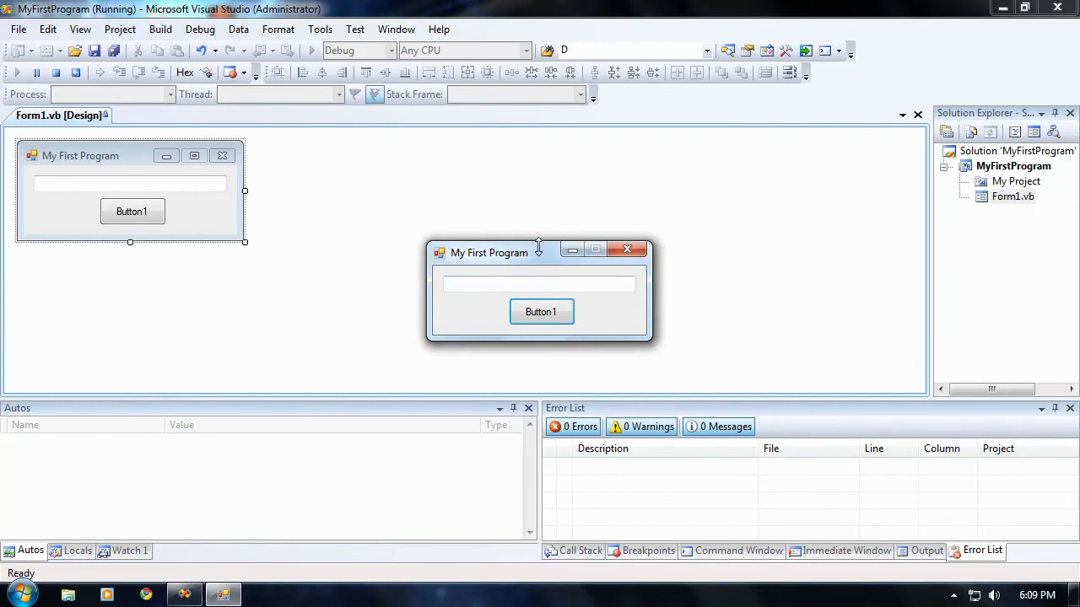
left_click_drag(489, 251, 300, 203)
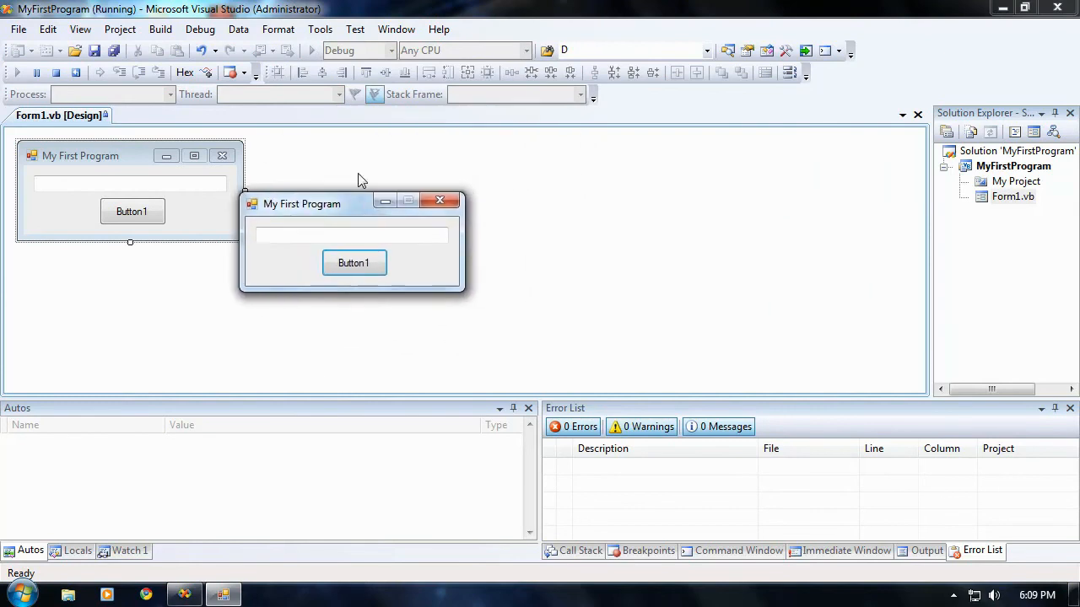
left_click_drag(300, 203, 317, 165)
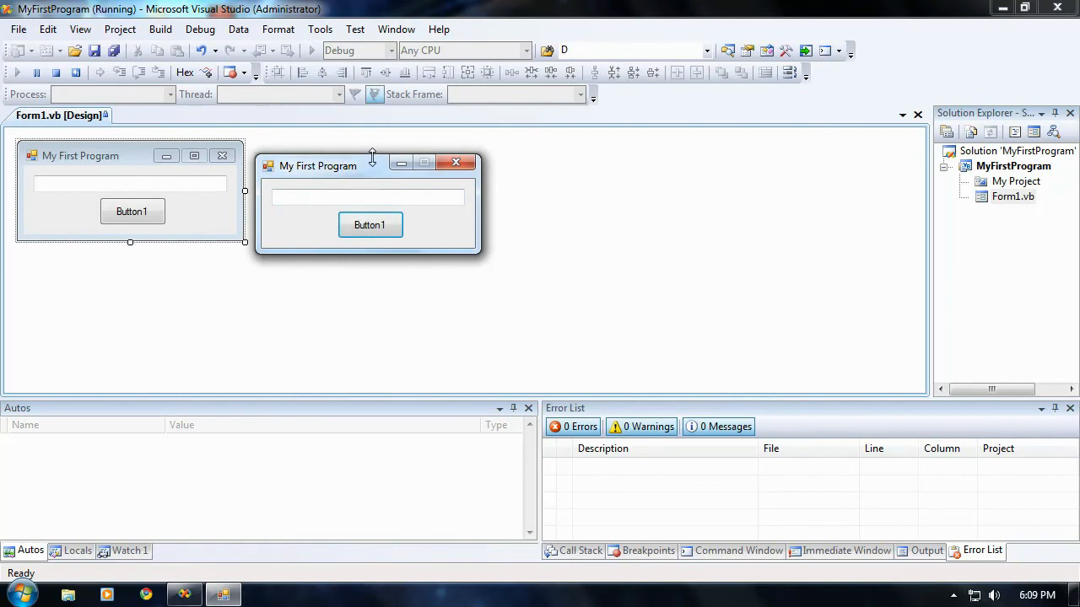
left_click_drag(317, 165, 526, 143)
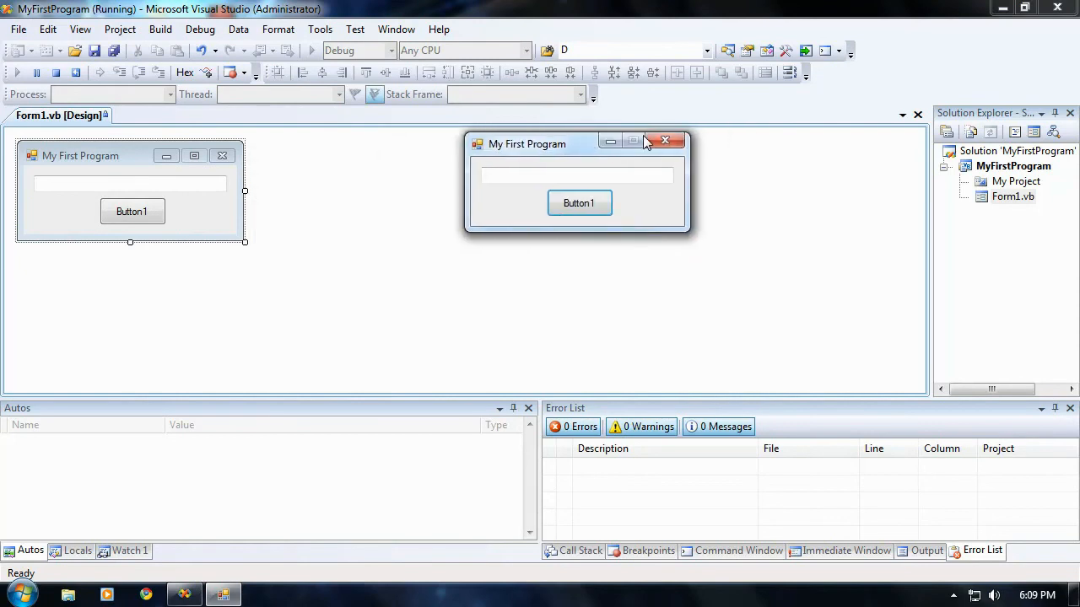
mouse_move(644, 148)
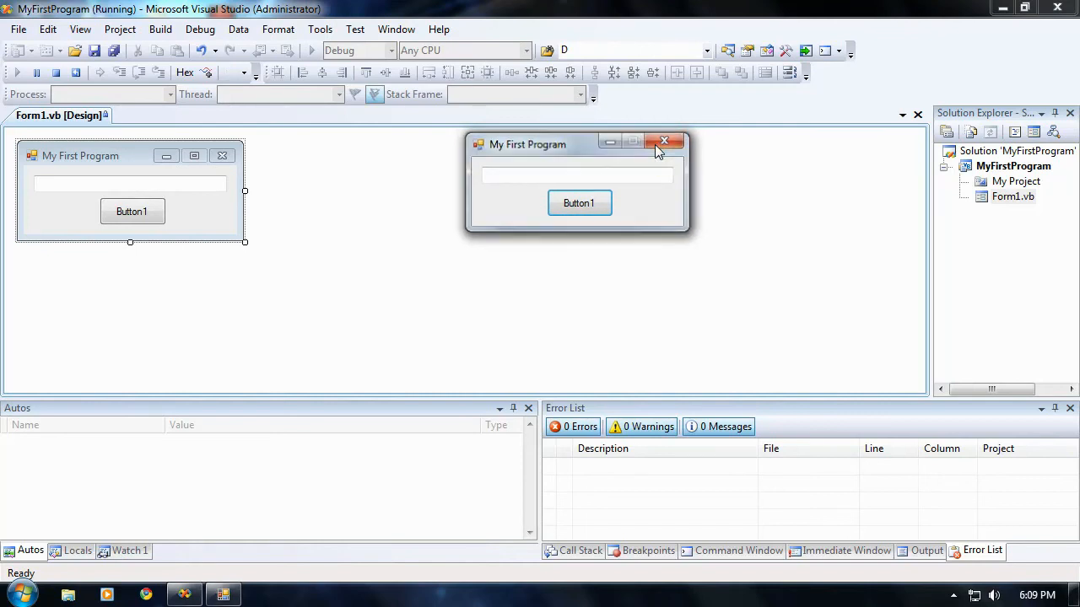
left_click(665, 140)
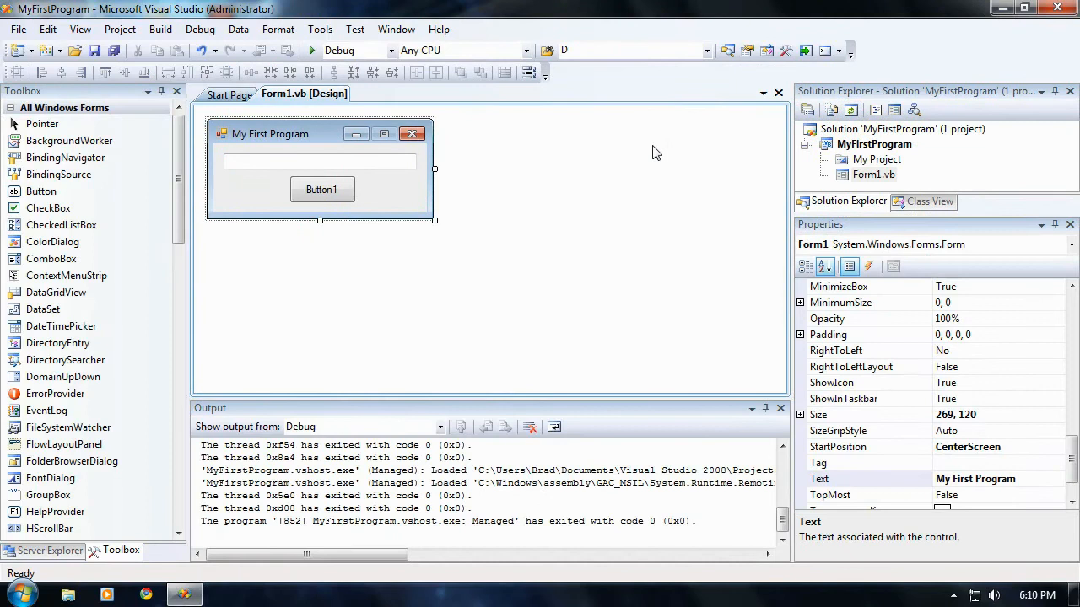
mouse_move(543, 199)
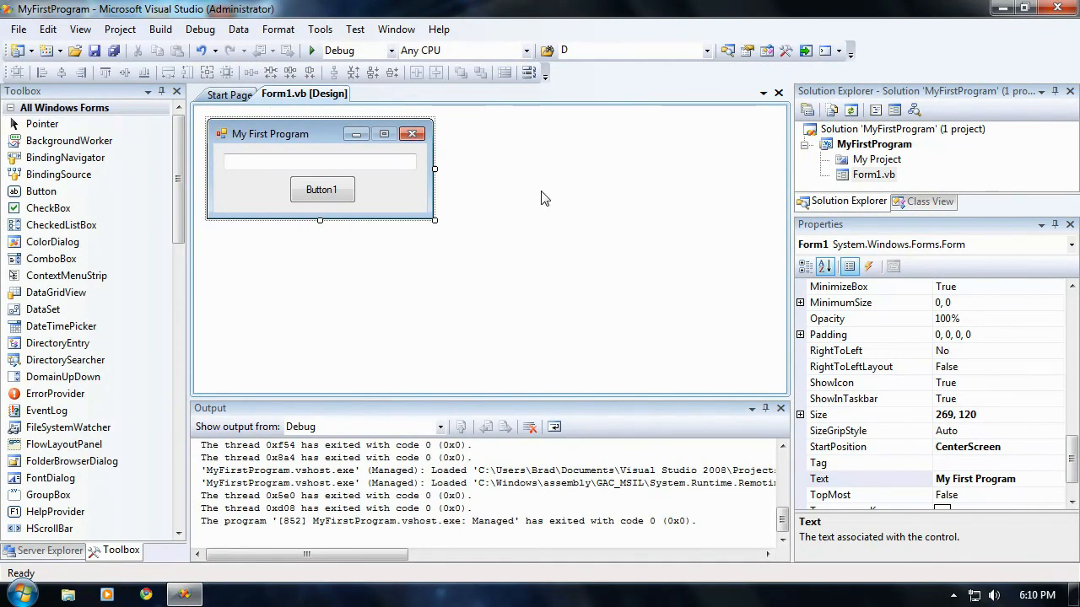
mouse_move(334, 199)
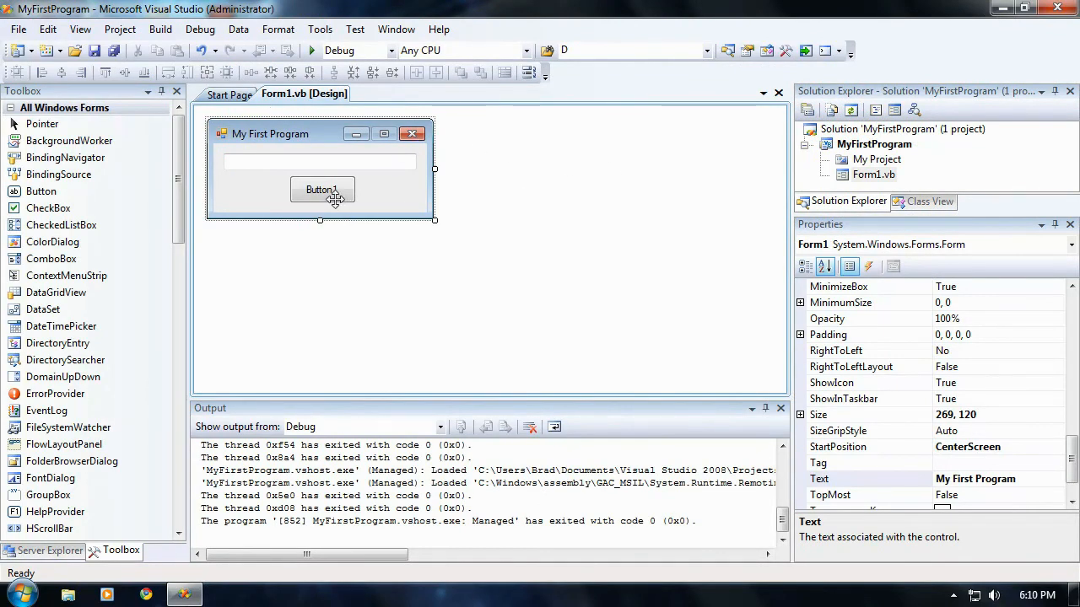
Select Button1 on Form1 in the designer to show its properties.
left_click(322, 189)
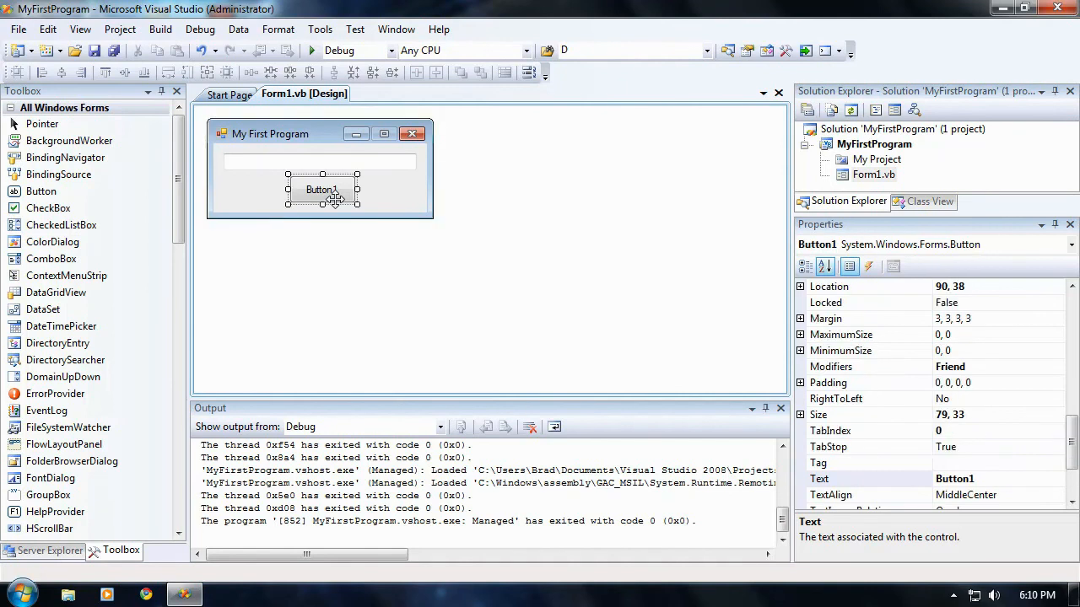
double_click(322, 189)
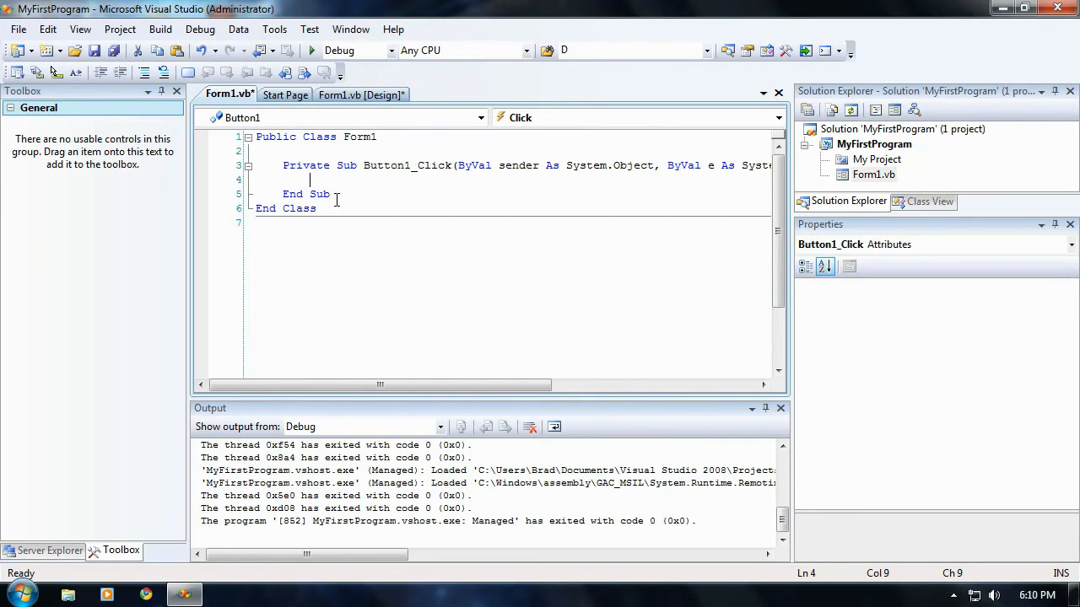
mouse_move(418, 253)
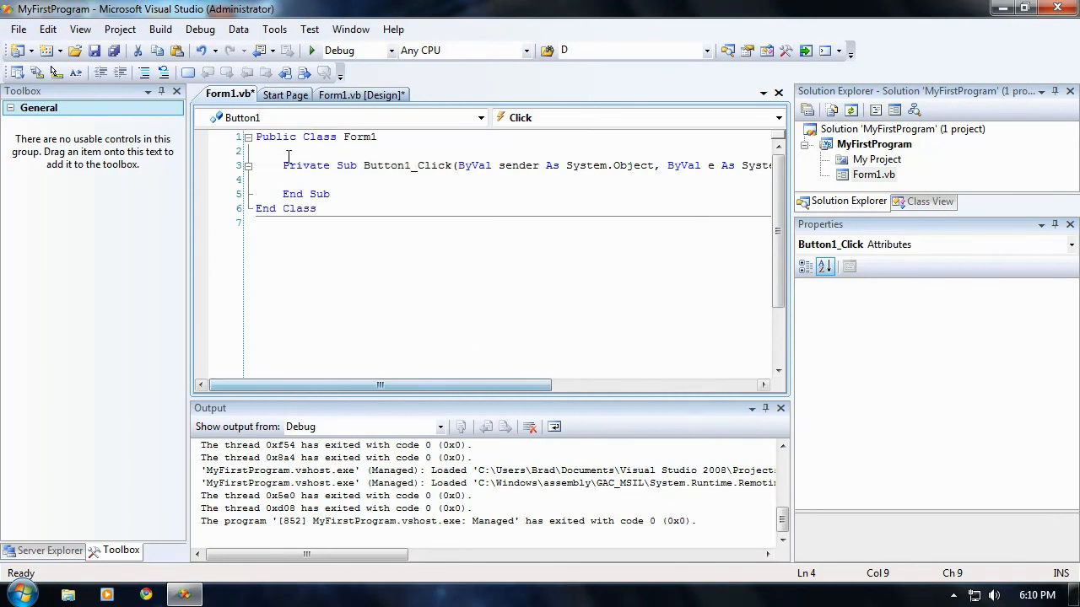
left_click(385, 165)
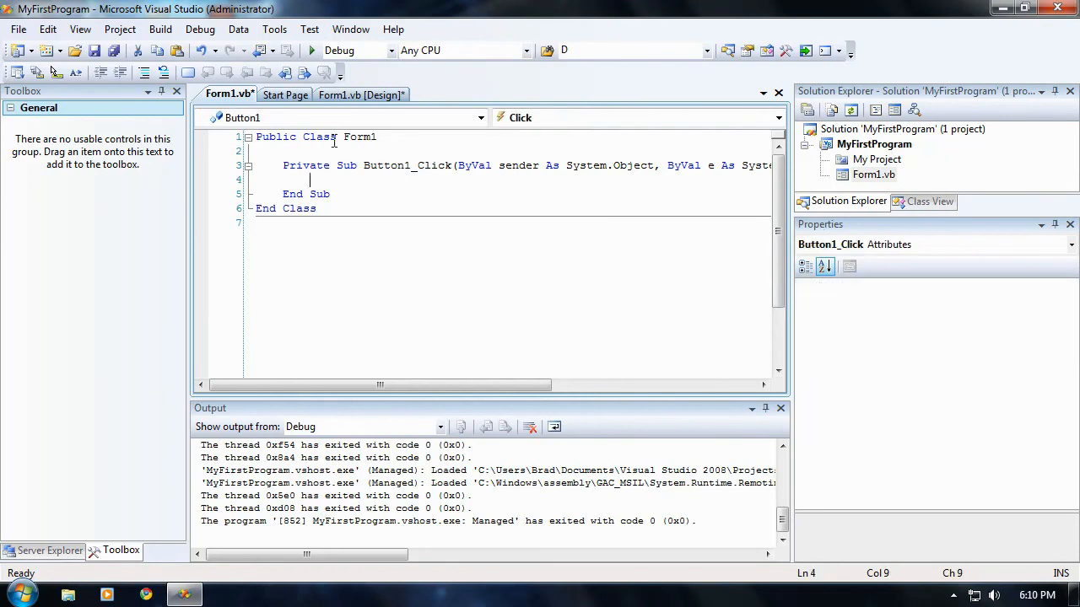
left_click(736, 189)
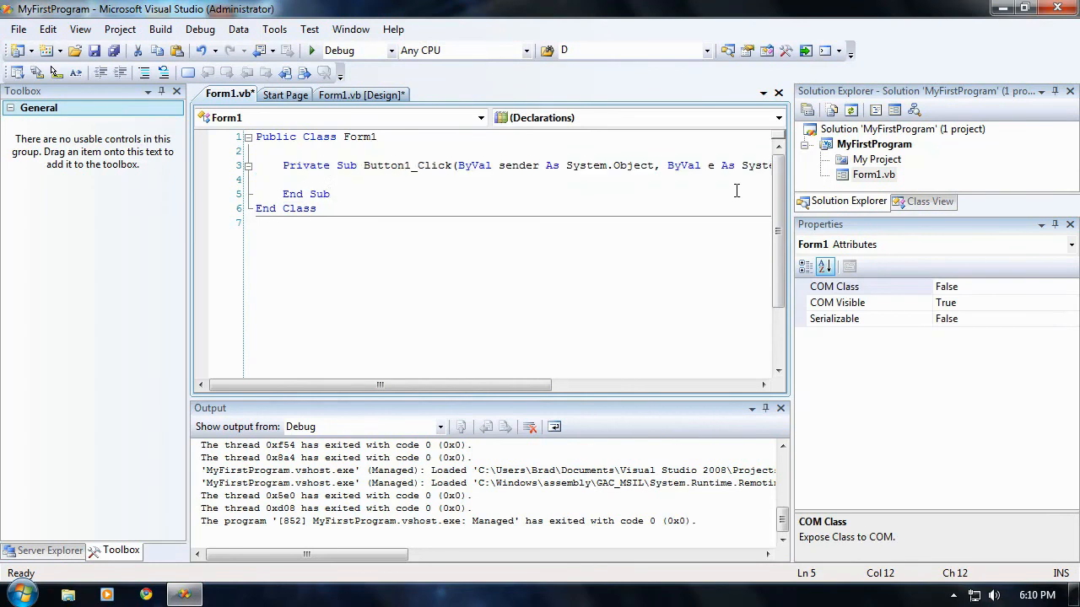
left_click(348, 179)
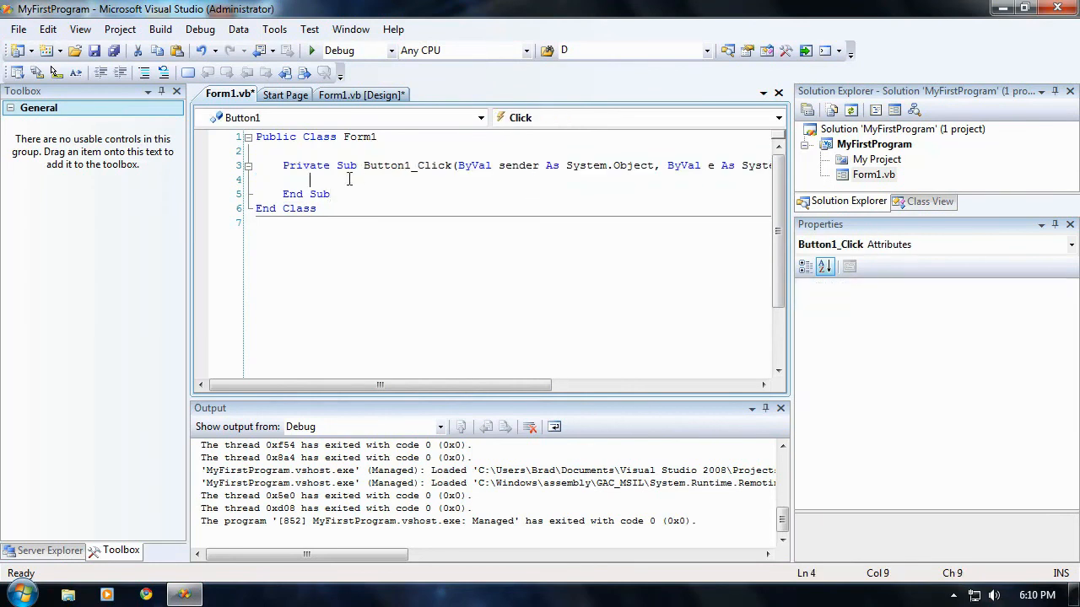
left_click(311, 179)
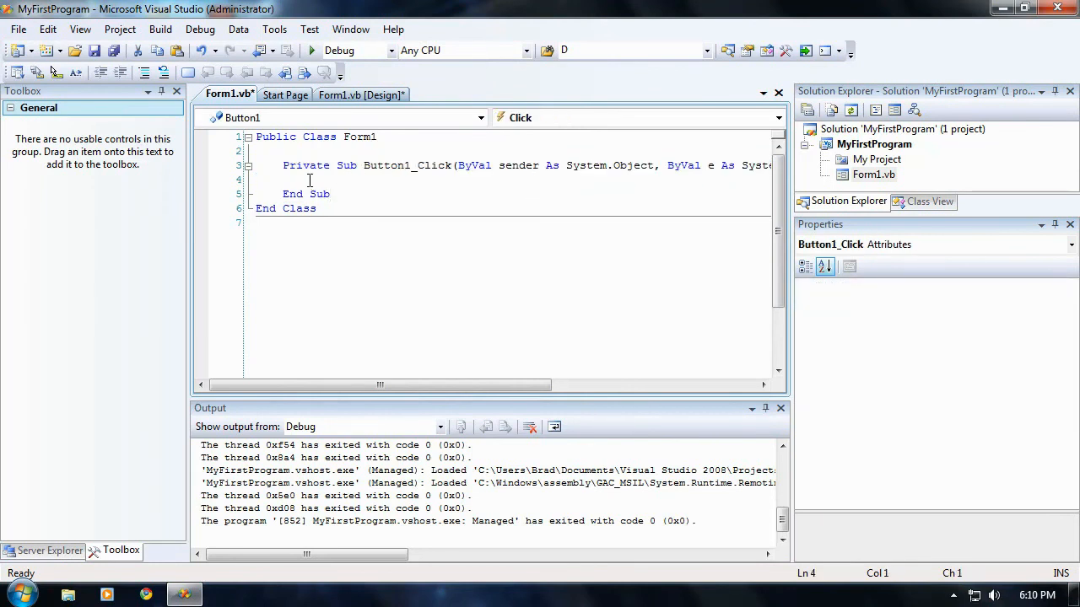
left_click(319, 178)
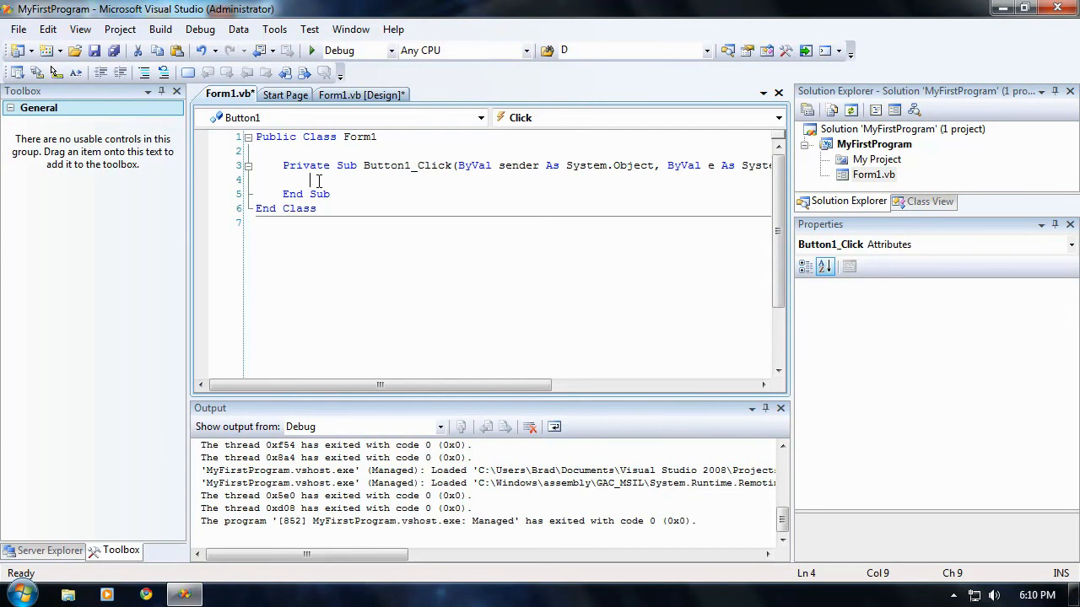
Write TextBox1.Text = "Hello World" in Button1_Click and save Form1.vb with Ctrl+S.
type("tex")
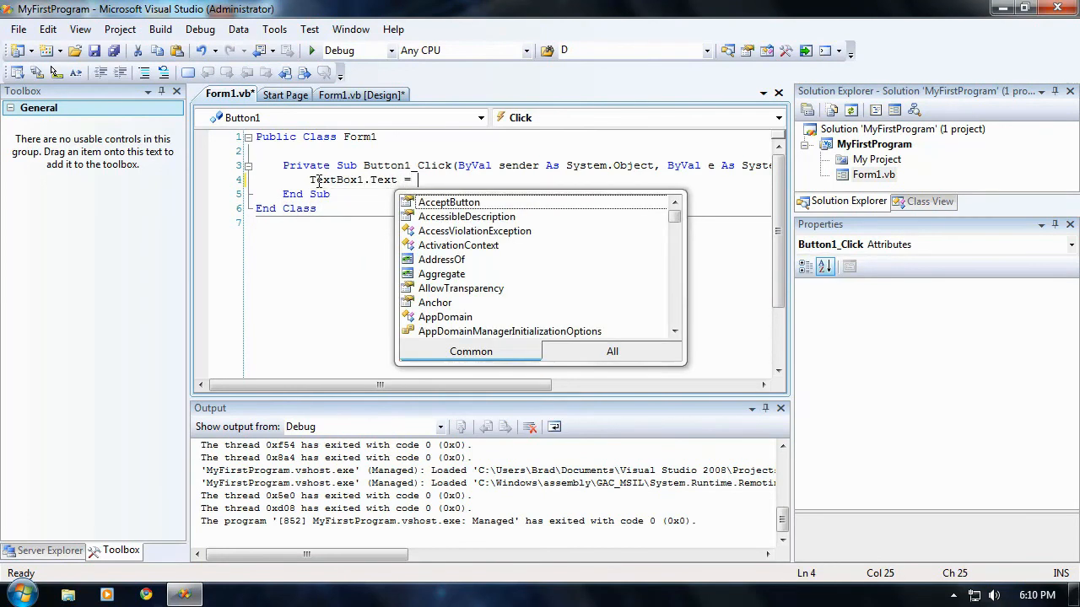
type("\"")
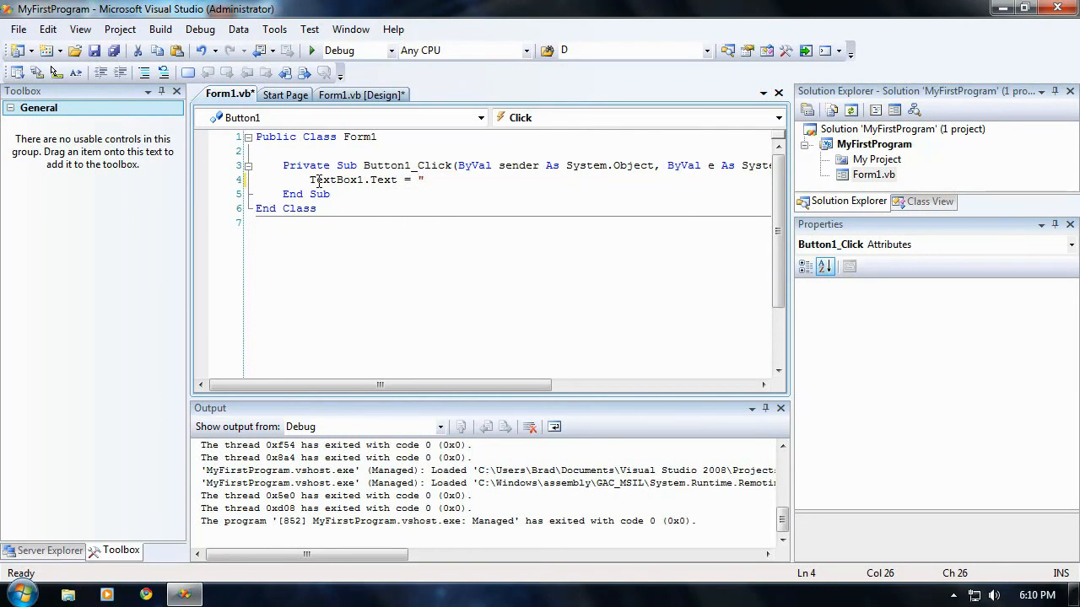
type("Hello")
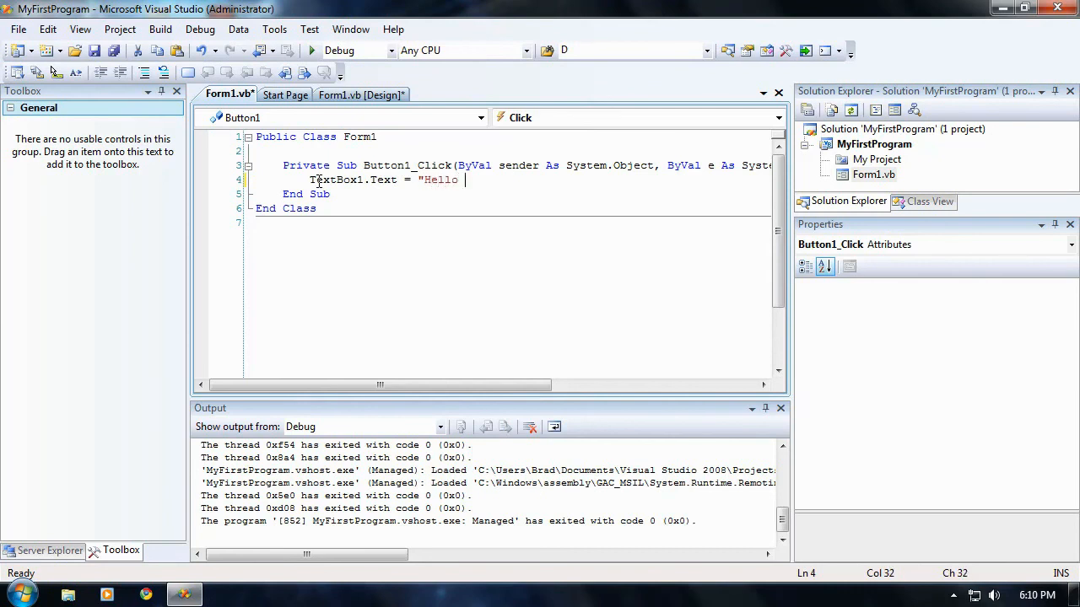
type("World")
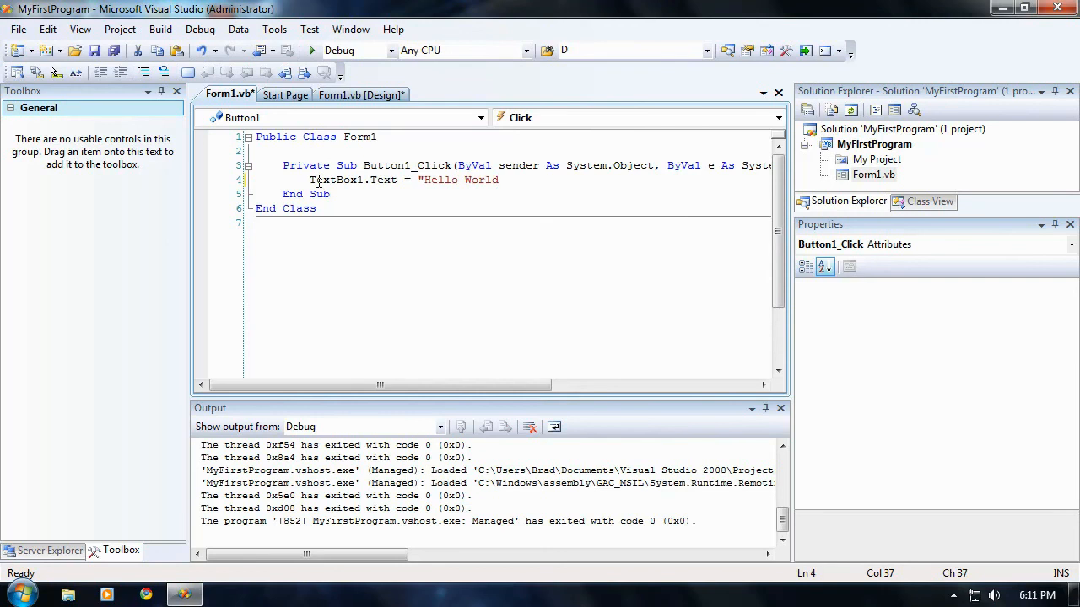
type("\"")
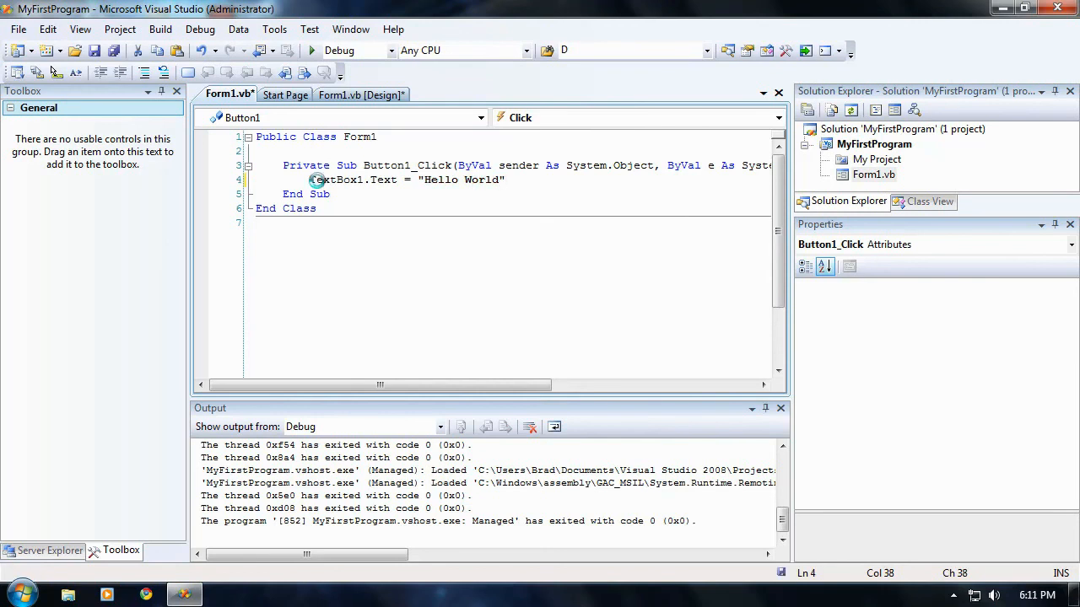
key("ctrl+s")
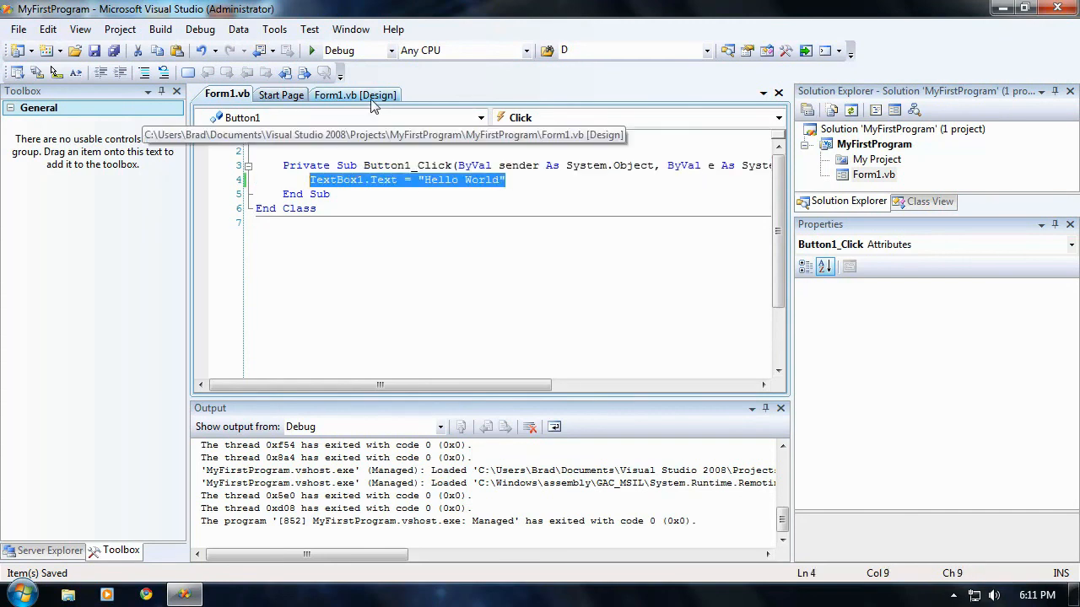
Review the Hello World statement in the code and end on the Form1.vb [Design] view.
left_click(391, 178)
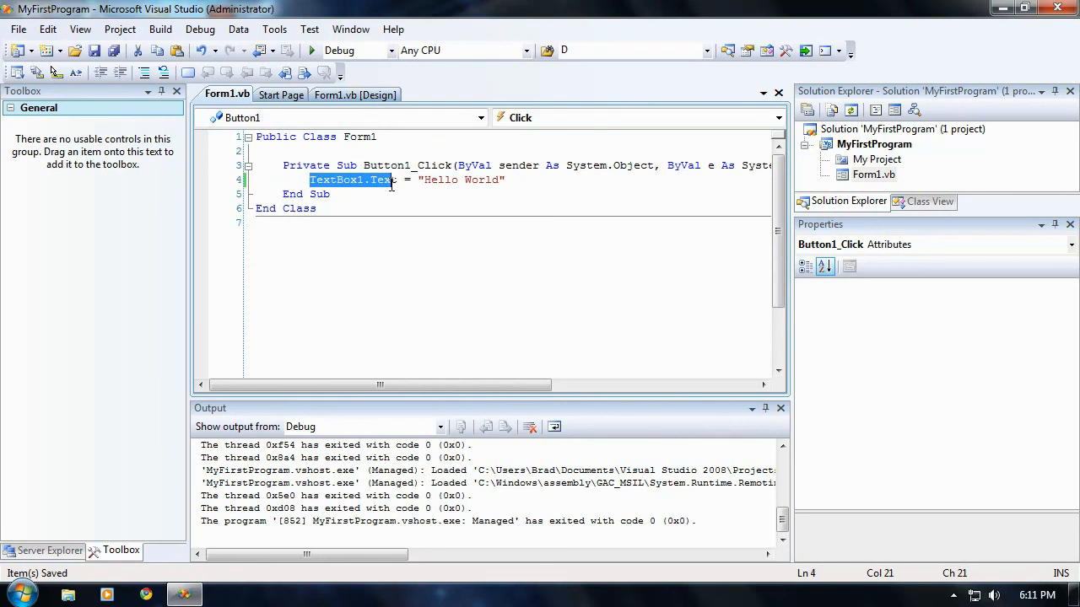
left_click(354, 94)
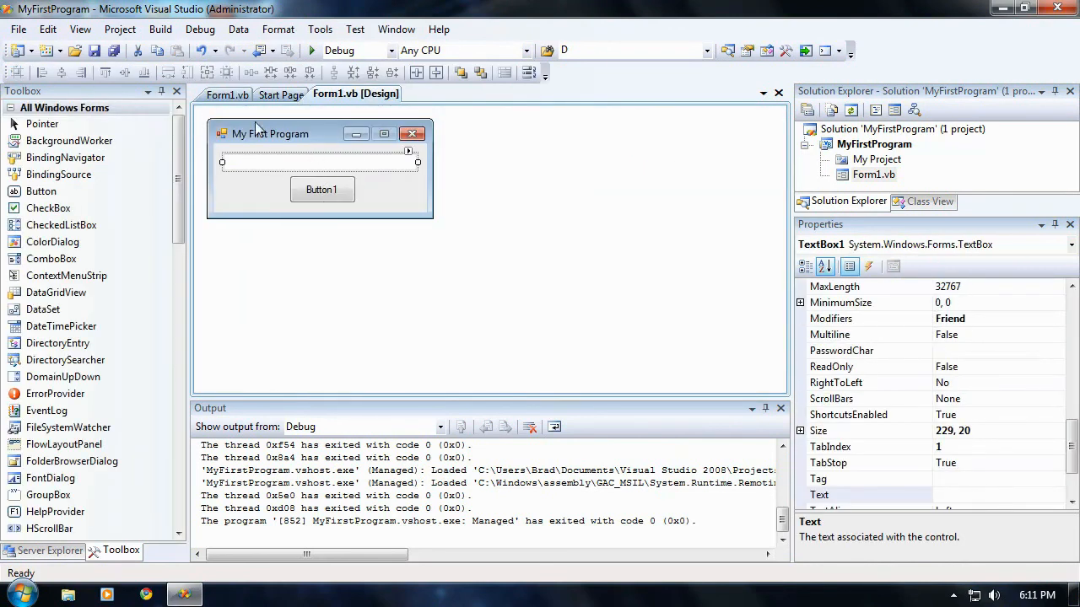
double_click(322, 189)
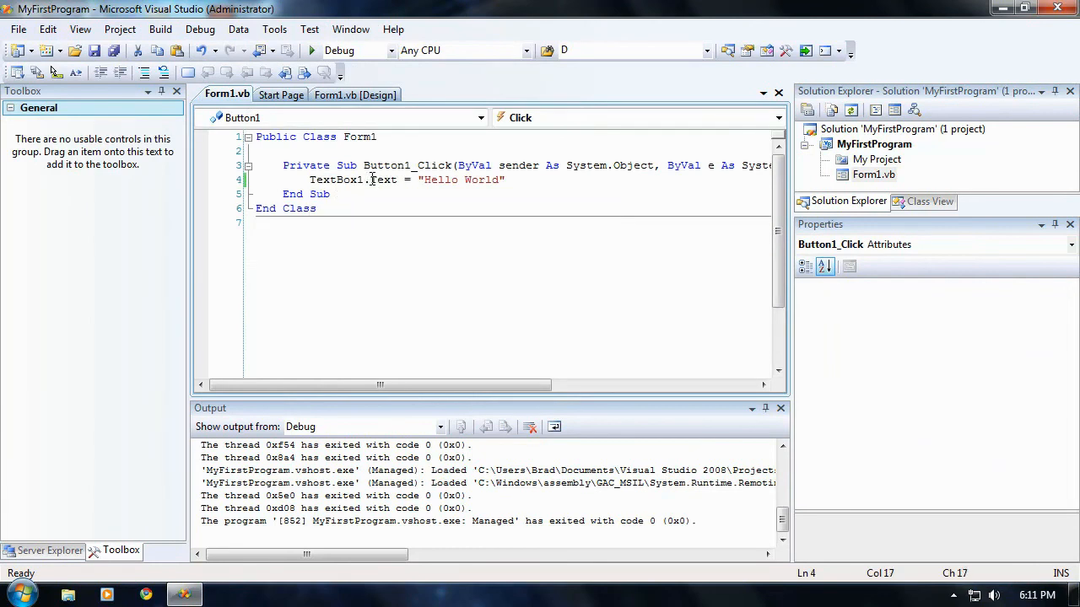
left_click(354, 95)
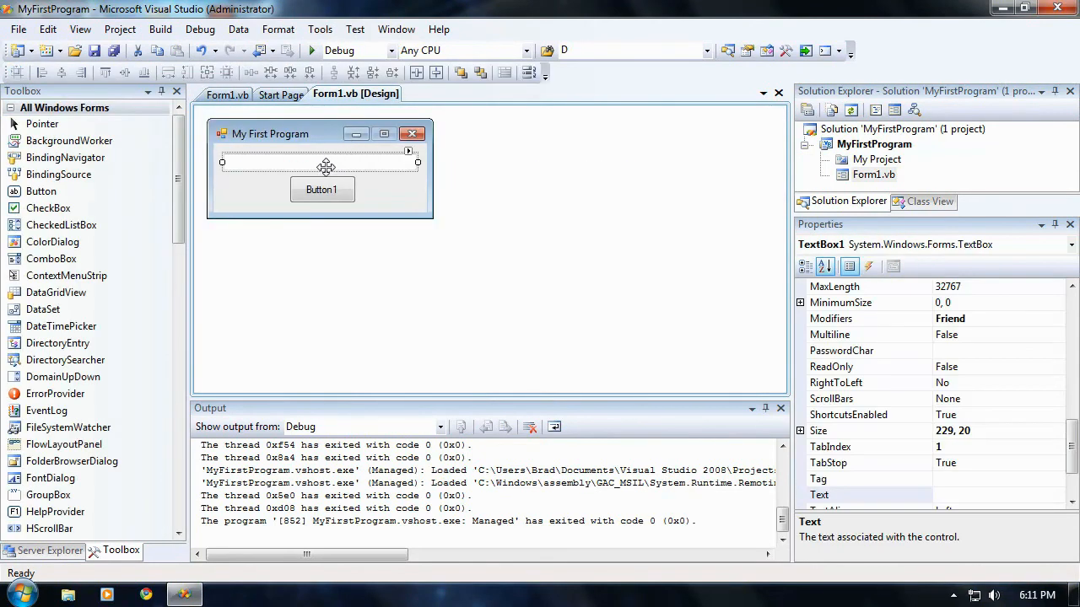
double_click(322, 189)
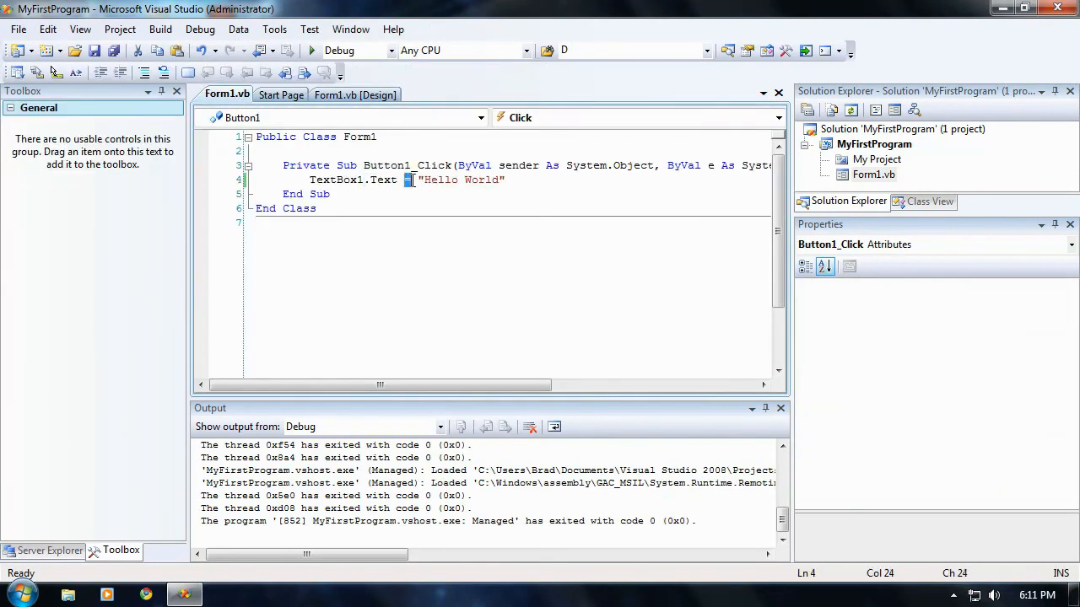
double_click(439, 178)
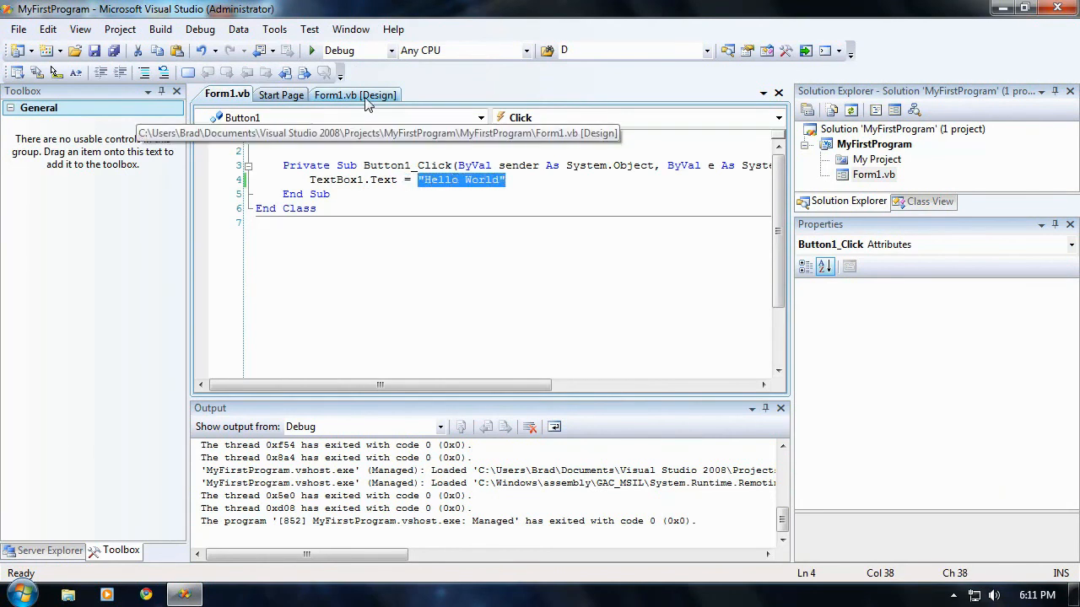
left_click(354, 95)
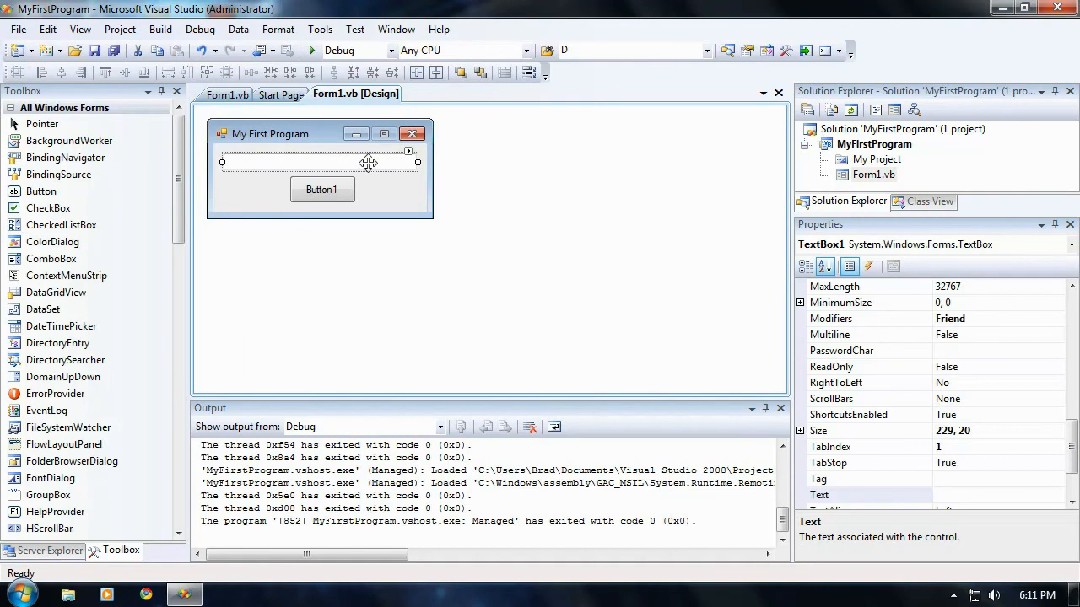
scroll("down", 3)
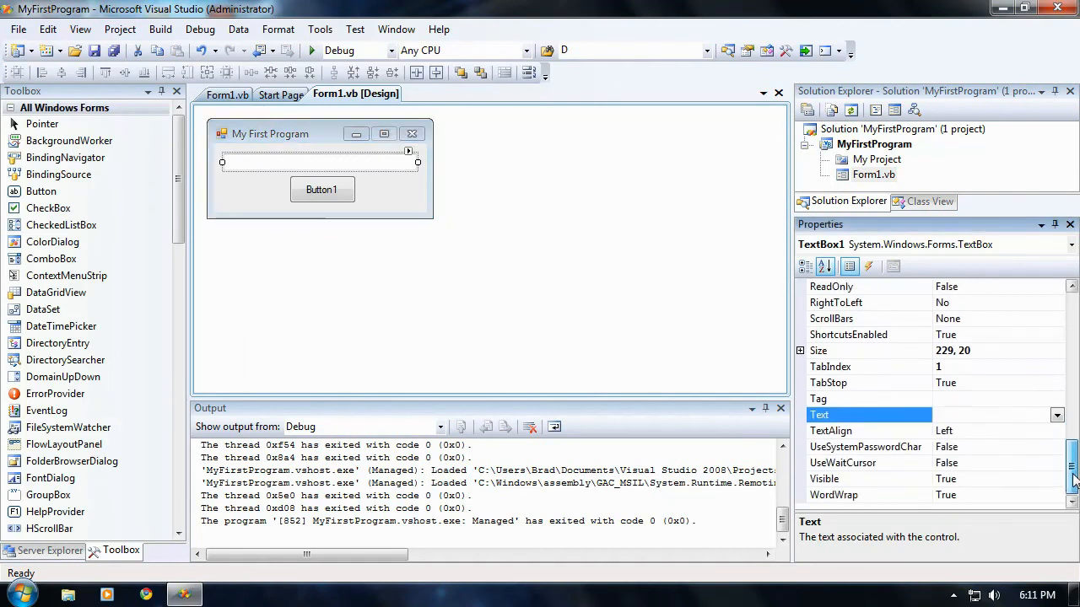
type("HEI")
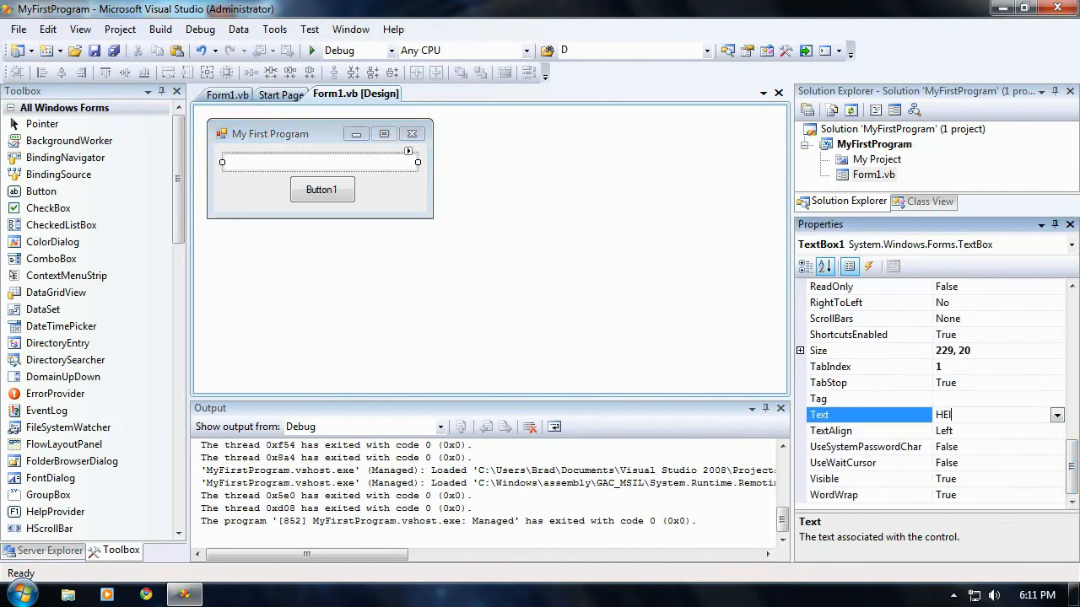
type("Hel")
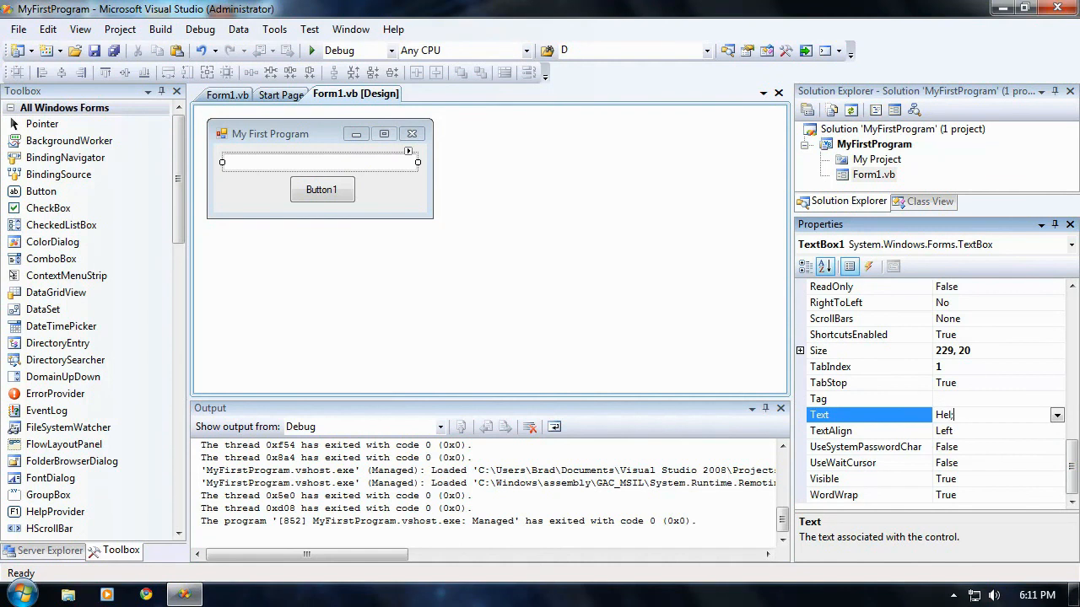
type("low")
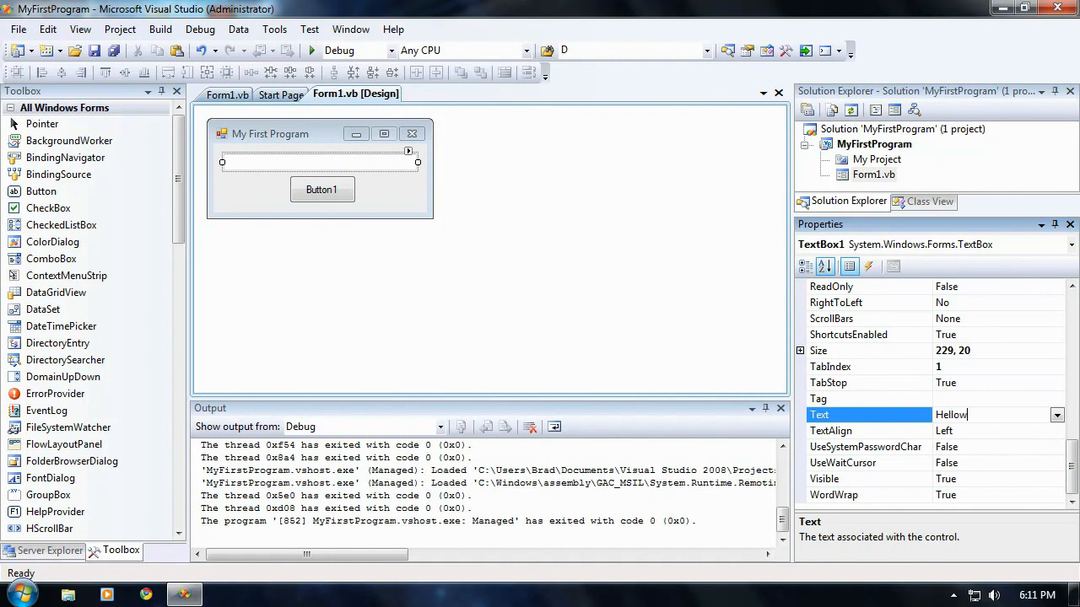
type("Hello World")
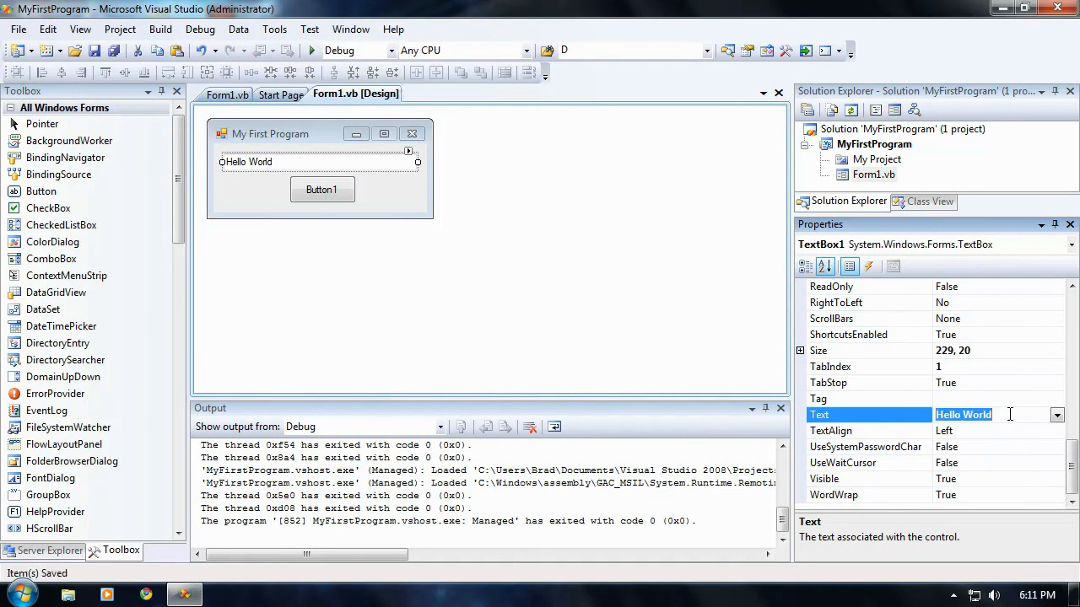
key("Delete")
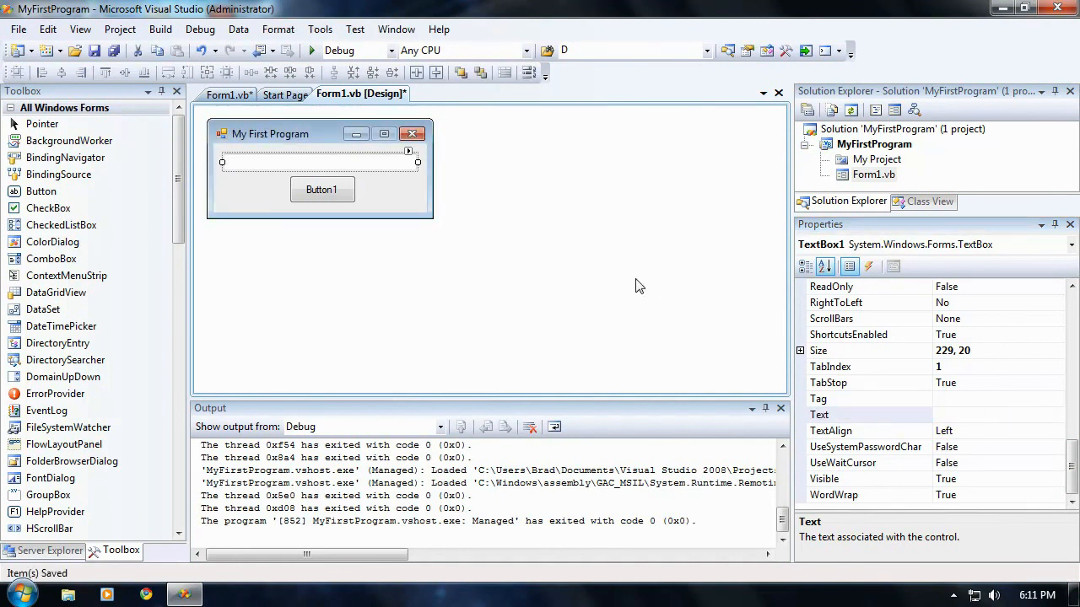
Run MyFirstProgram in debug mode and use Button1 to fill the text box with Hello World.
left_click(310, 51)
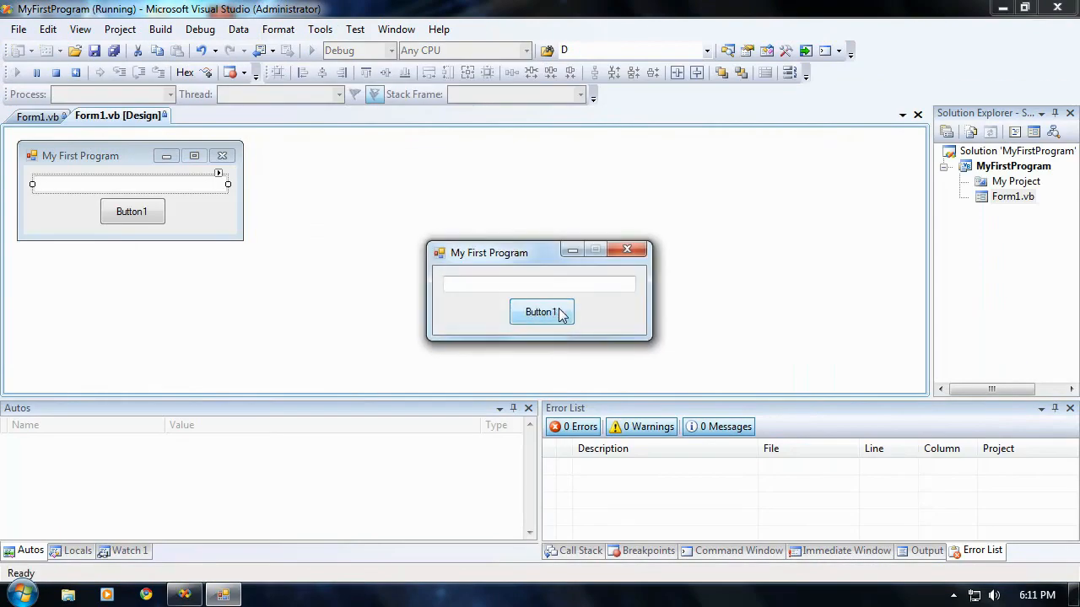
left_click(540, 312)
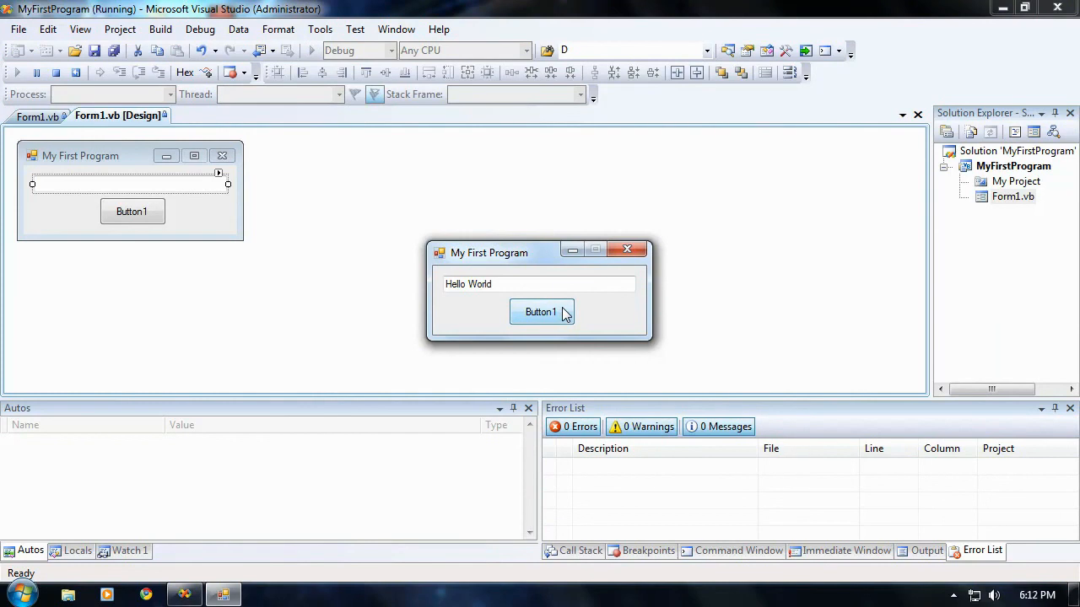
mouse_move(529, 283)
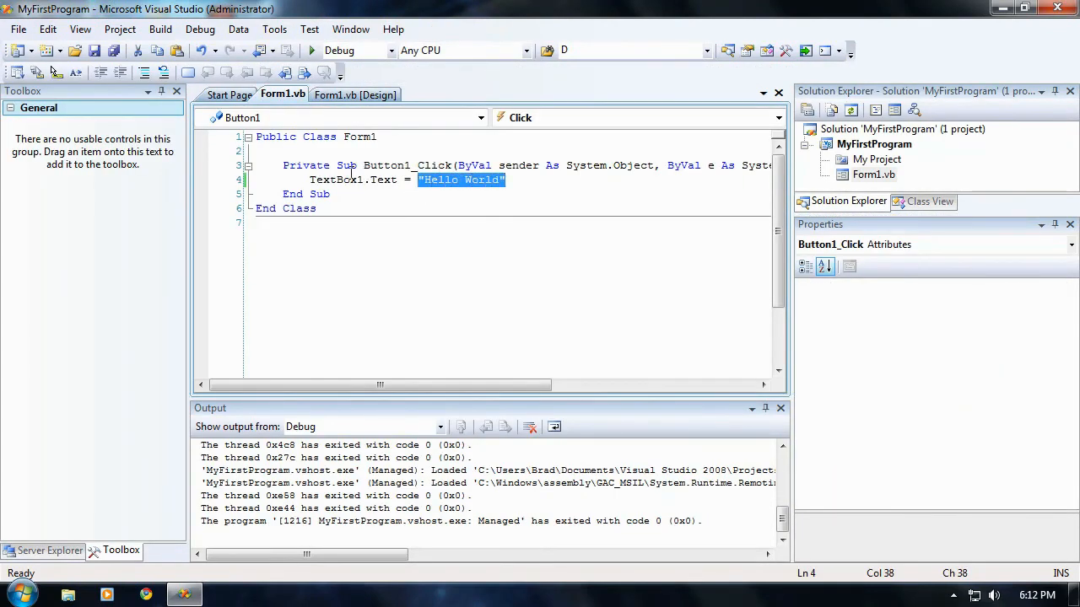
mouse_move(435, 183)
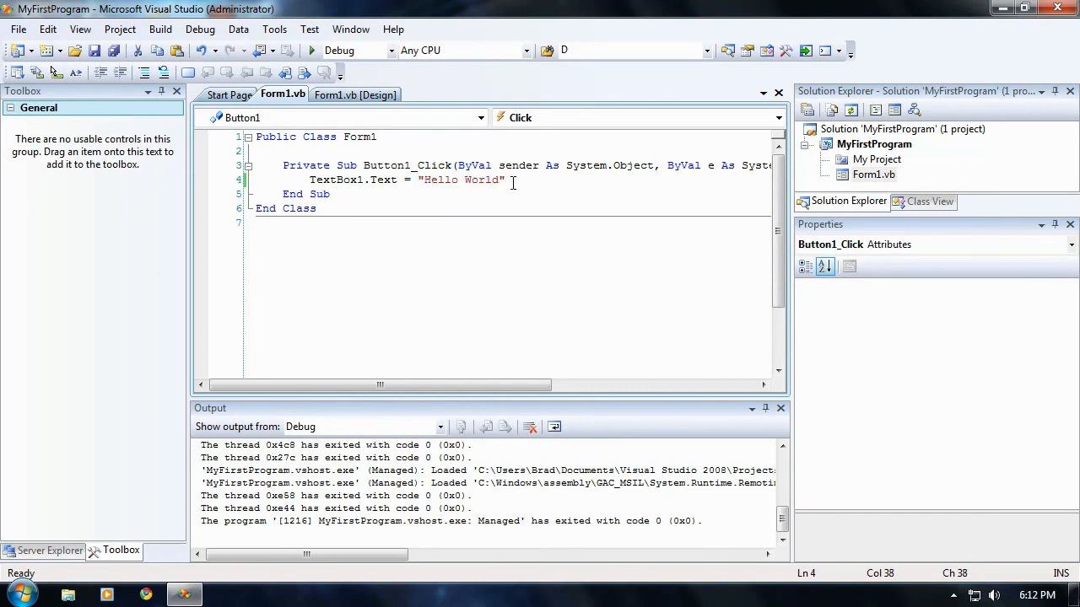
triple_click(405, 179)
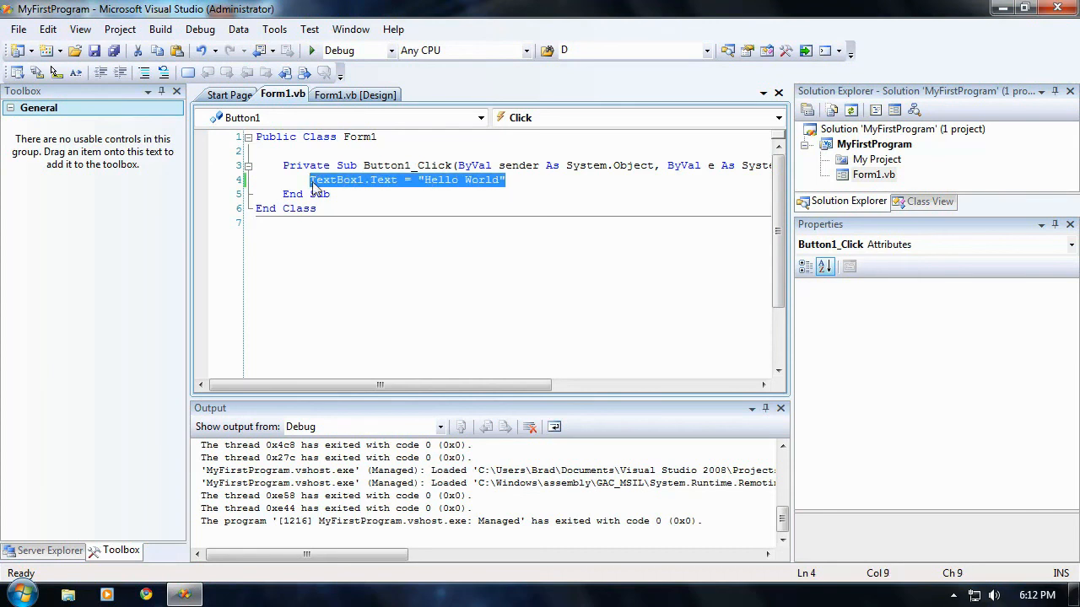
left_click(506, 179)
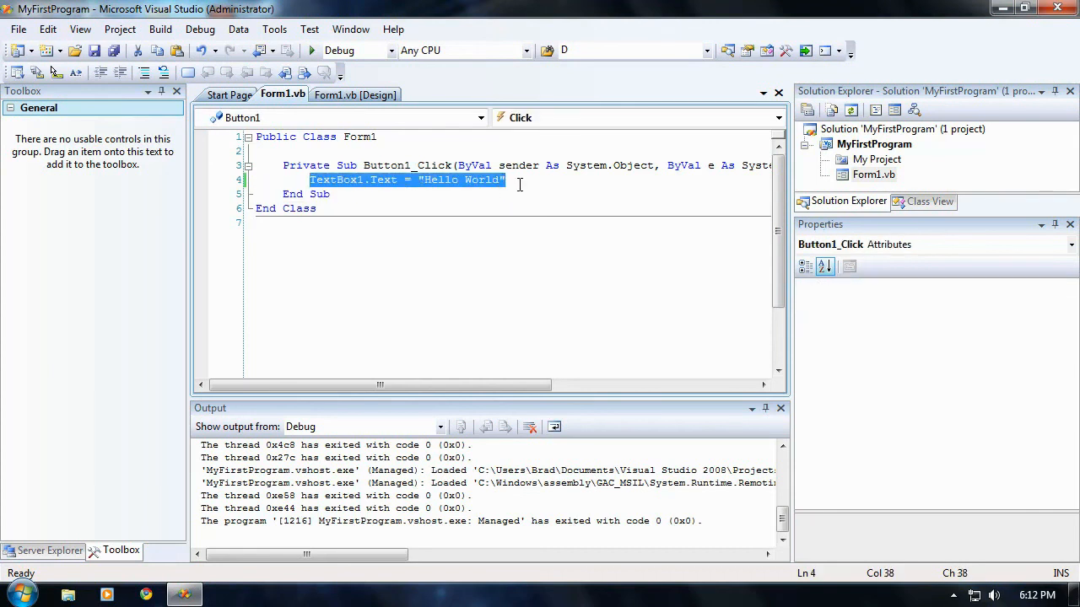
left_click(502, 179)
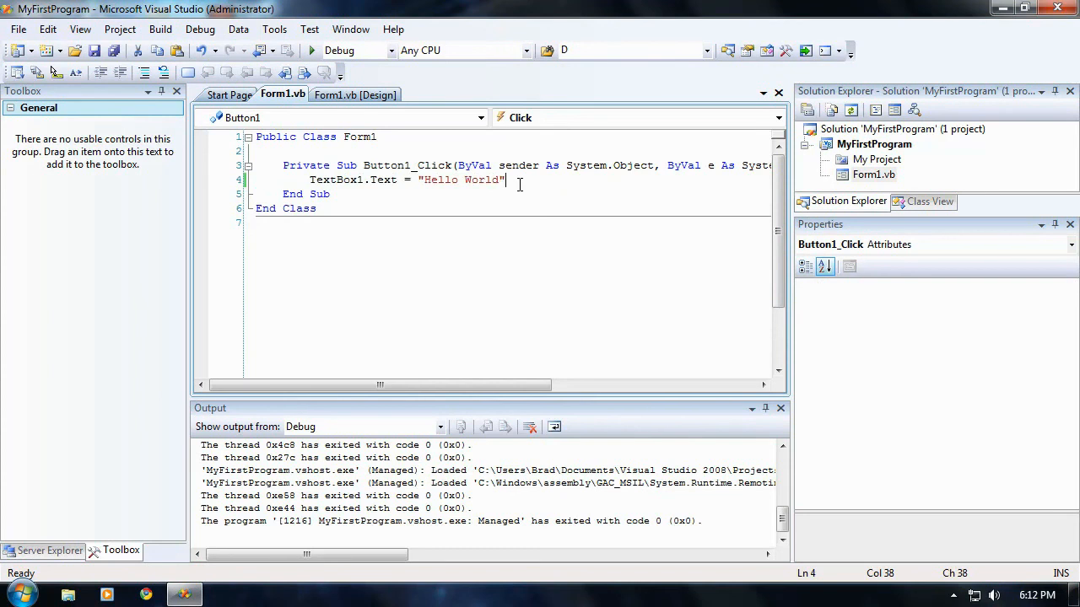